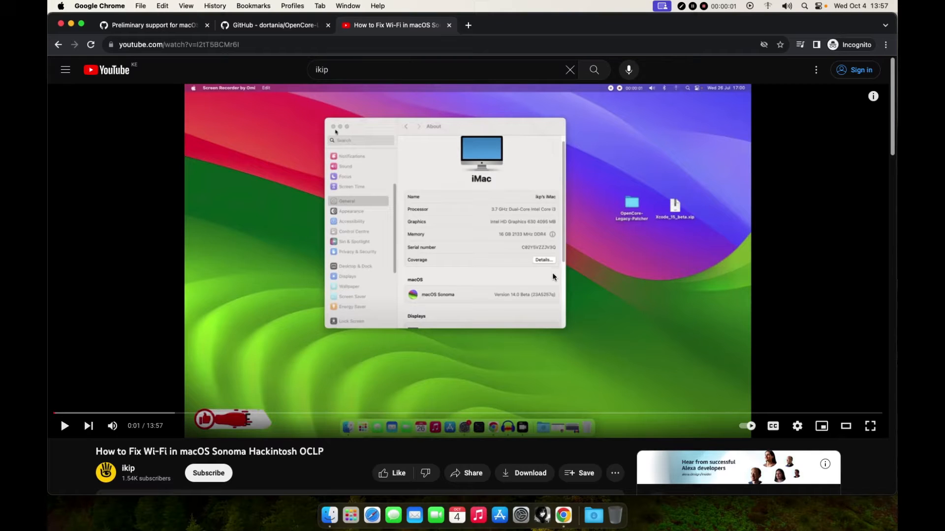
mouse_move(514, 274)
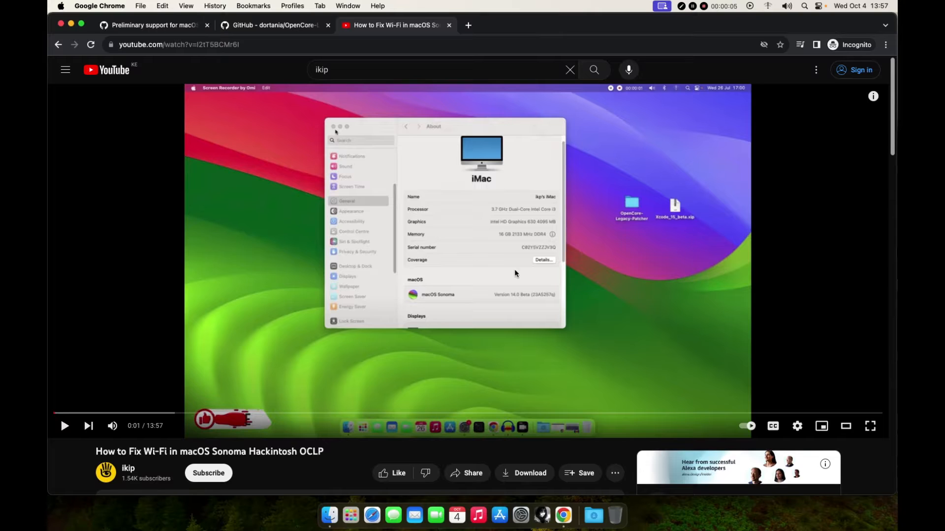
Browse the OpenCore-Legacy-Patcher repository (latest release 1.0.1) and the Wi-Fi fix video tabs.
scroll(down, 3)
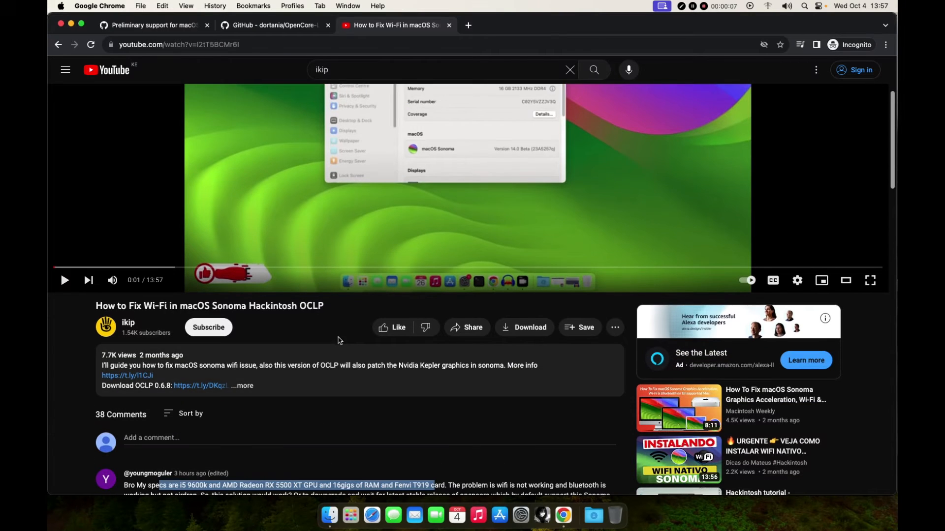
scroll(down, 3)
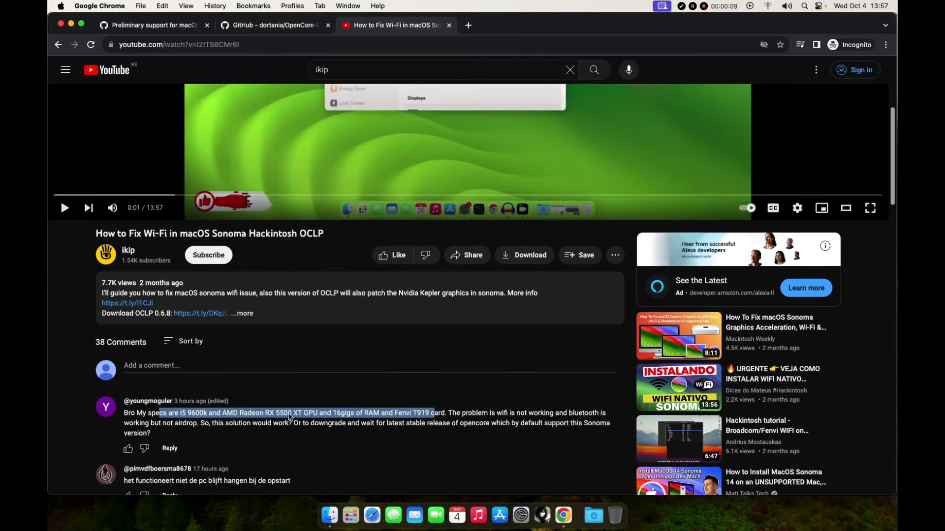
click(274, 25)
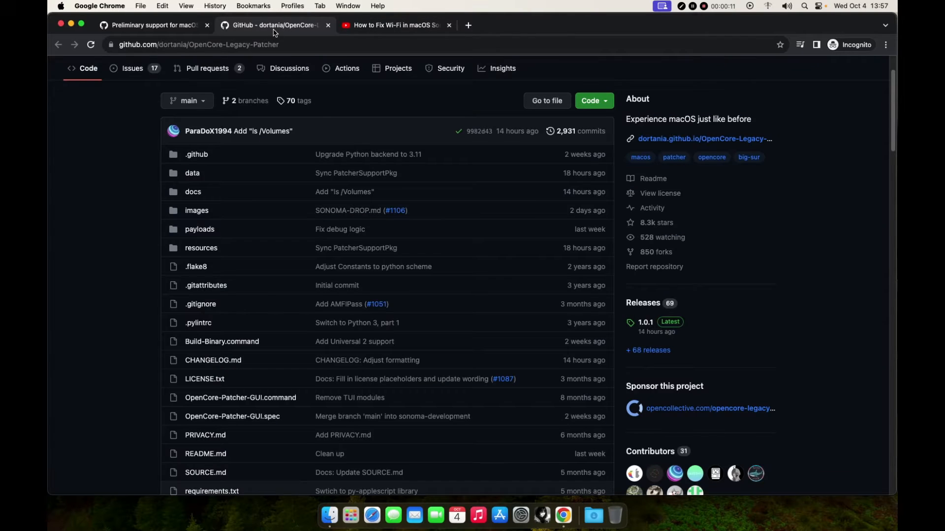
mouse_move(669, 332)
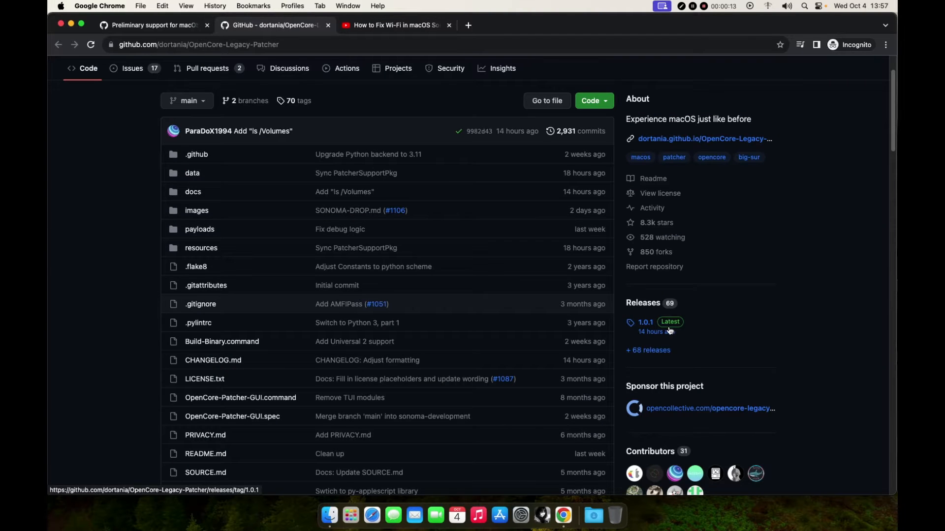
click(395, 25)
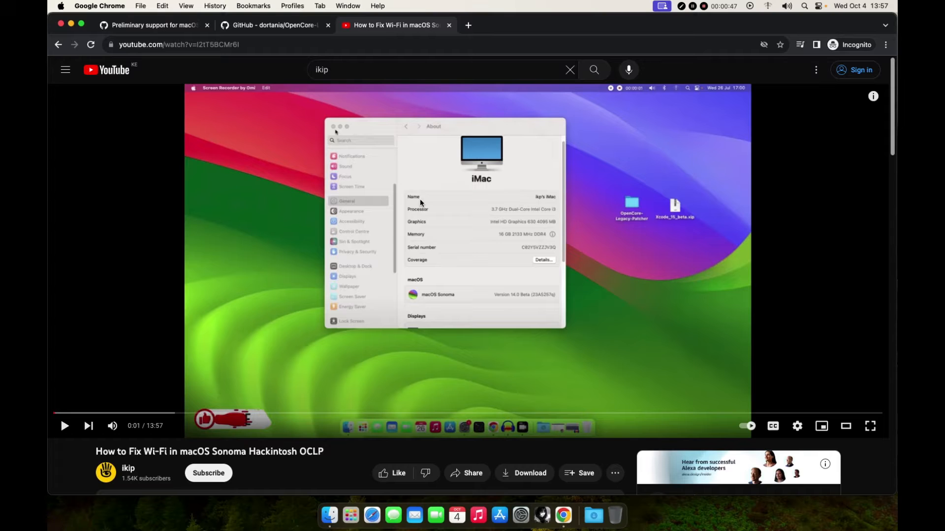
scroll(down, 3)
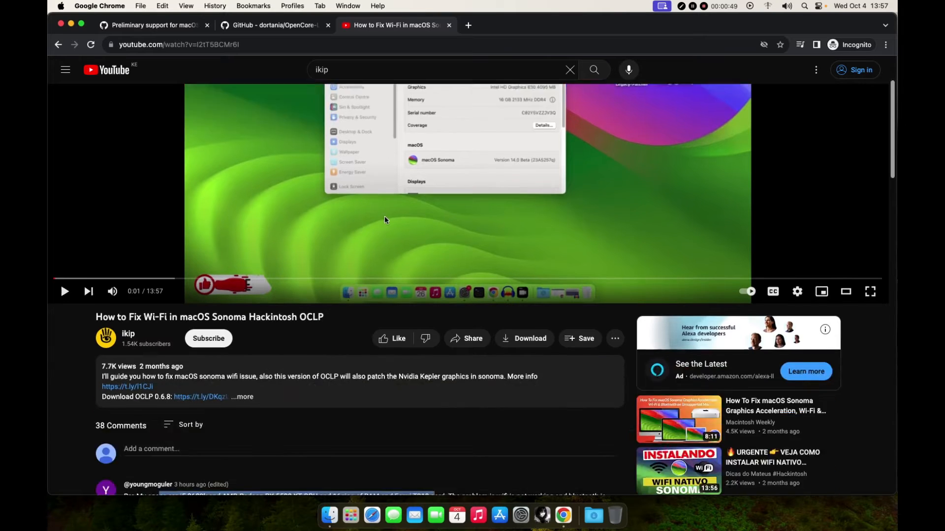
scroll(down, 3)
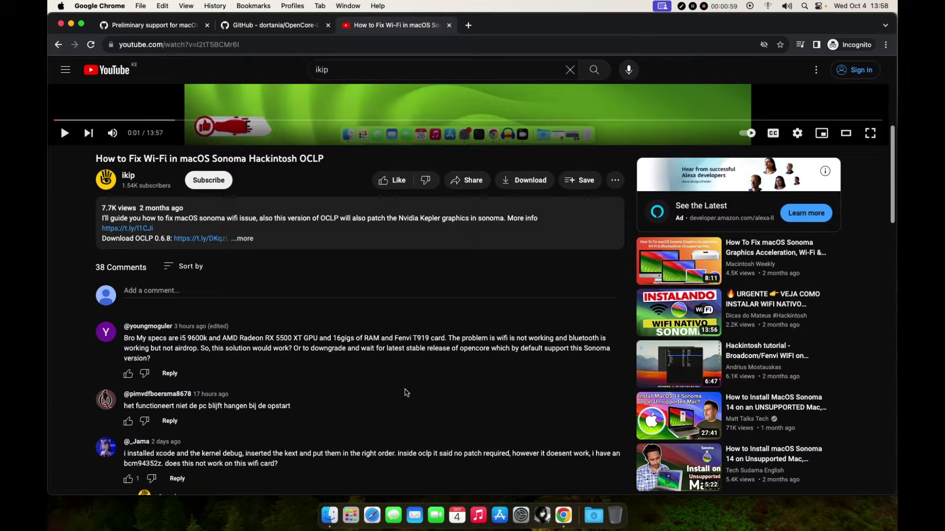
scroll(down, 3)
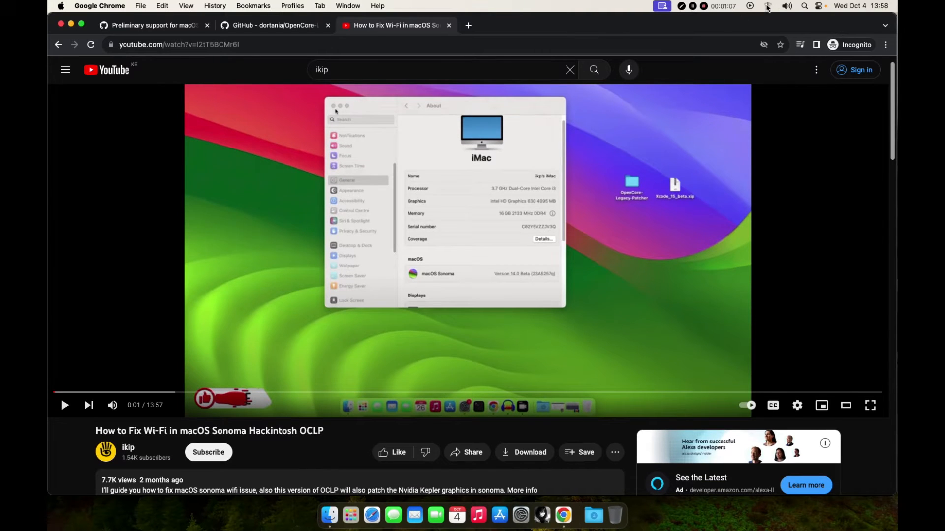
Check the Wi-Fi menu status, this Mac's About details and System Settings.
click(767, 6)
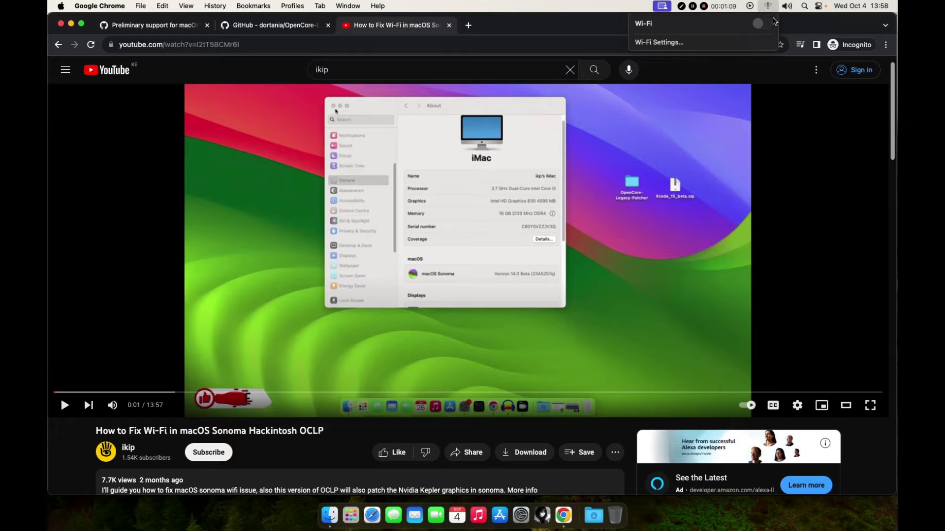
click(99, 5)
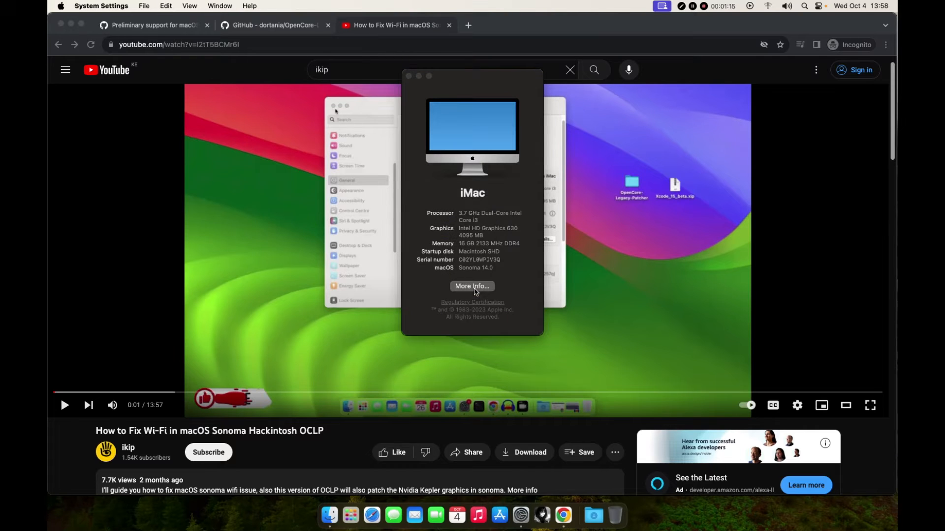
click(471, 287)
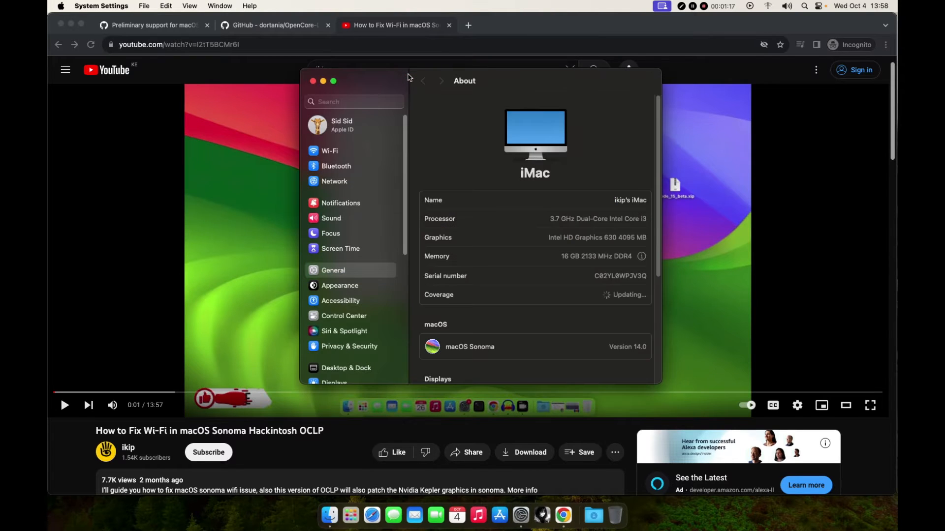
scroll(down, 3)
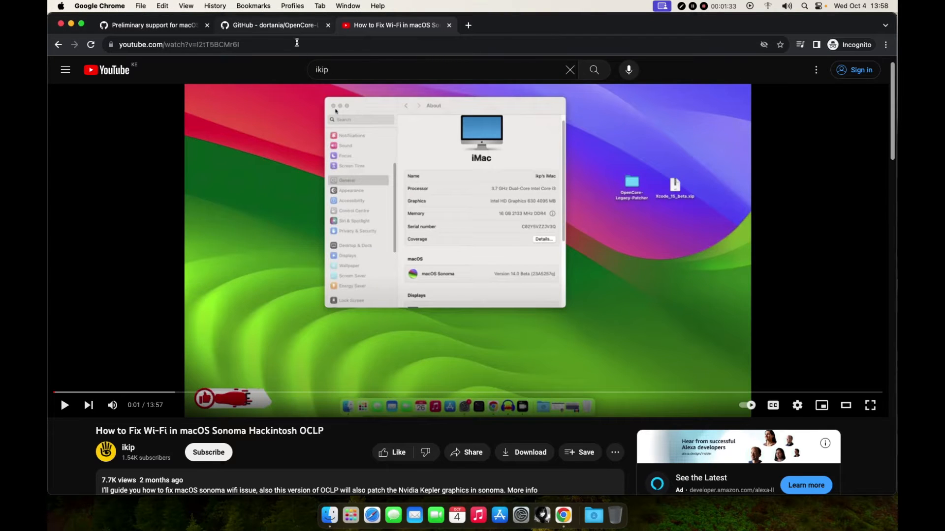
mouse_move(529, 517)
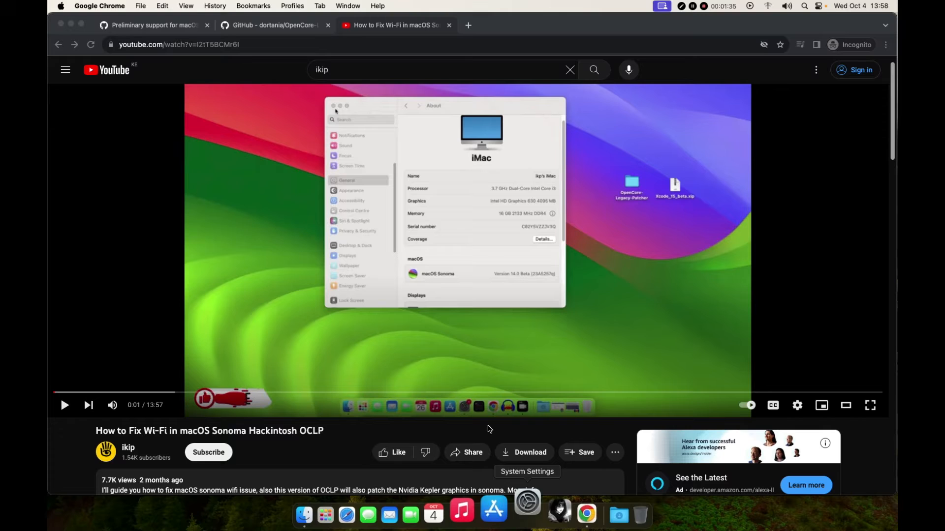
click(526, 515)
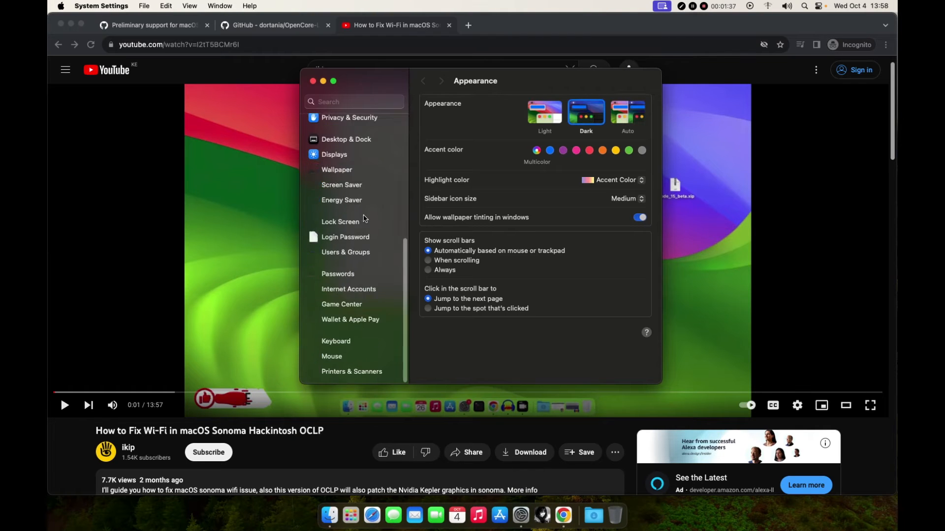
scroll(up, 3)
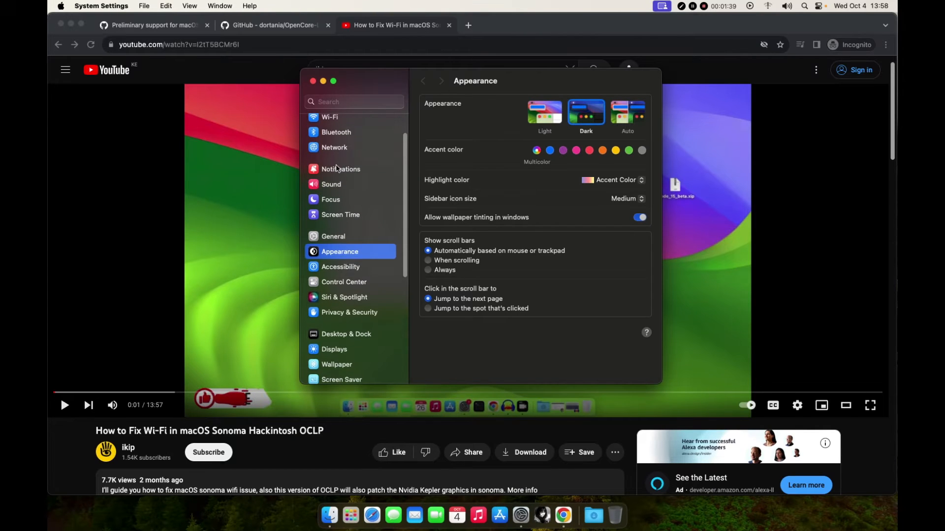
click(330, 117)
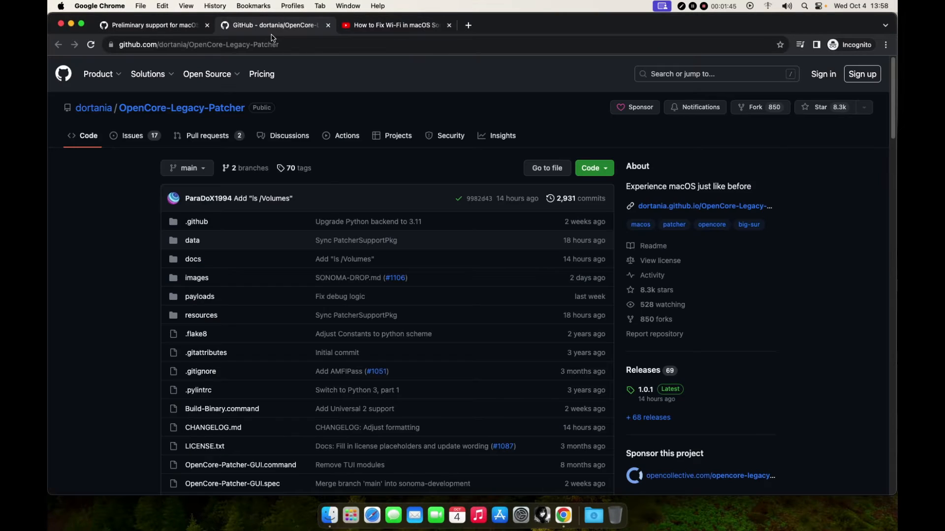
mouse_move(450, 175)
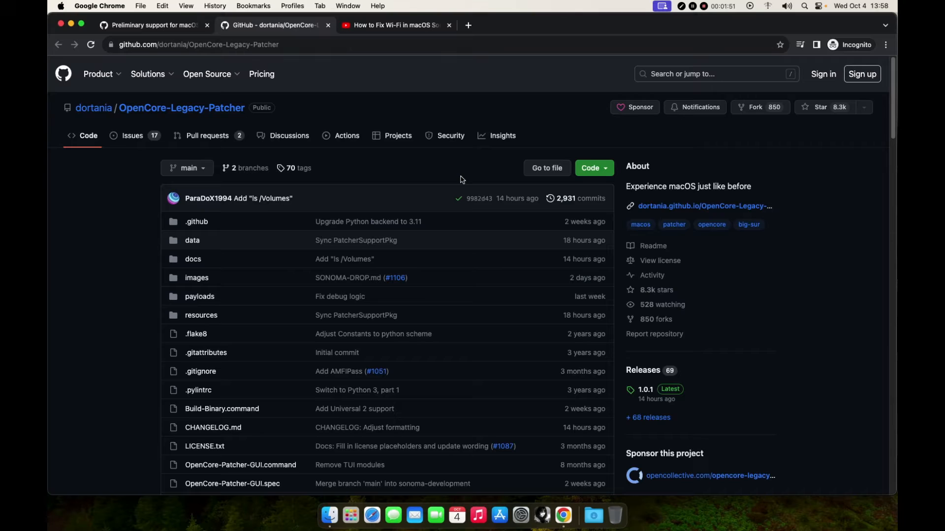
mouse_move(779, 409)
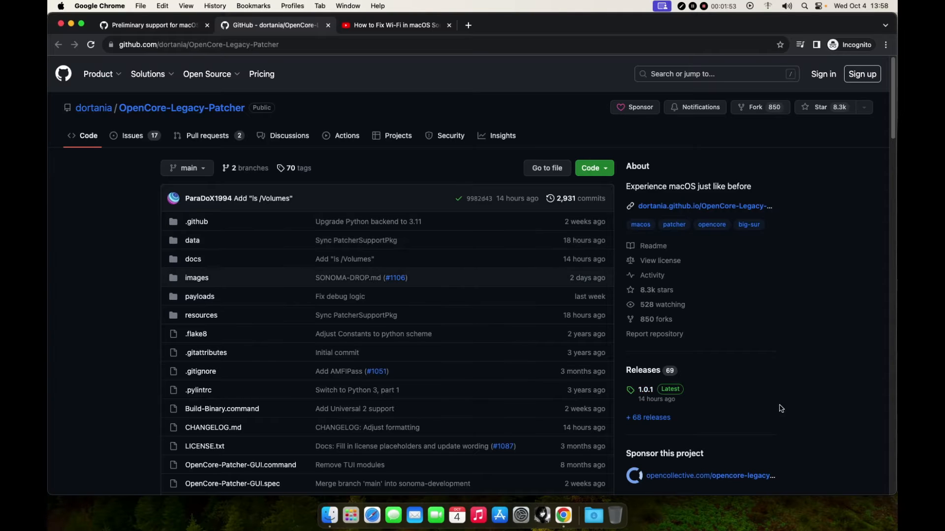
mouse_move(644, 390)
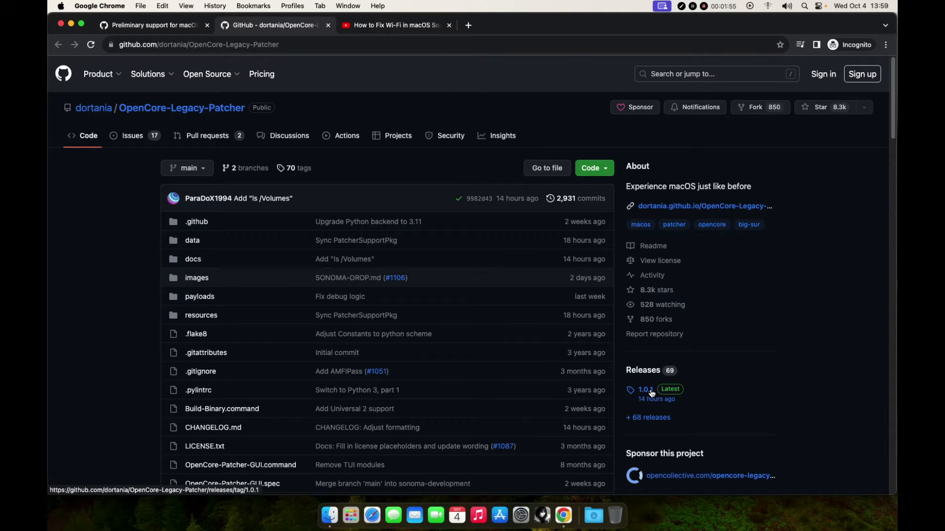
mouse_move(661, 405)
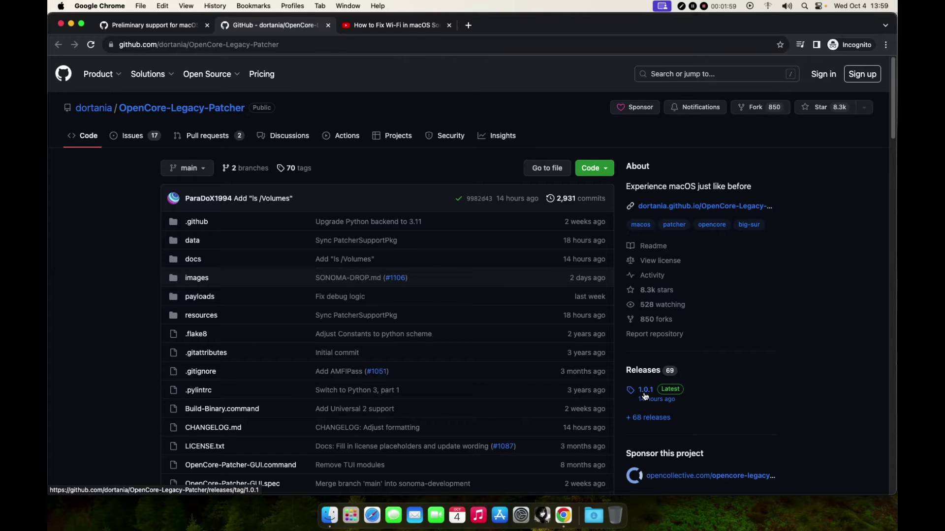
mouse_move(193, 119)
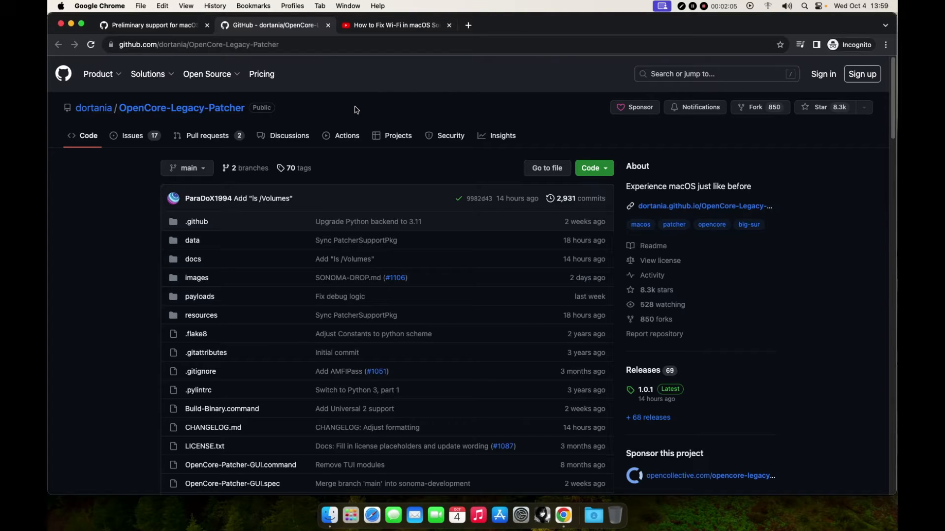
mouse_move(381, 67)
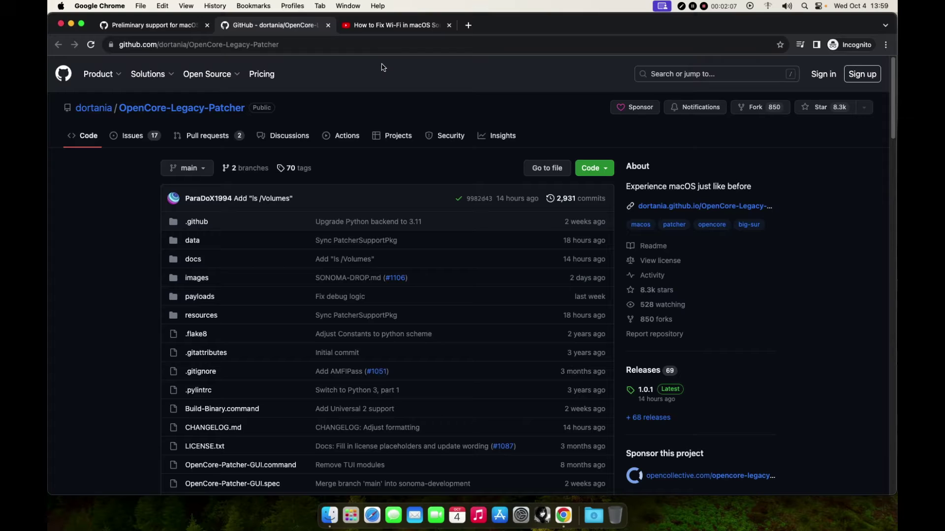
mouse_move(380, 29)
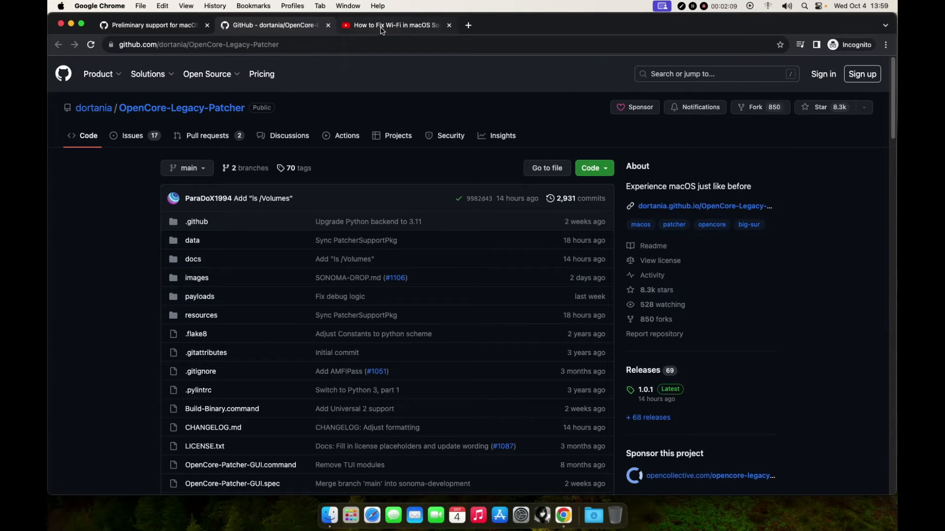
Flip between the repository page and the 'How to Fix Wi-Fi in macOS Sonoma' video, ending on the video.
click(395, 26)
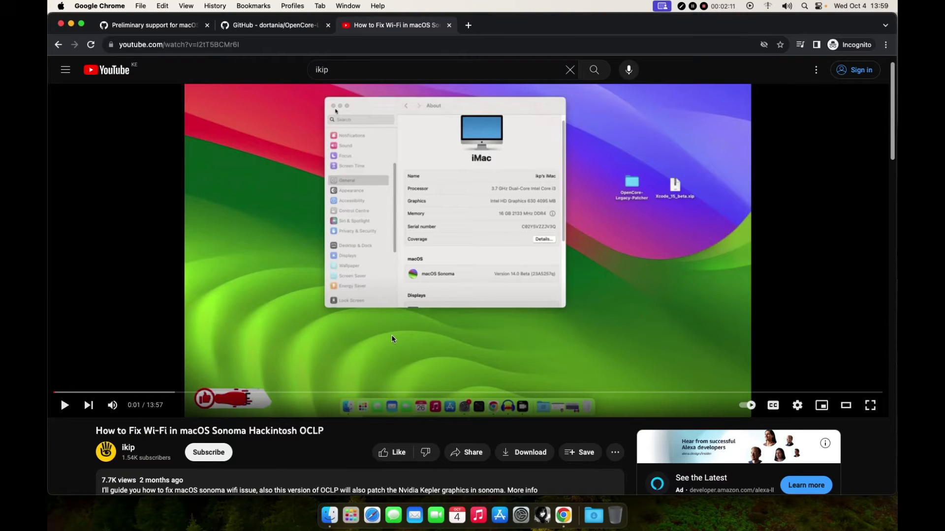
mouse_move(275, 20)
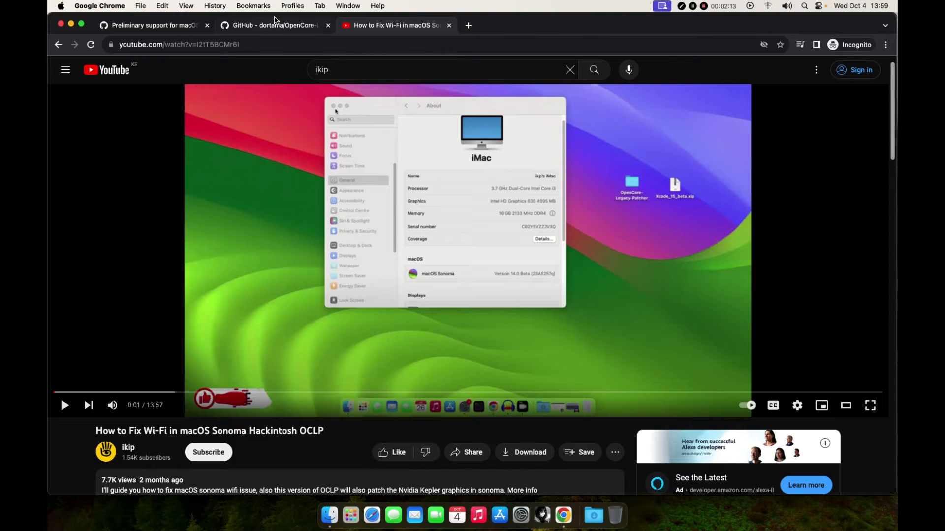
click(272, 25)
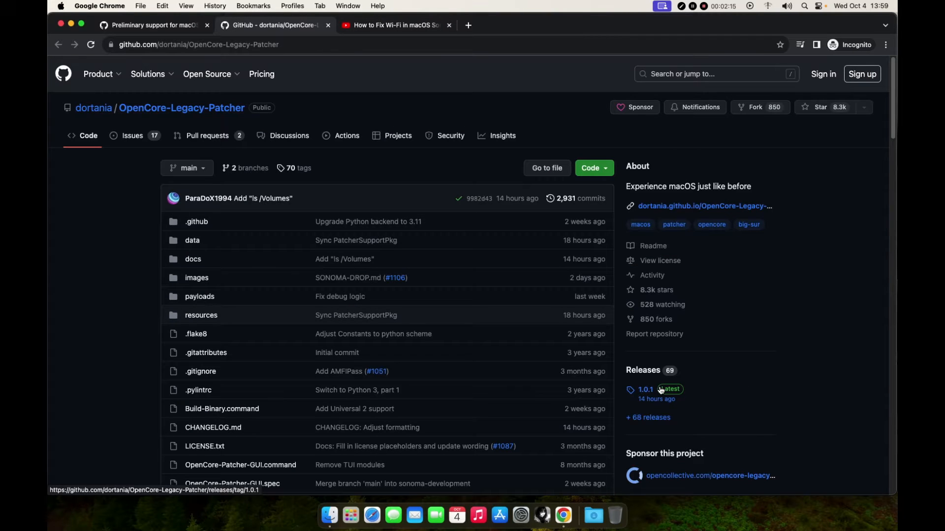
mouse_move(728, 385)
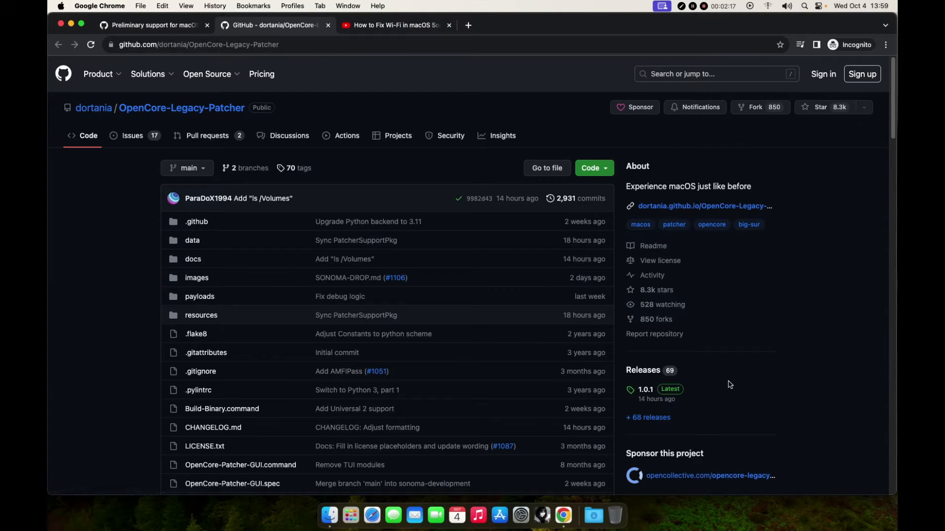
click(395, 24)
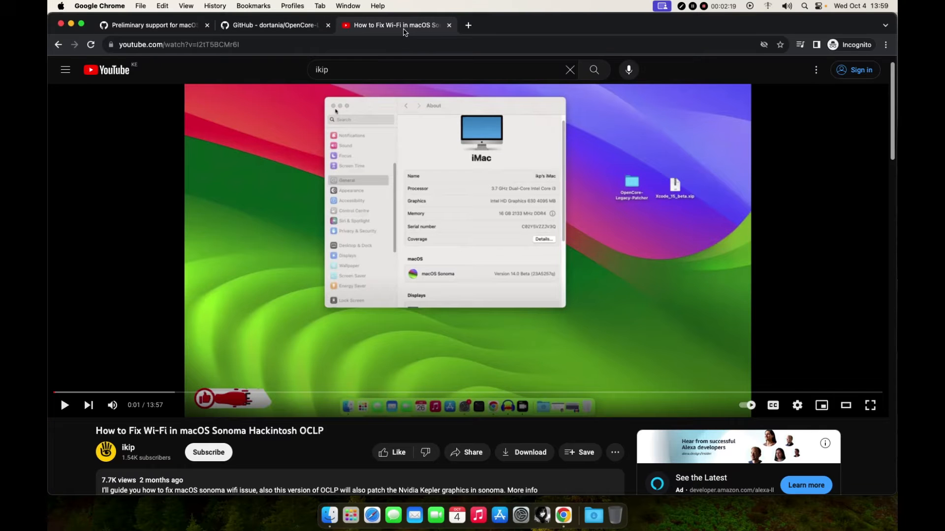
Read the 'Preliminary support for macOS Sonoma' pull request down to its Hackintosh Broadcom Wi-Fi notes.
click(152, 25)
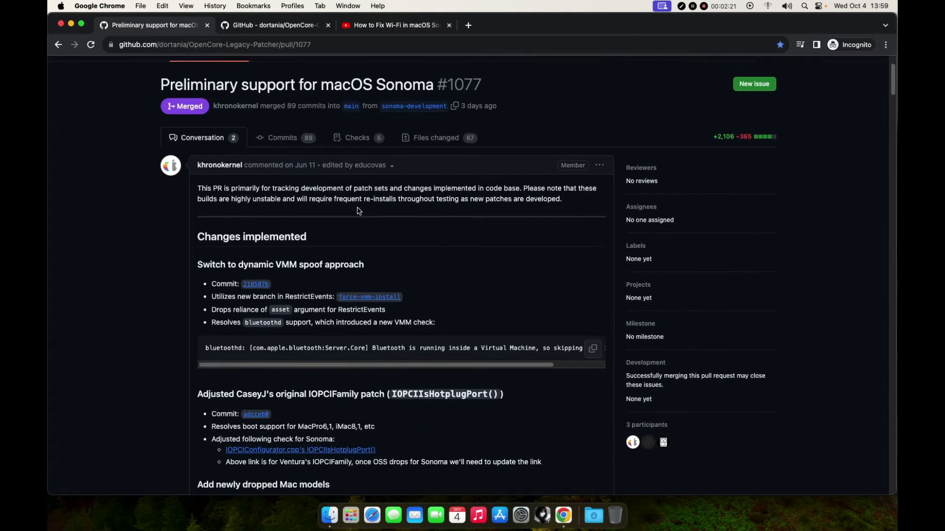
scroll(down, 3)
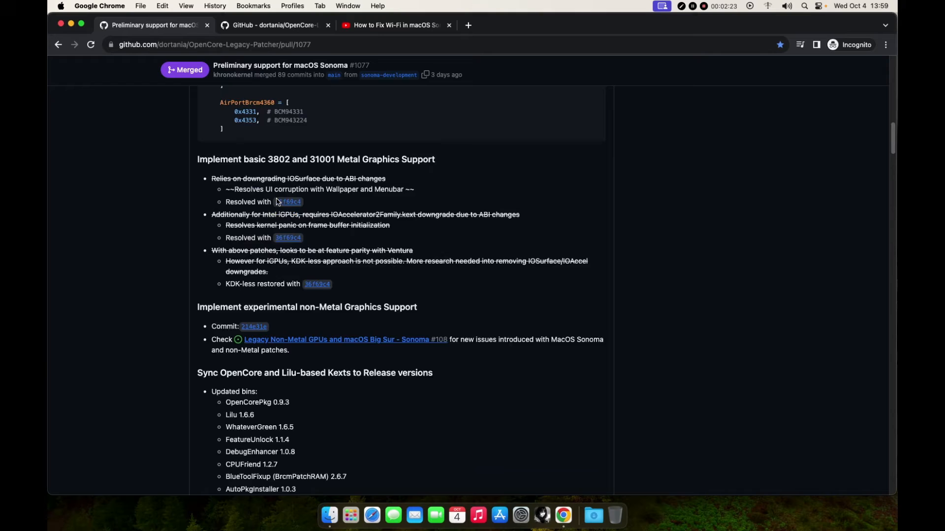
scroll(up, 3)
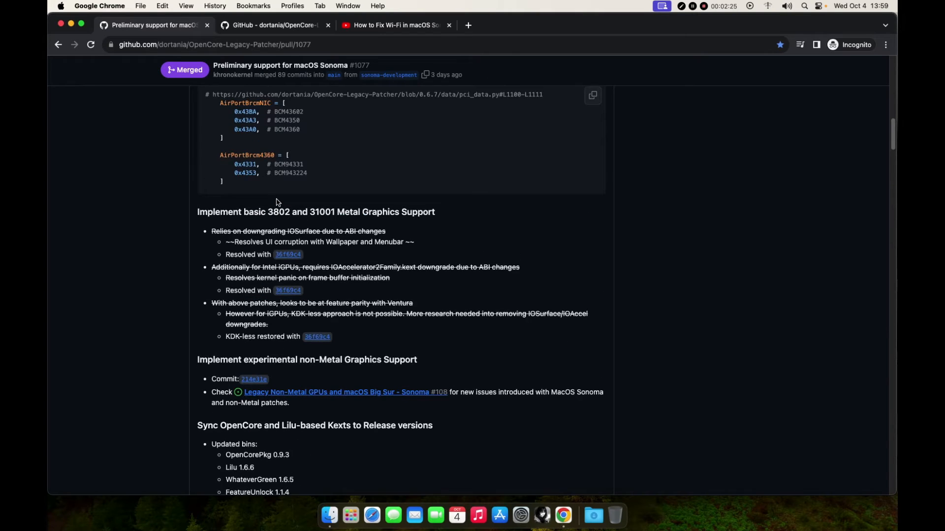
scroll(down, 3)
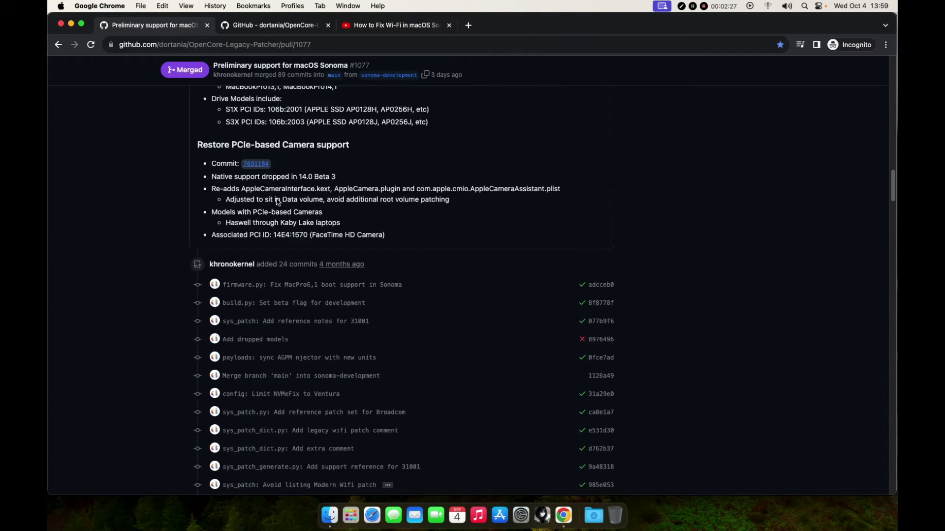
scroll(up, 3)
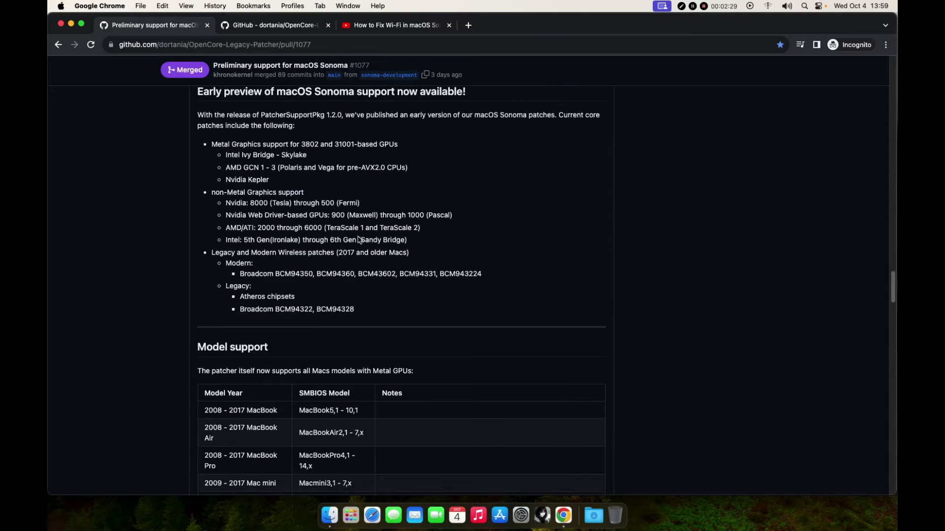
scroll(down, 3)
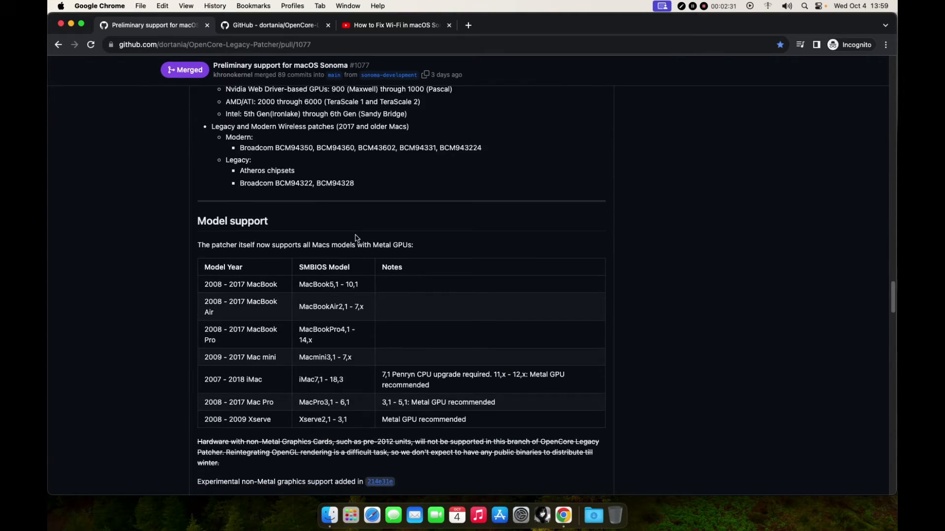
scroll(down, 3)
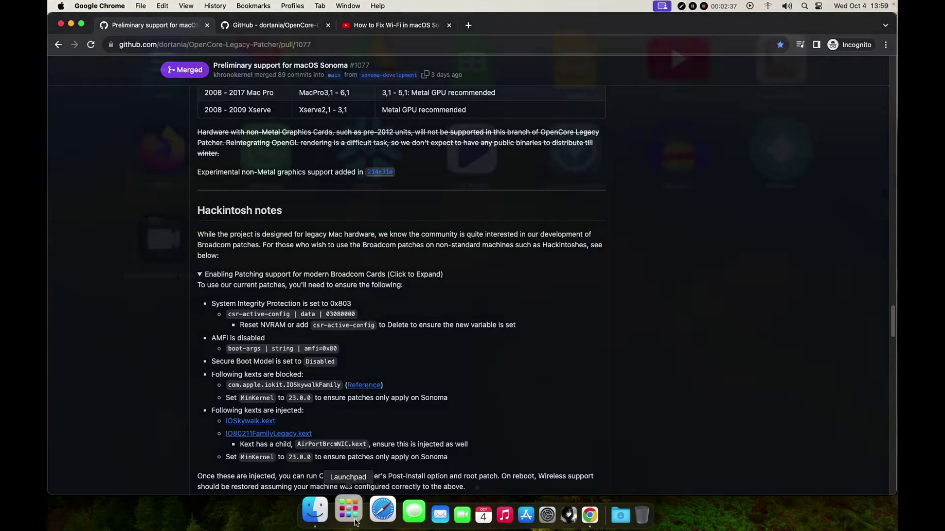
Launch OpenCore Configurator from Launchpad and bring up its Mount EFI tool.
click(347, 515)
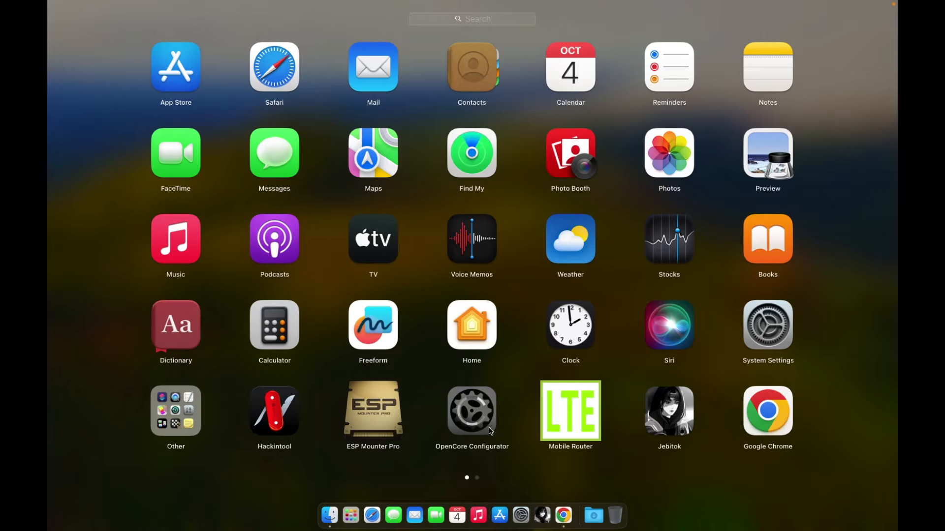
click(472, 411)
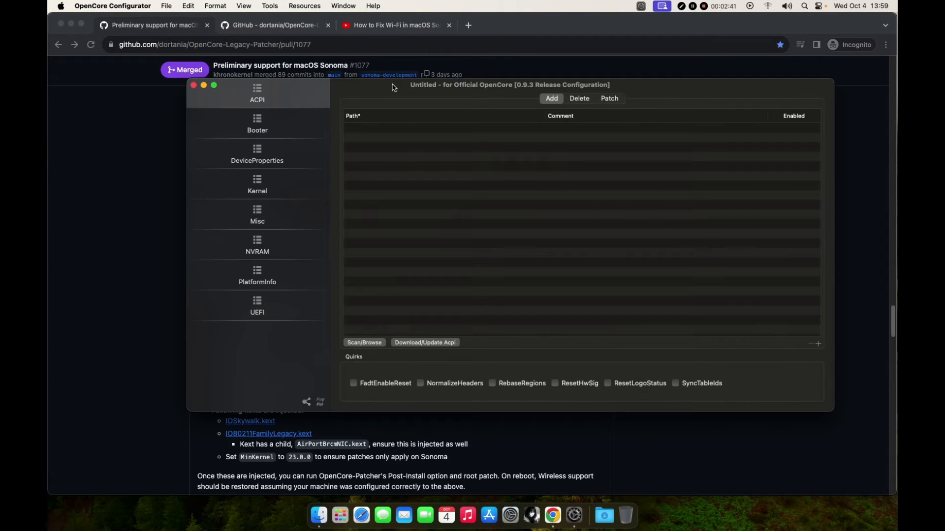
click(270, 6)
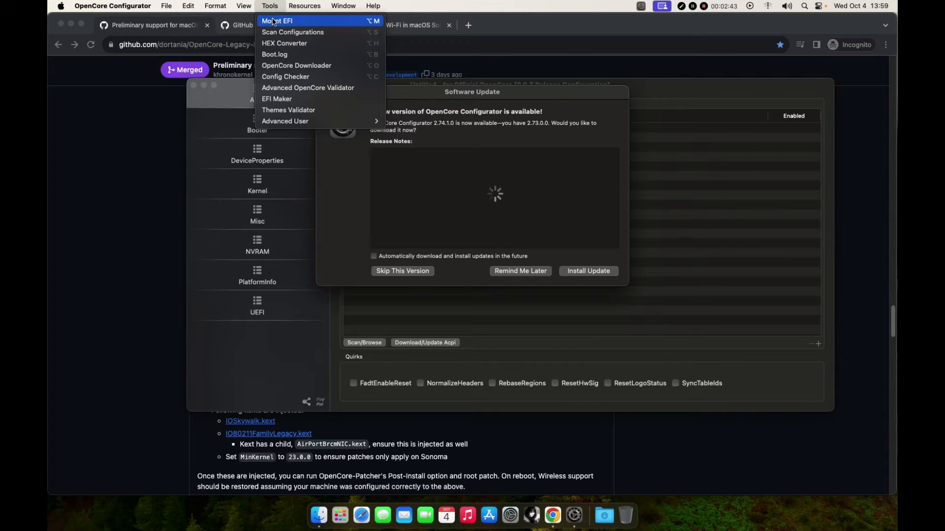
click(276, 20)
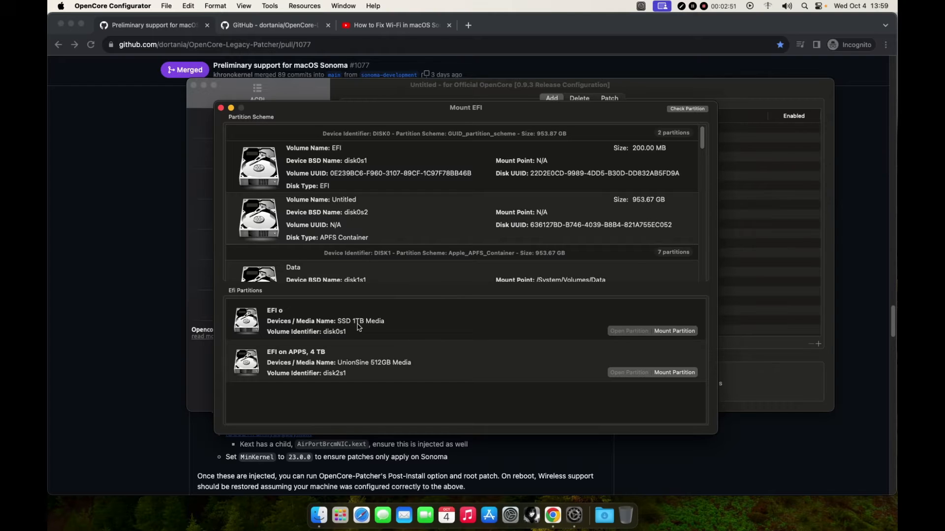
Mount the 1TB SSD's EFI partition with the admin password and show it in Finder.
click(673, 331)
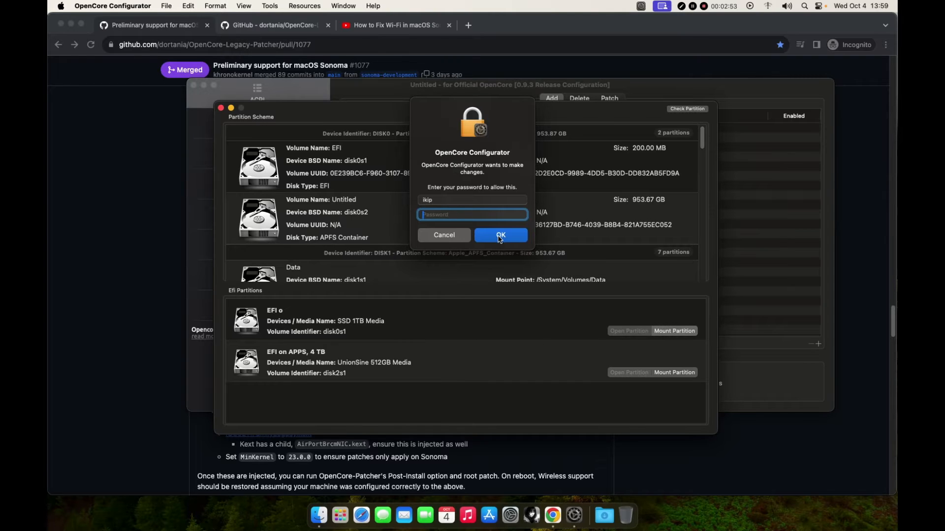
text(••••)
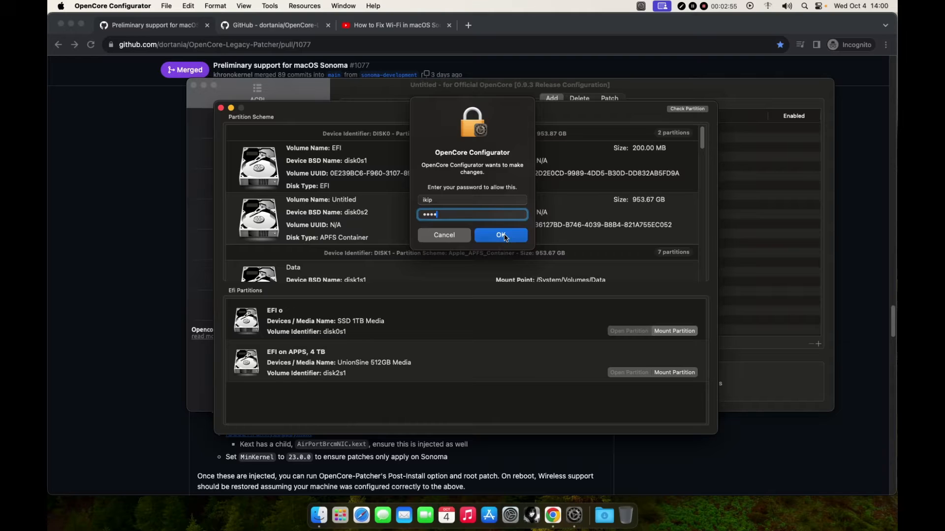
click(500, 236)
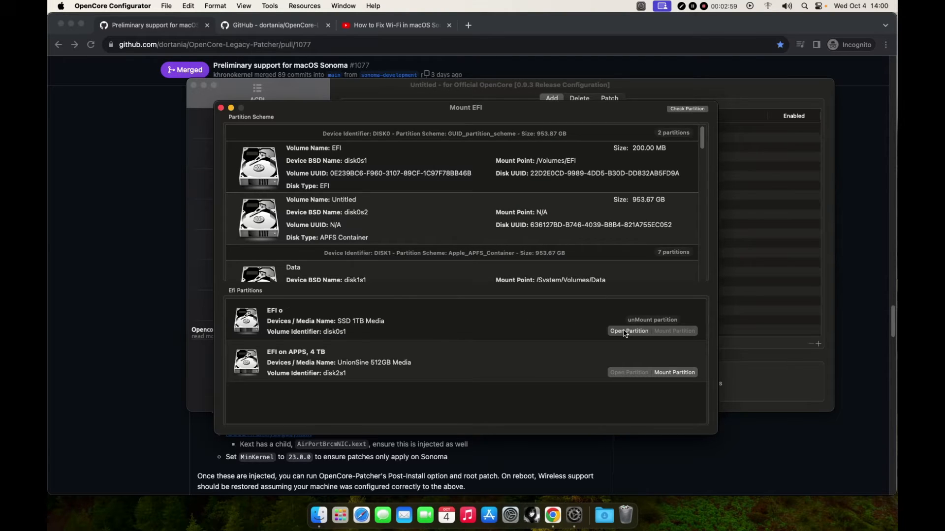
click(629, 331)
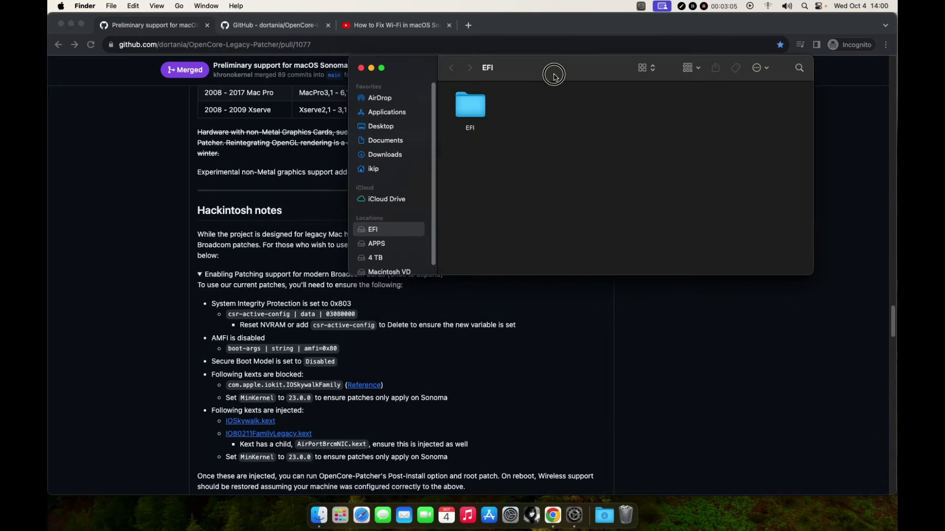
mouse_move(306, 320)
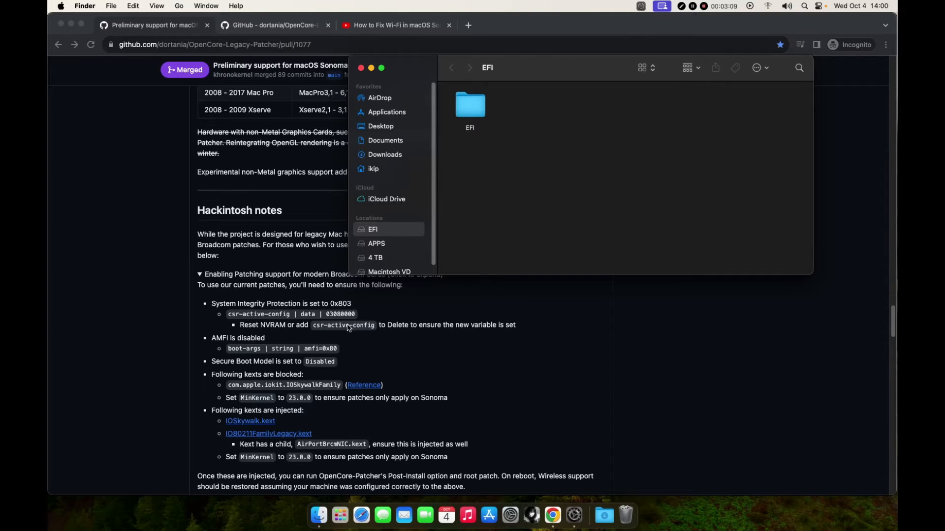
Navigate EFI > OC on the partition and load config.plist into OpenCore Configurator.
scroll(up, 3)
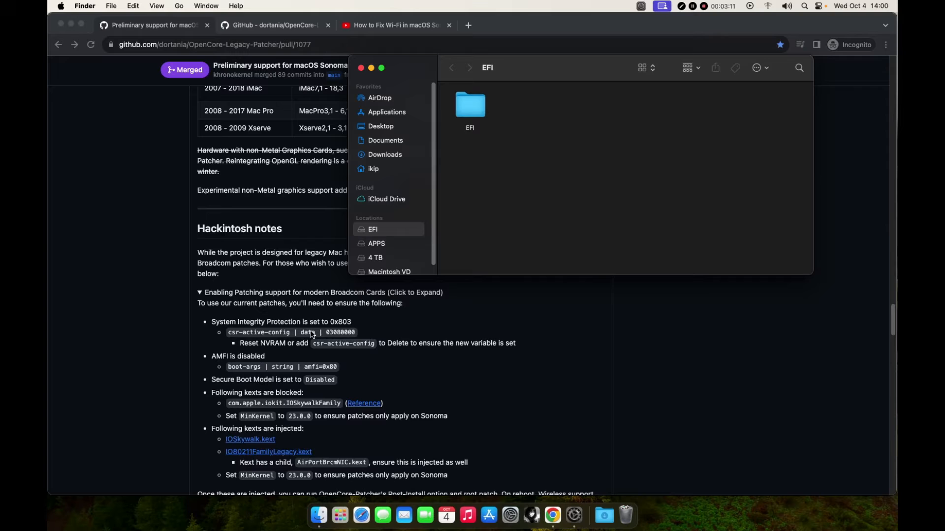
scroll(down, 3)
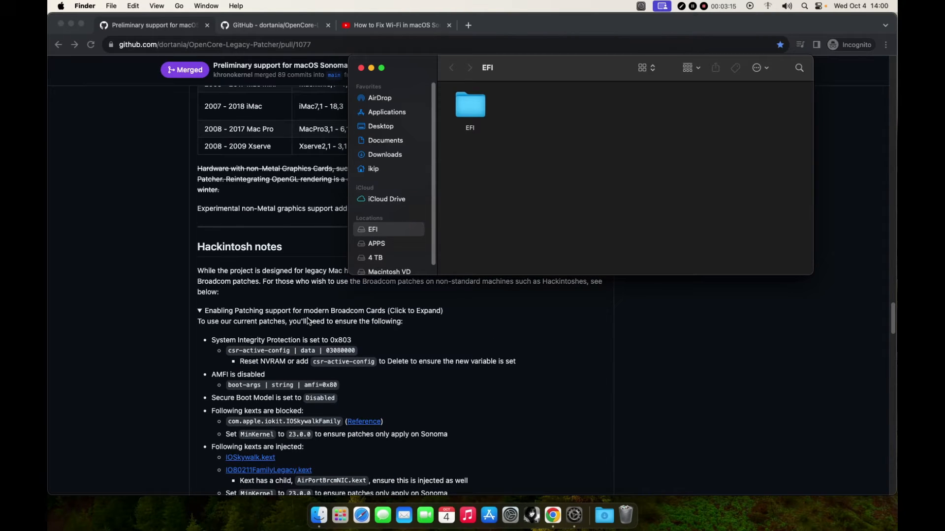
mouse_move(308, 395)
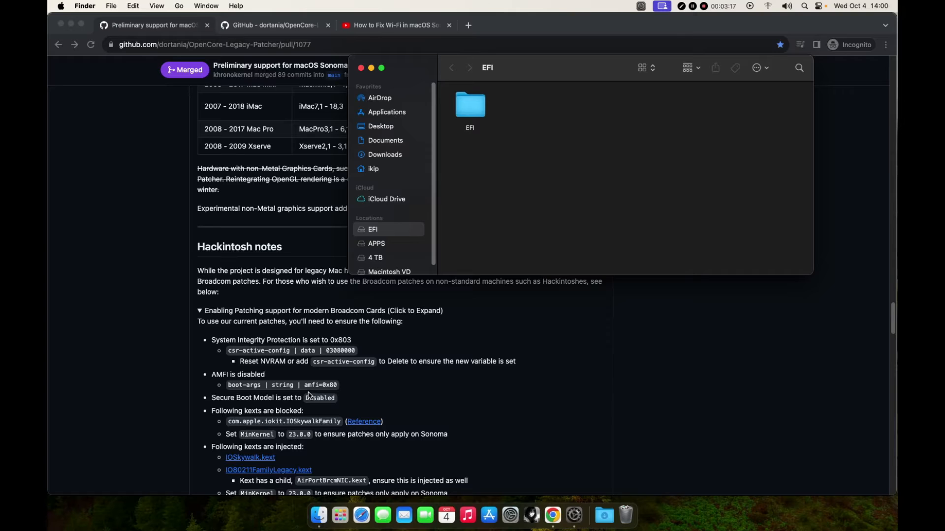
mouse_move(474, 117)
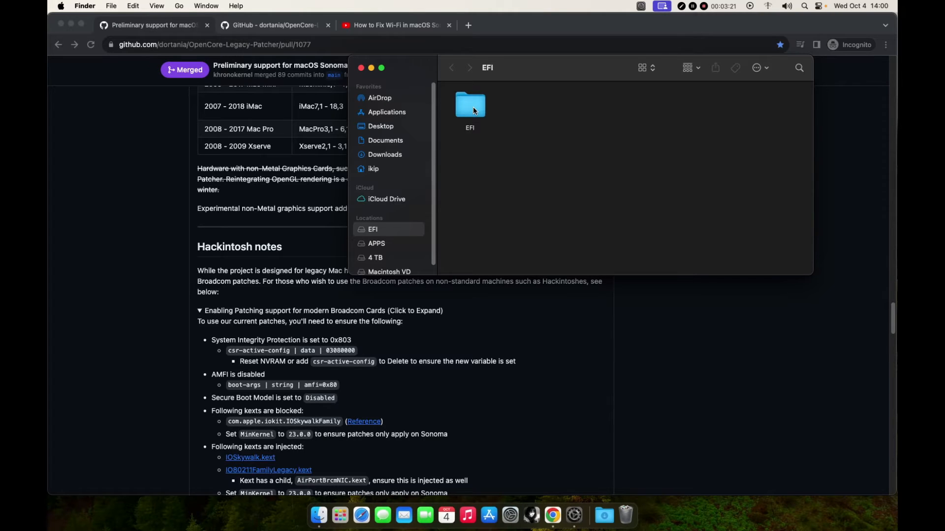
double_click(469, 105)
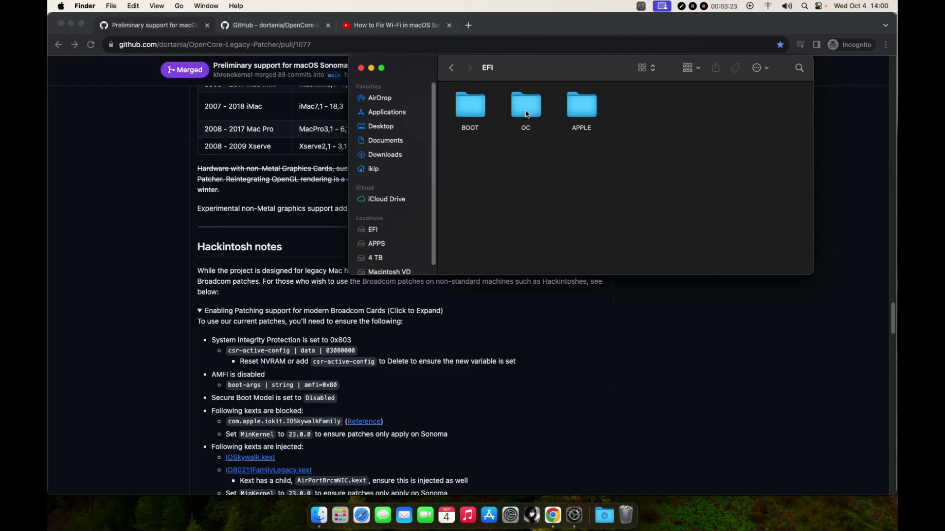
right_click(747, 106)
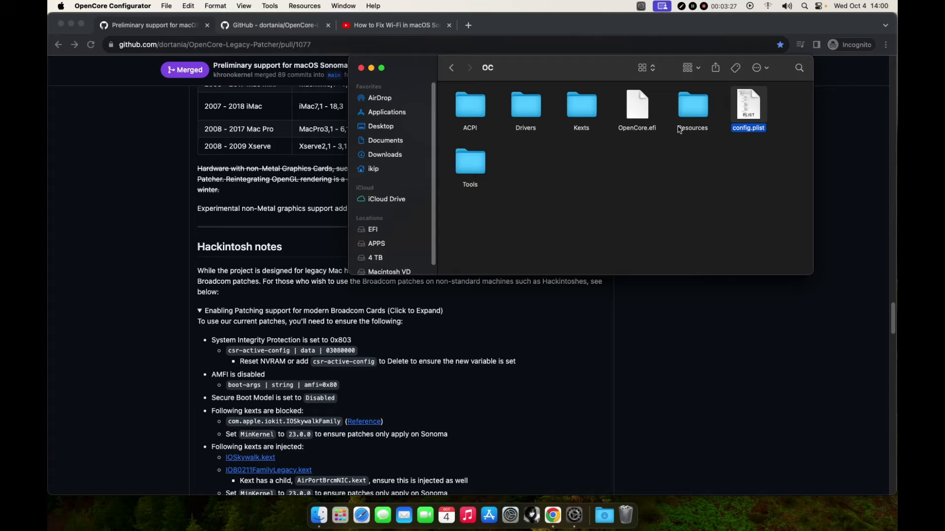
double_click(748, 108)
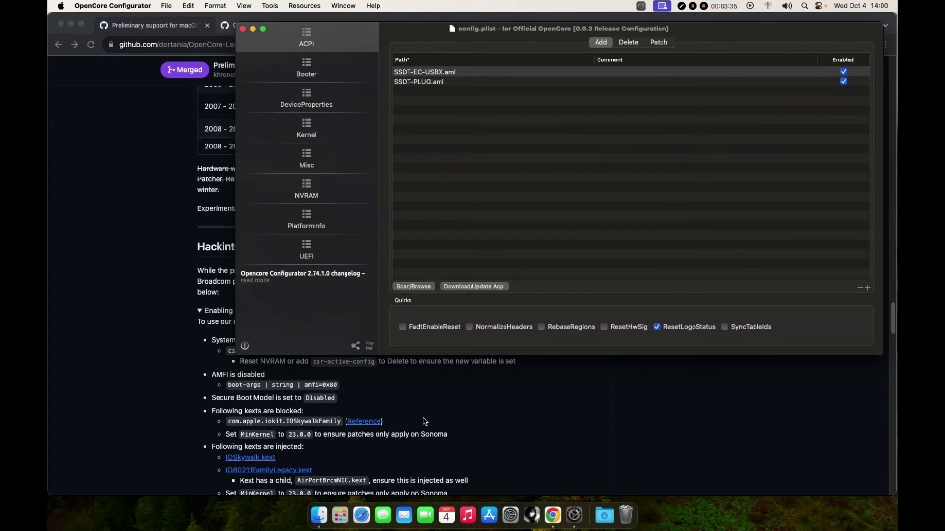
Check the guide's csr-active-config value in Chrome, then show config.plist's NVRAM section.
click(551, 520)
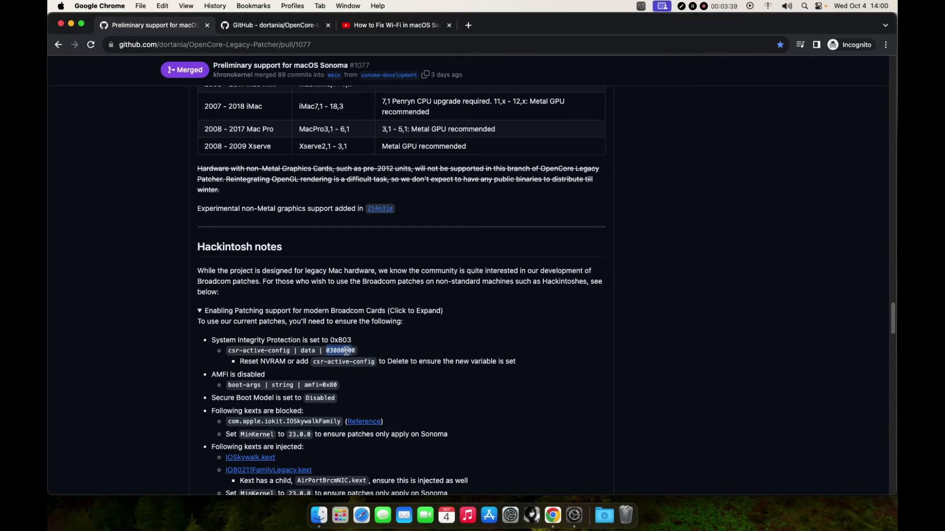
mouse_move(533, 511)
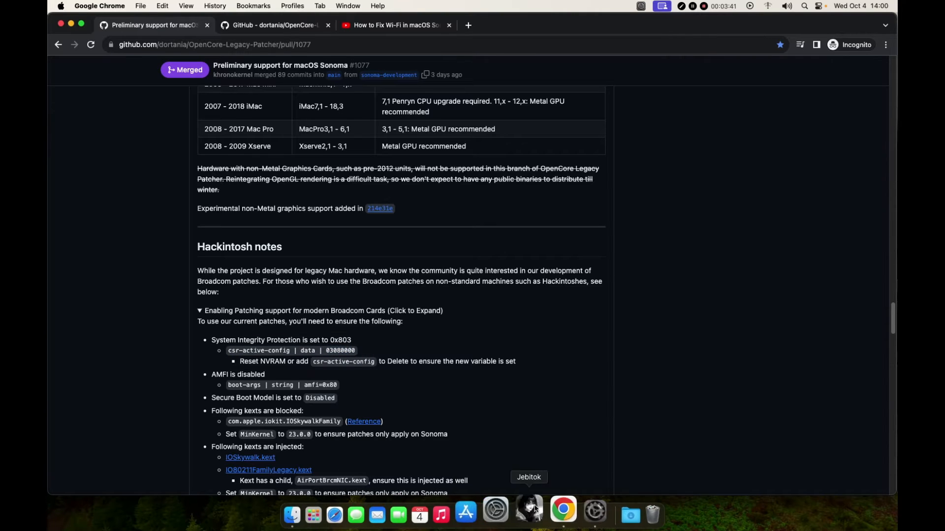
click(528, 514)
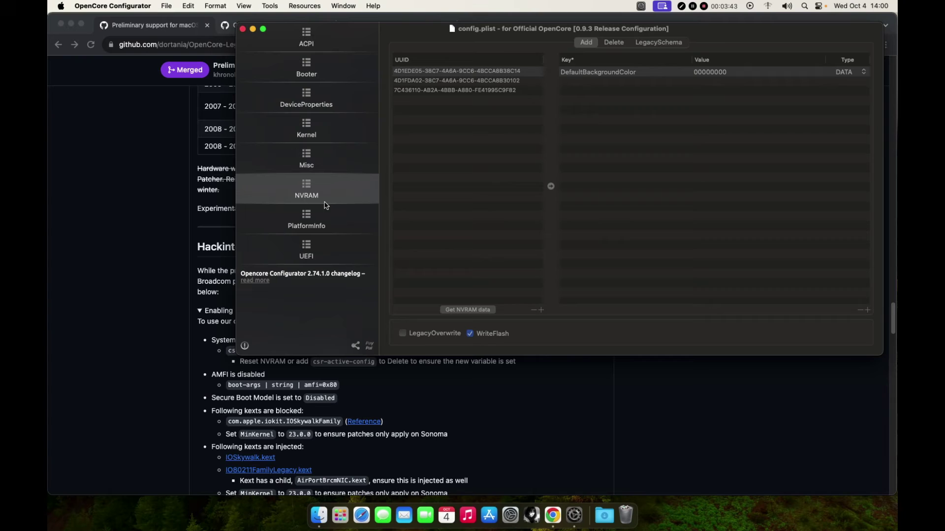
click(469, 89)
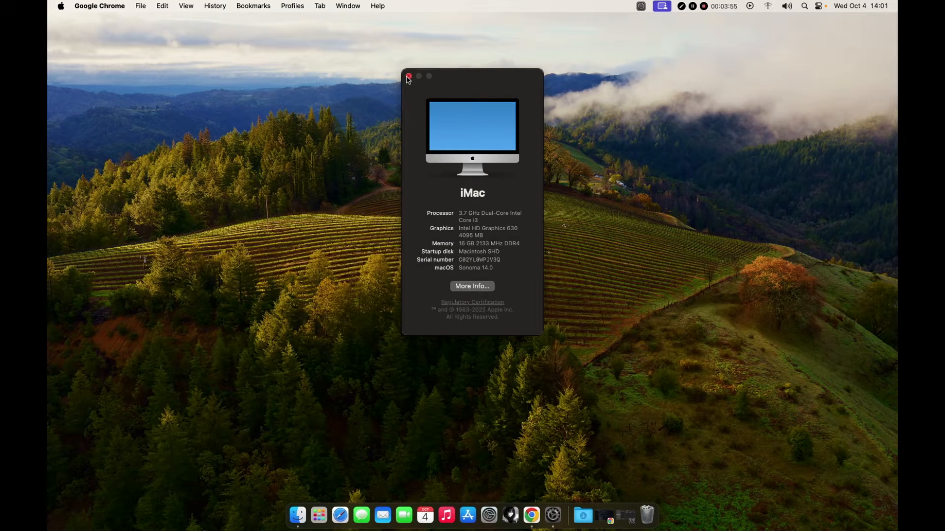
Close About This Mac and extract OpenCore-Patcher.app.zip in Documents.
click(409, 75)
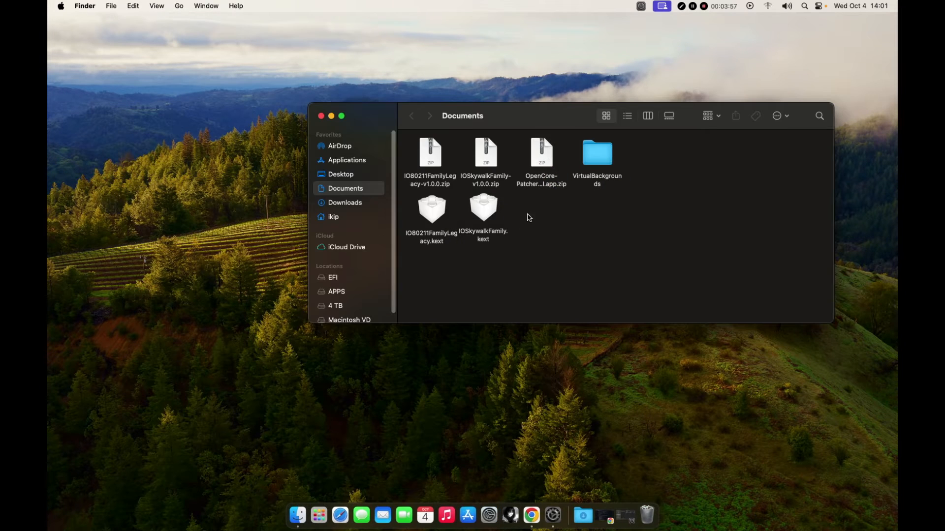
double_click(540, 154)
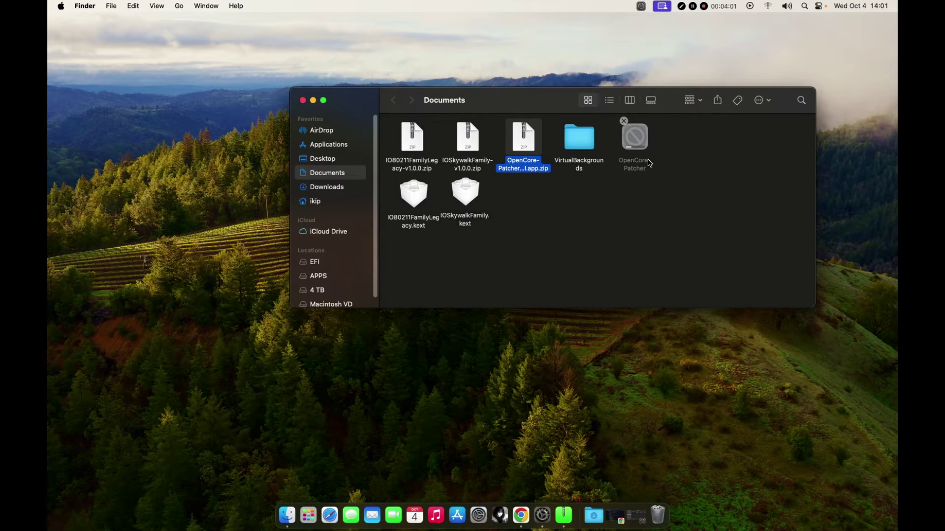
double_click(523, 136)
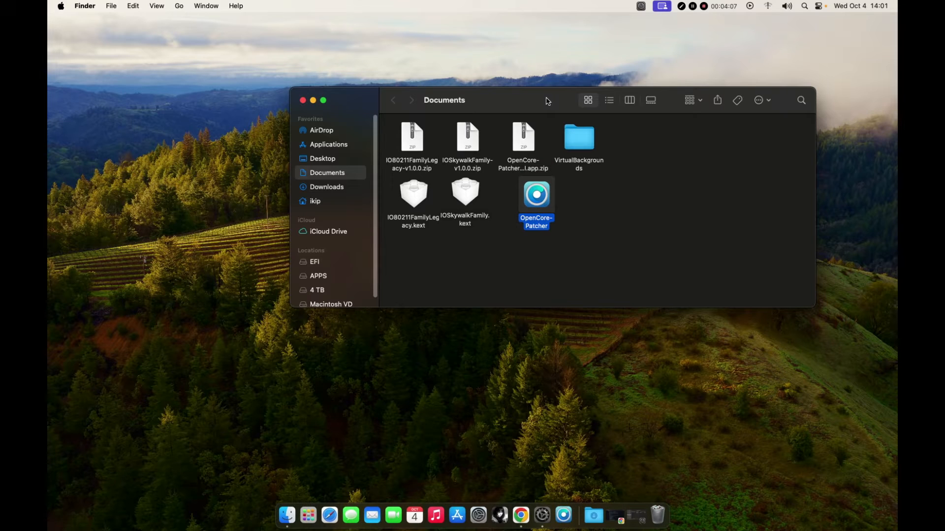
Launch the extracted OpenCore-Patcher app, allowing it through the Gatekeeper prompt.
double_click(536, 201)
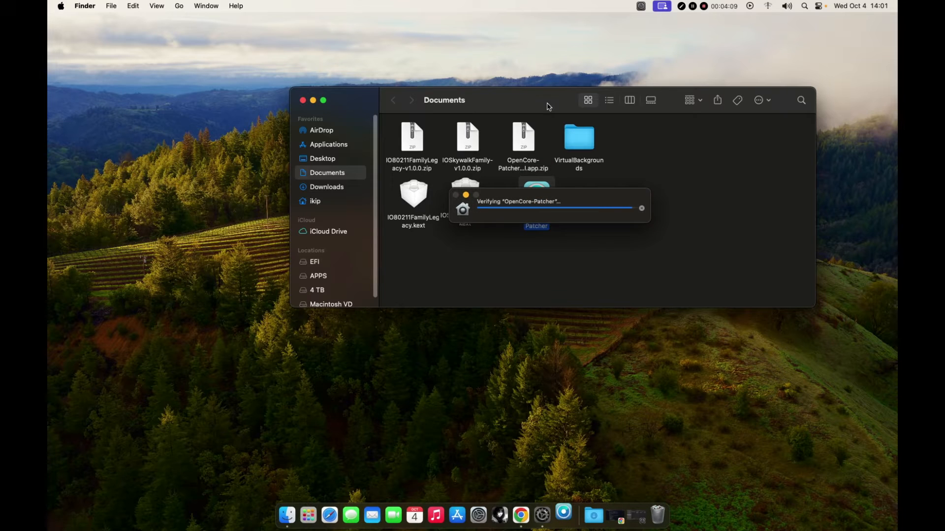
mouse_move(707, 296)
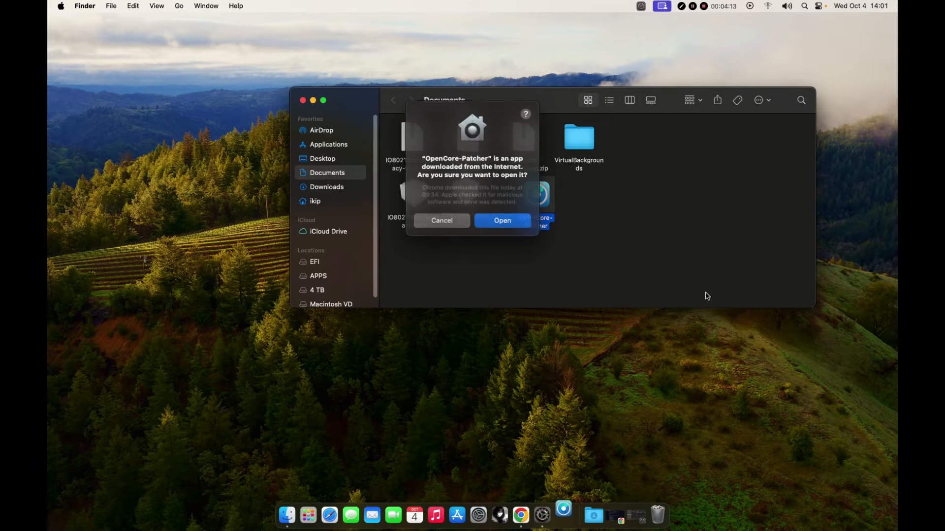
click(502, 220)
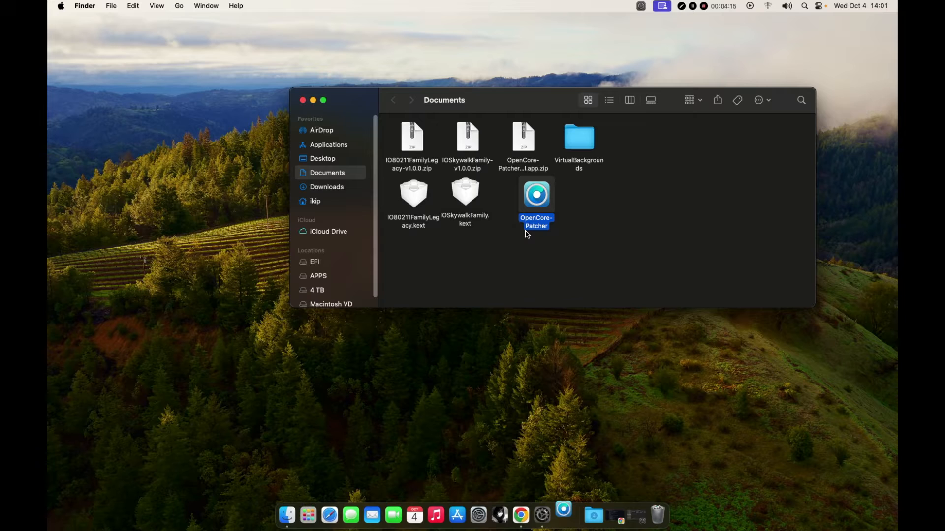
double_click(535, 194)
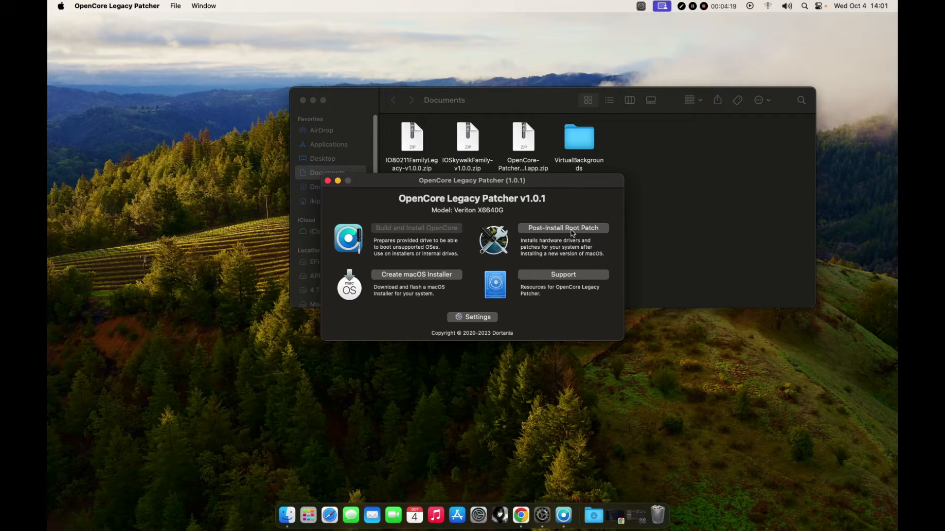
View Post-Install Root Patch, see Modern Wireless refused while SIP is enabled, and return to the main menu.
click(563, 227)
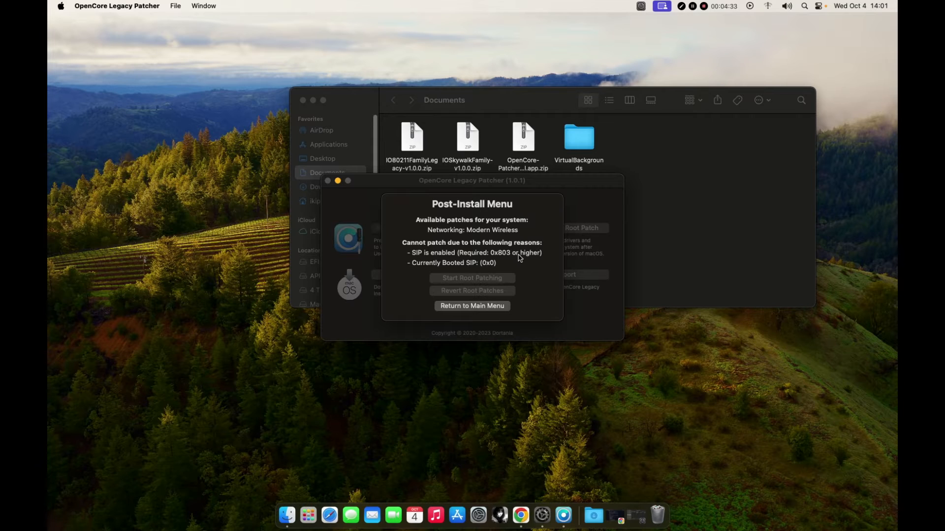
mouse_move(473, 272)
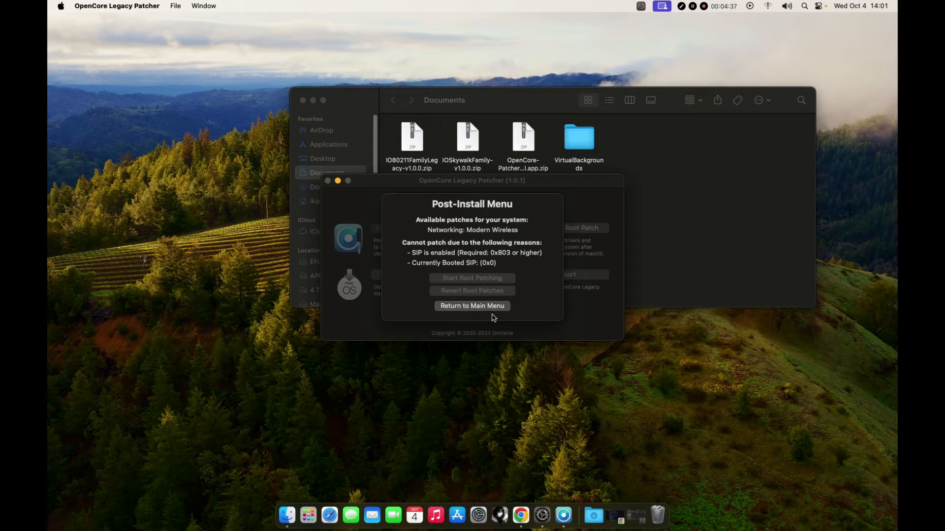
click(471, 305)
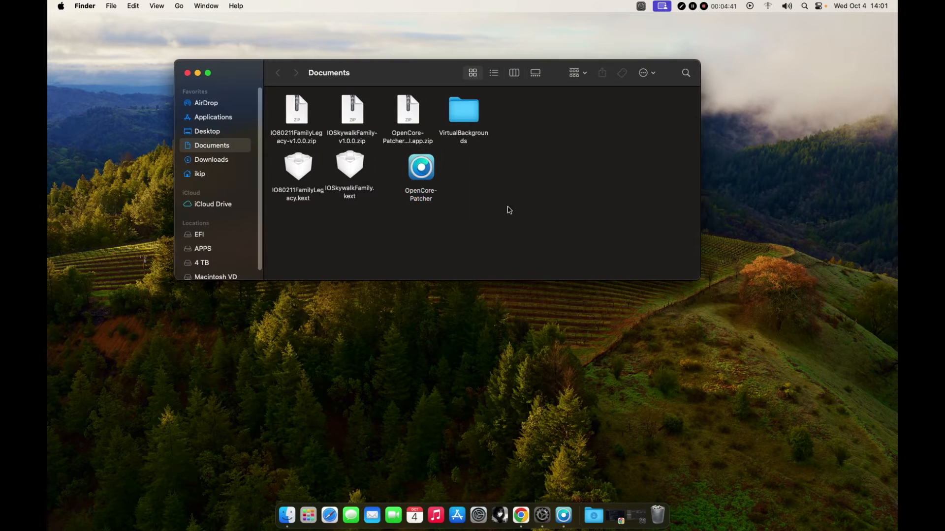
double_click(420, 167)
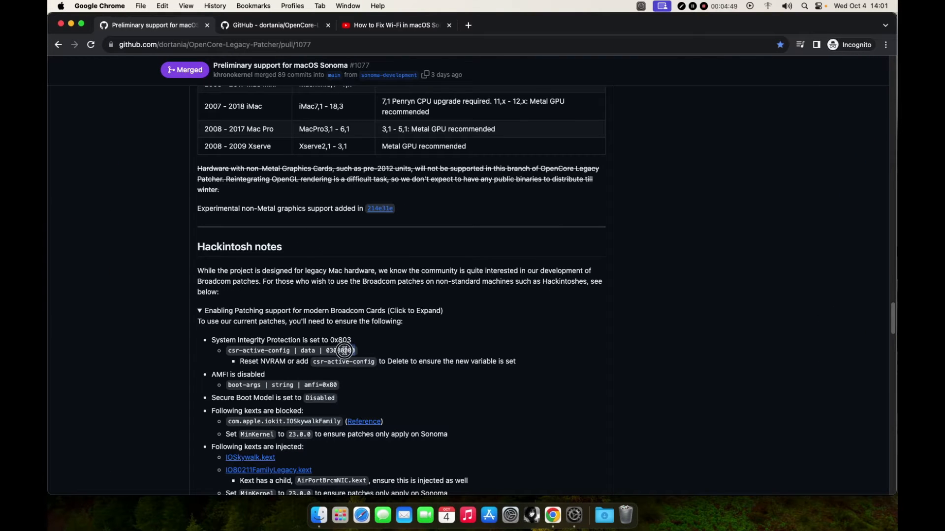
Copy the guide's value and set NVRAM csr-active-config to 03080000.
right_click(345, 350)
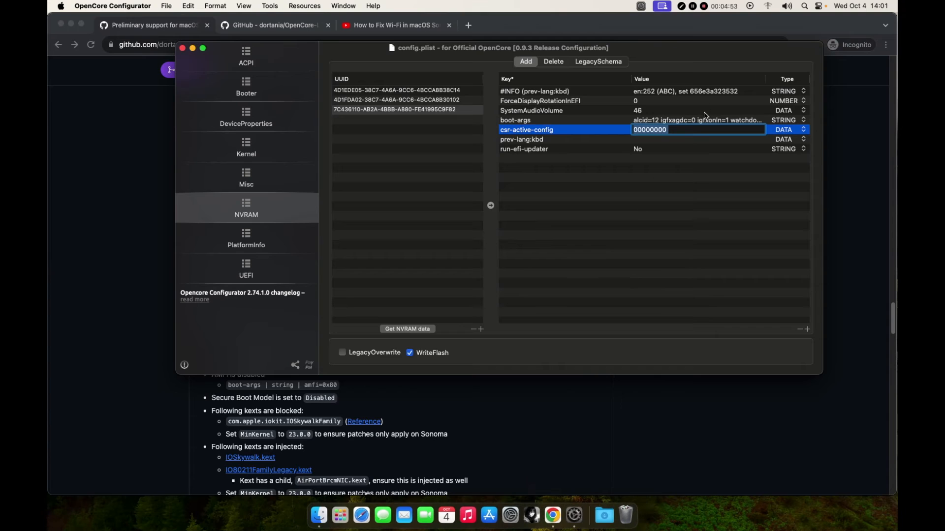
text(03080000)
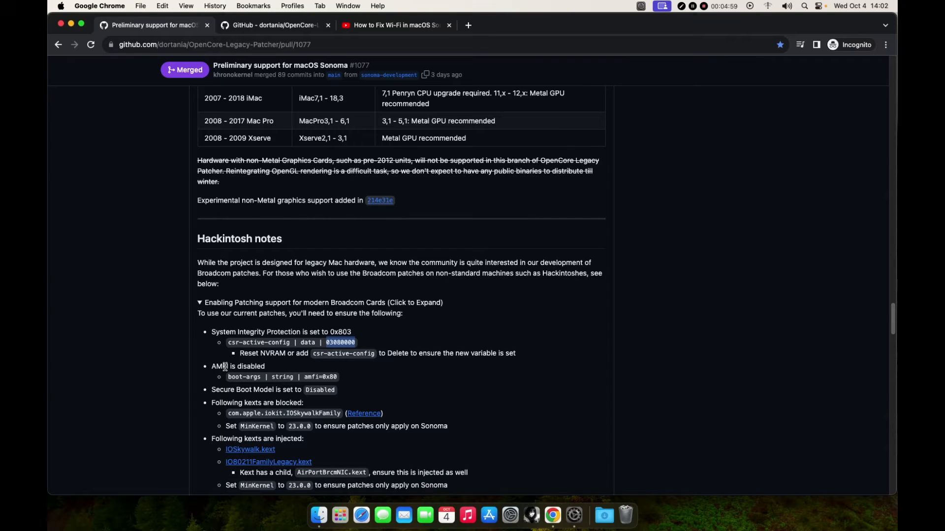
Copy amfi=0x80 from the guide and edit boot-args '-igfxblr -igfxdump -cdfon -lilubetaall' to append it.
double_click(218, 366)
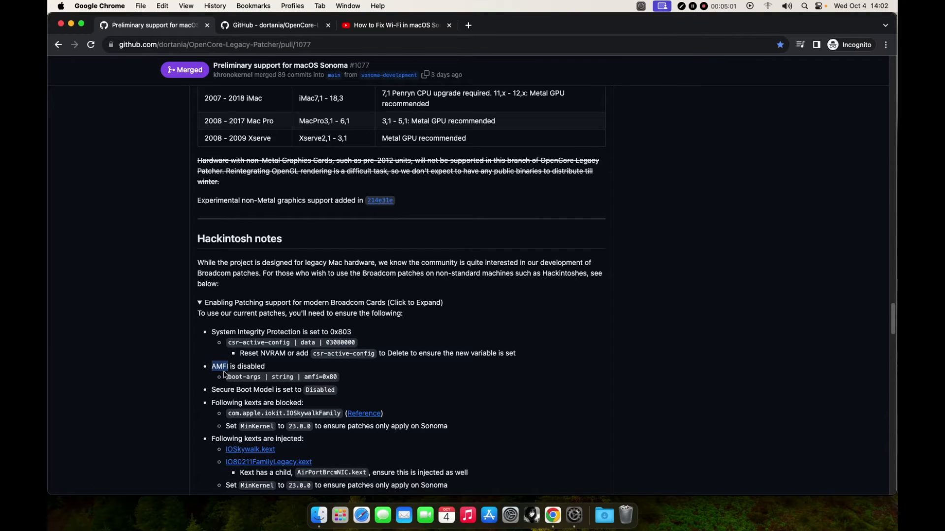
mouse_move(300, 381)
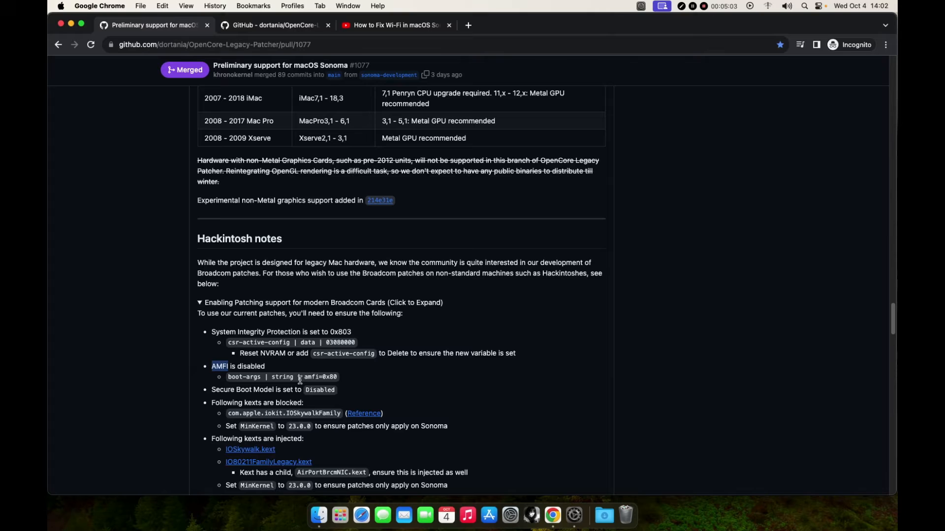
double_click(320, 377)
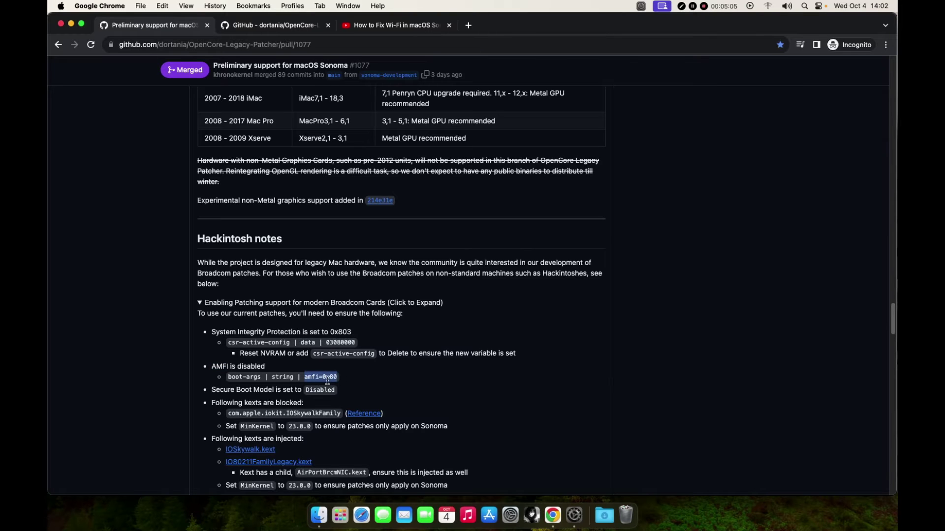
mouse_move(563, 514)
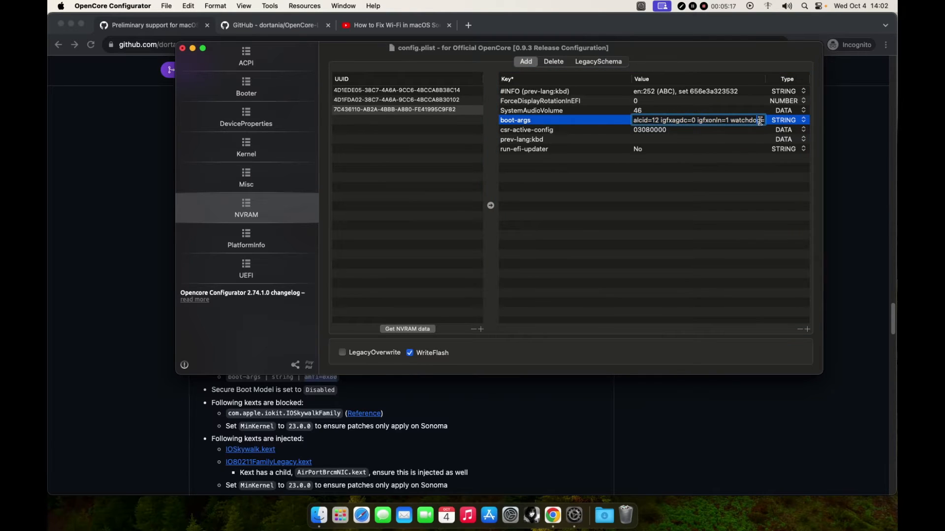
text(-igfxblr -igfxdump -cdfon -lilubetaall)
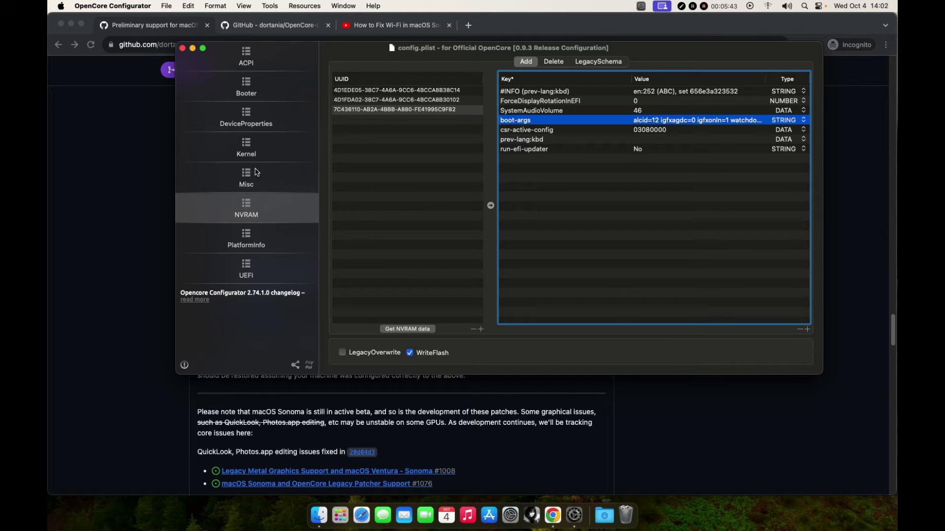
Add a Kernel Block entry for com.apple.iokit.IOSkywalkFamily with MinKernel 23.0.0.
click(246, 147)
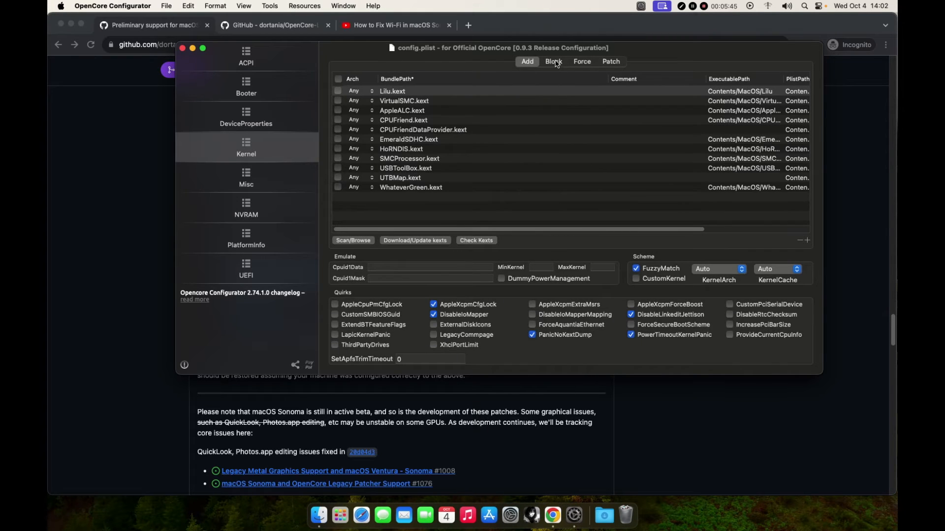
click(552, 61)
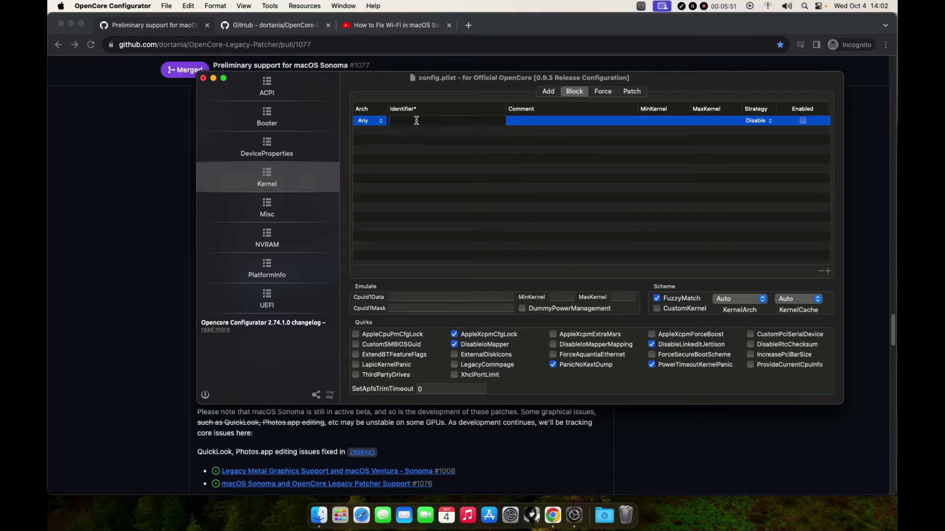
text(com.apple.iokit.IOSkywalkFamily)
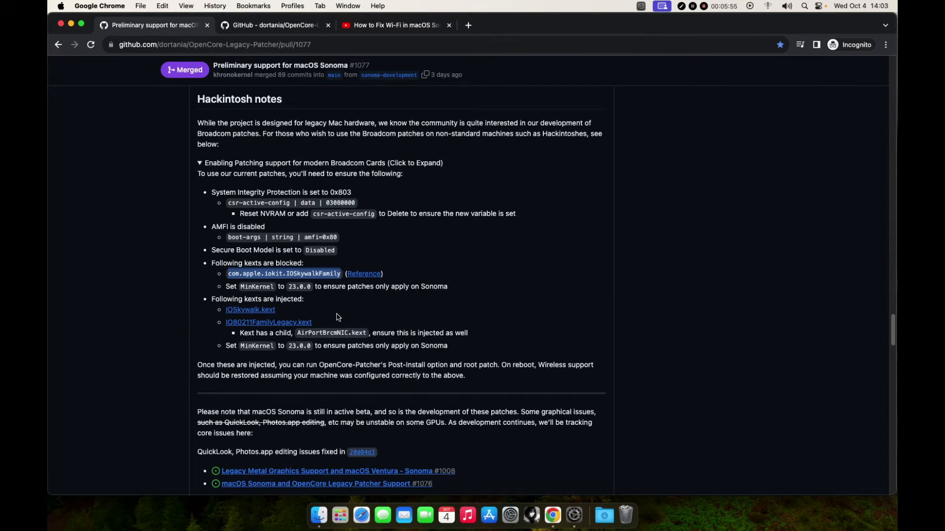
mouse_move(292, 288)
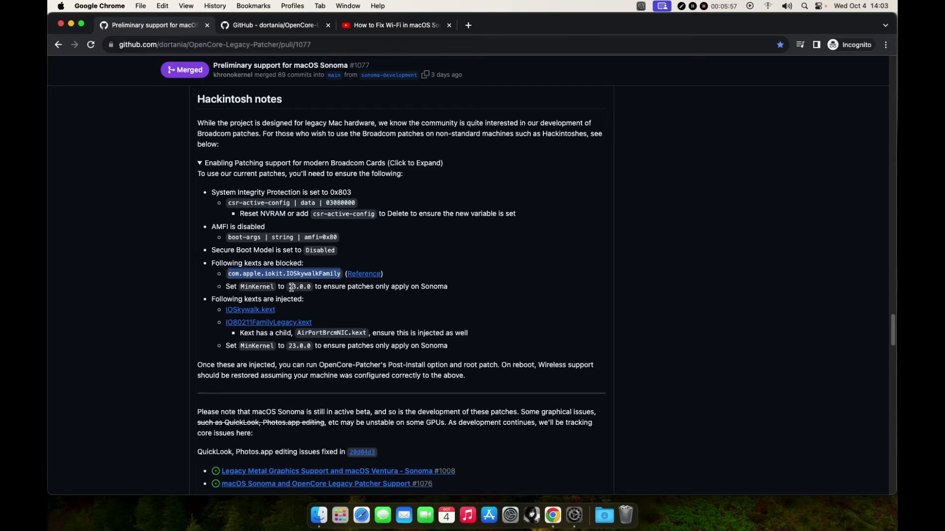
right_click(299, 286)
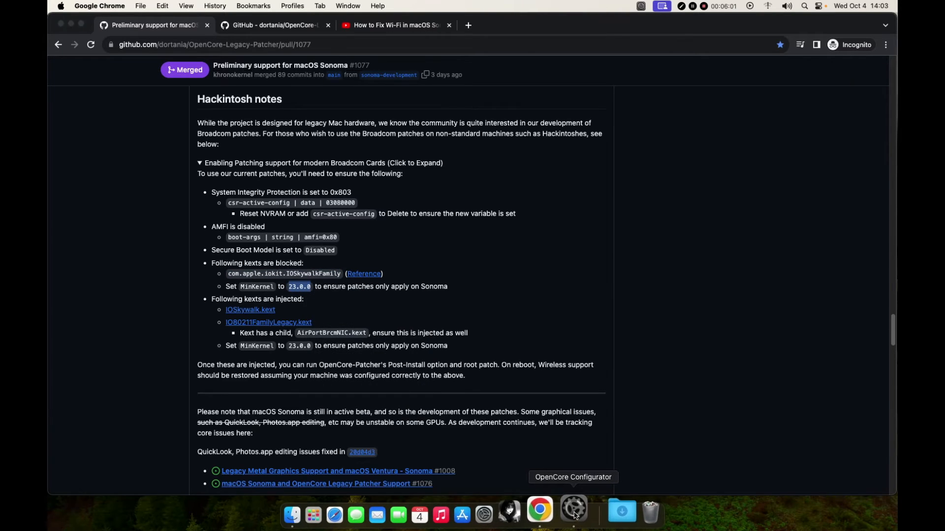
click(573, 515)
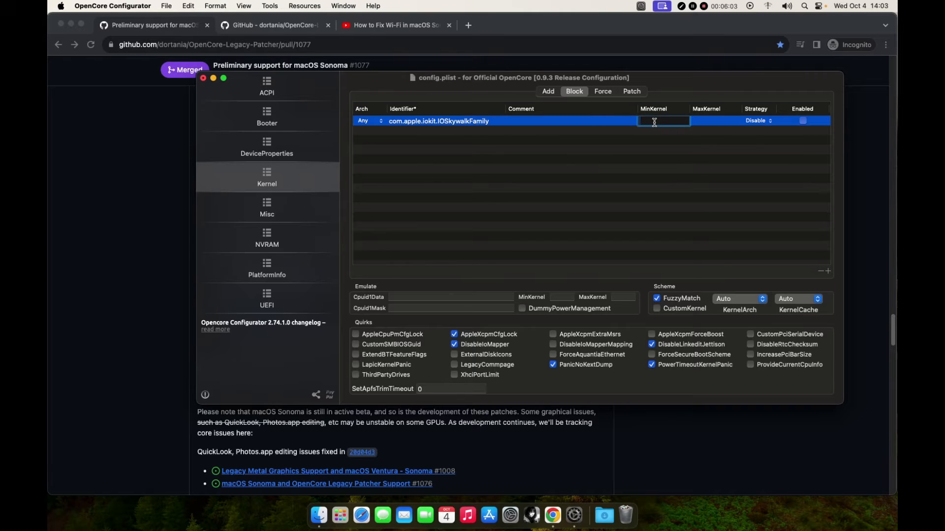
text(23.0.0)
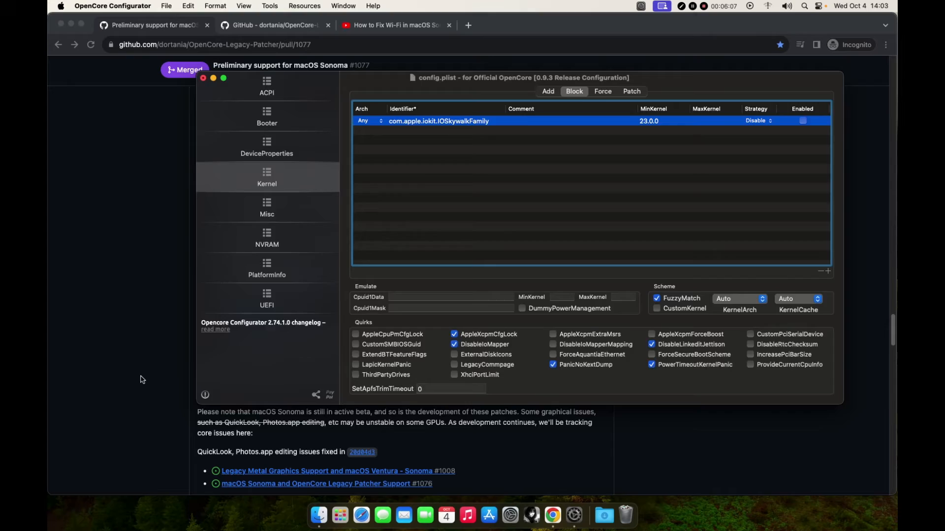
Open the guide's Reference link to the patcher's config.plist in a new Chrome tab.
right_click(355, 273)
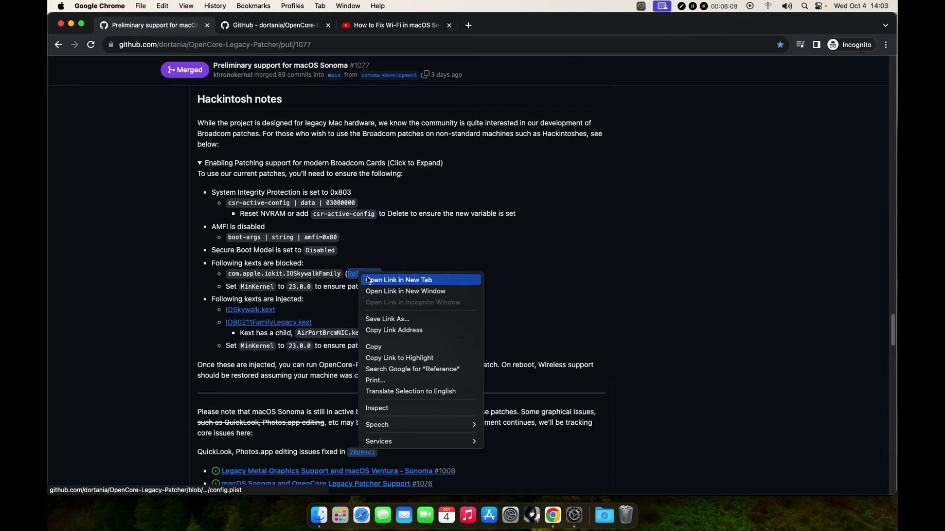
click(397, 280)
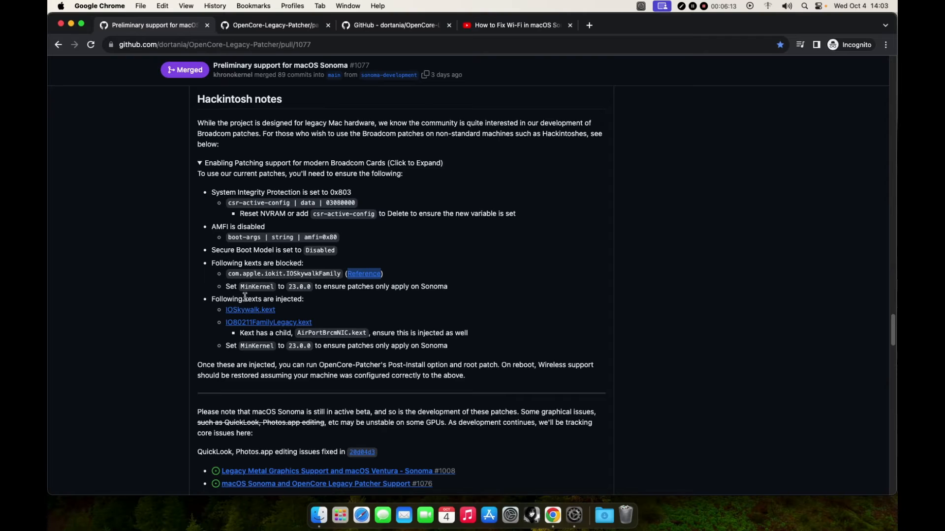
click(275, 25)
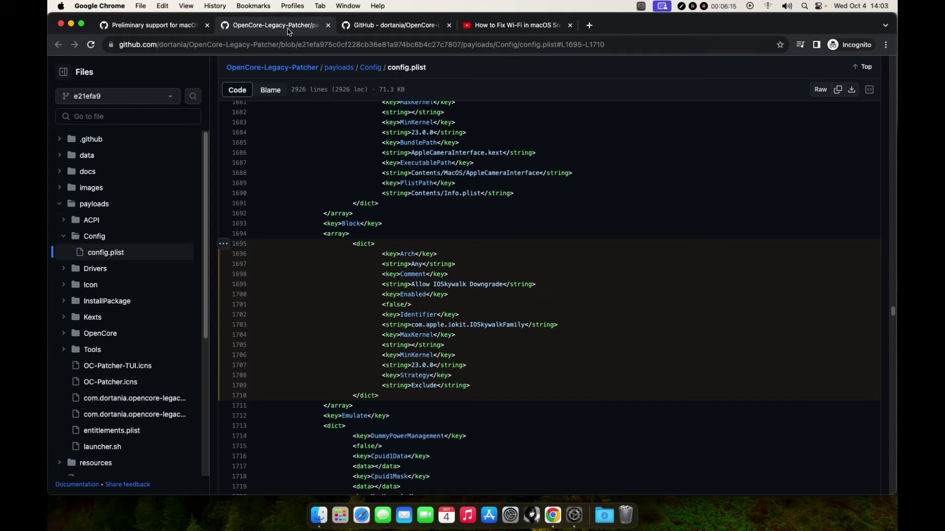
mouse_move(504, 287)
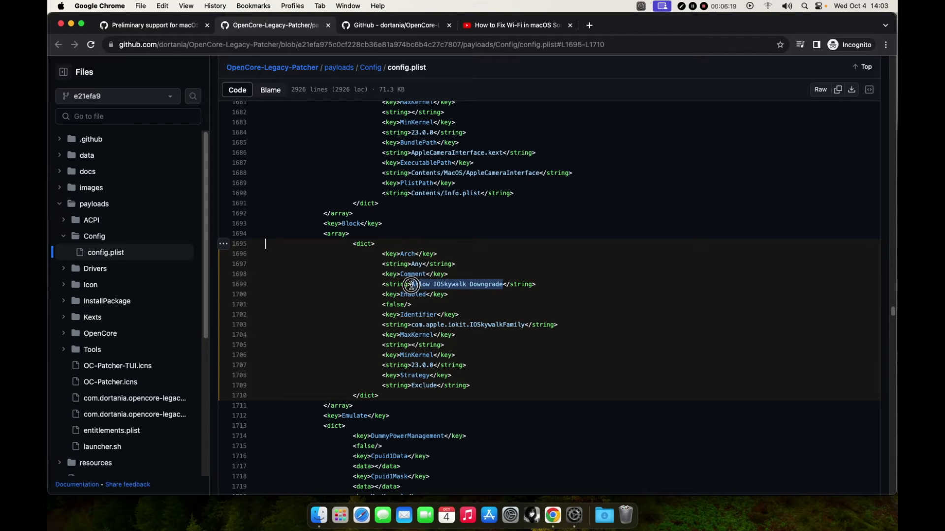
mouse_move(301, 88)
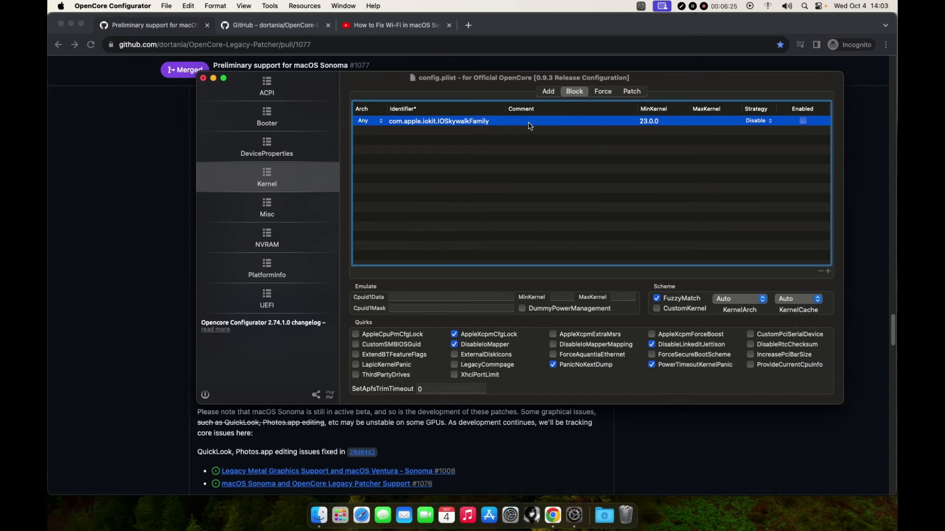
Give the IOSkywalkFamily block entry the comment 'Allow IOSkywalk Downgrade', Exclude strategy, and enable it.
text(Allow IOSkywalk Downgrade)
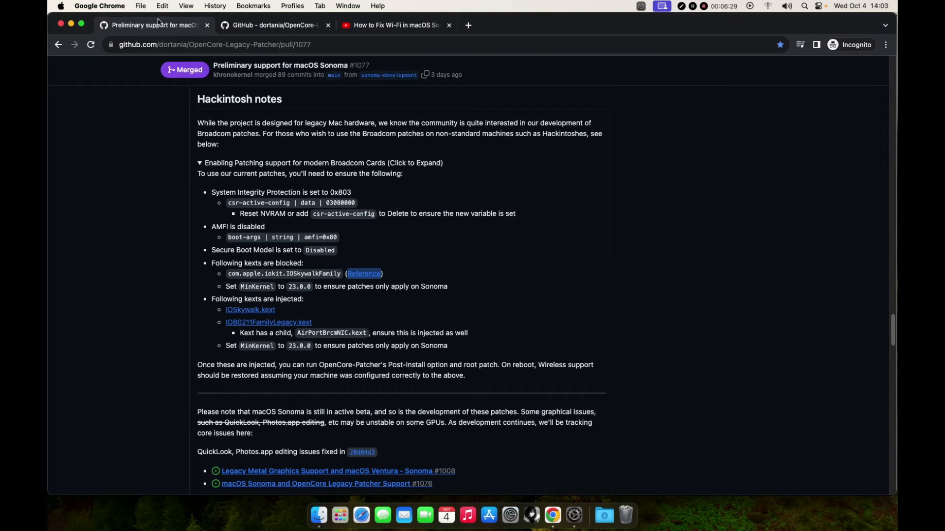
mouse_move(312, 297)
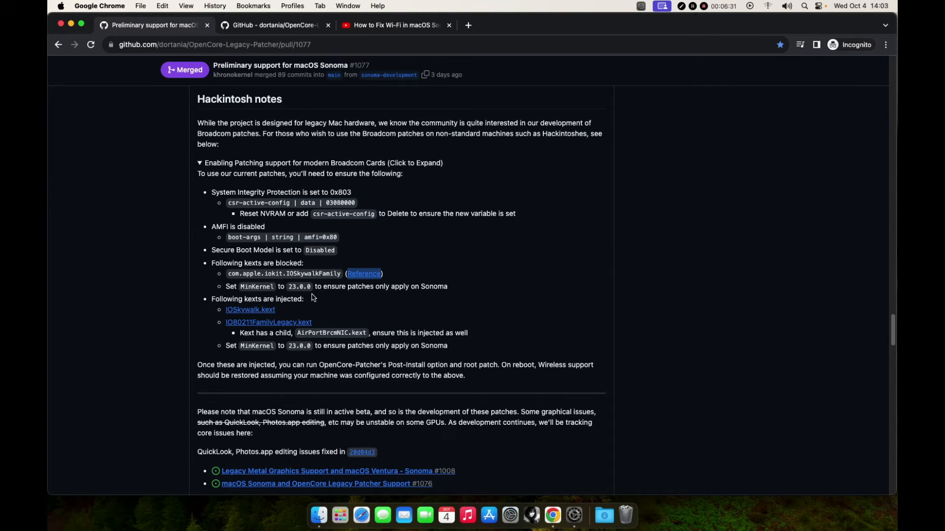
mouse_move(288, 267)
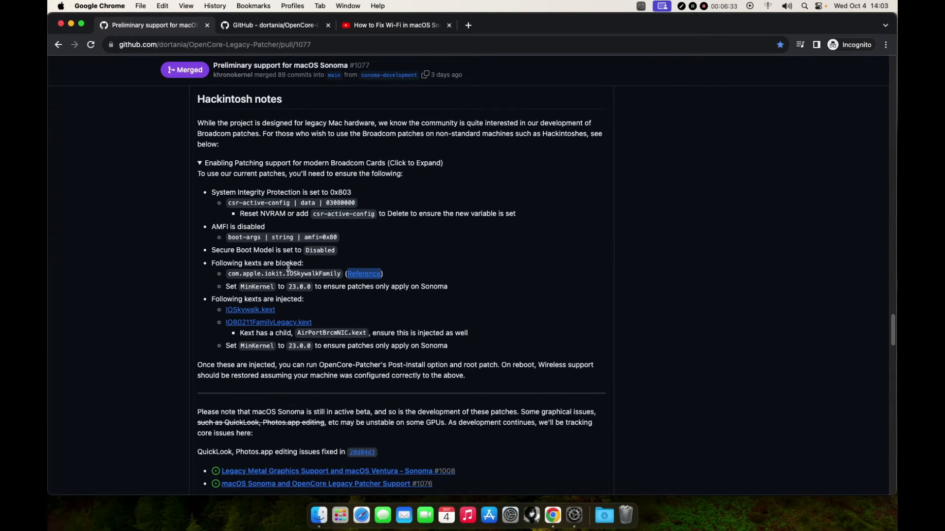
mouse_move(583, 456)
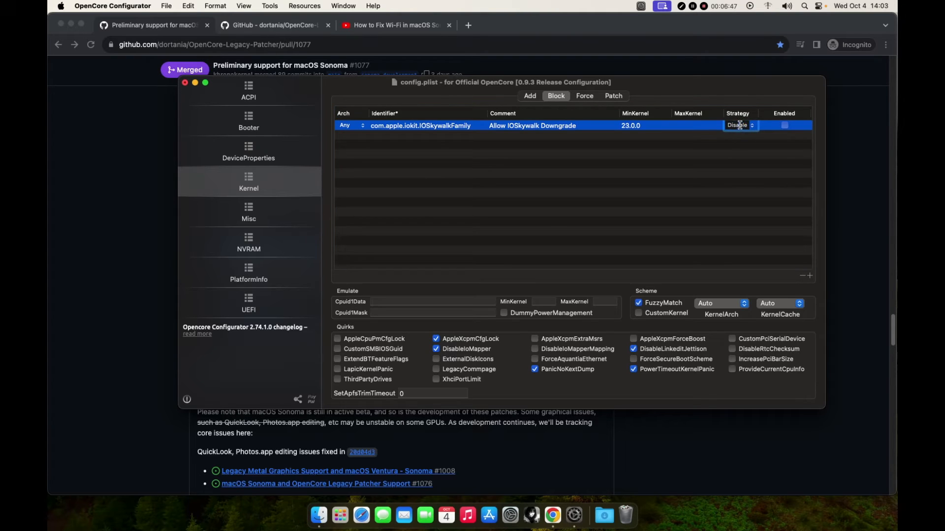
click(740, 125)
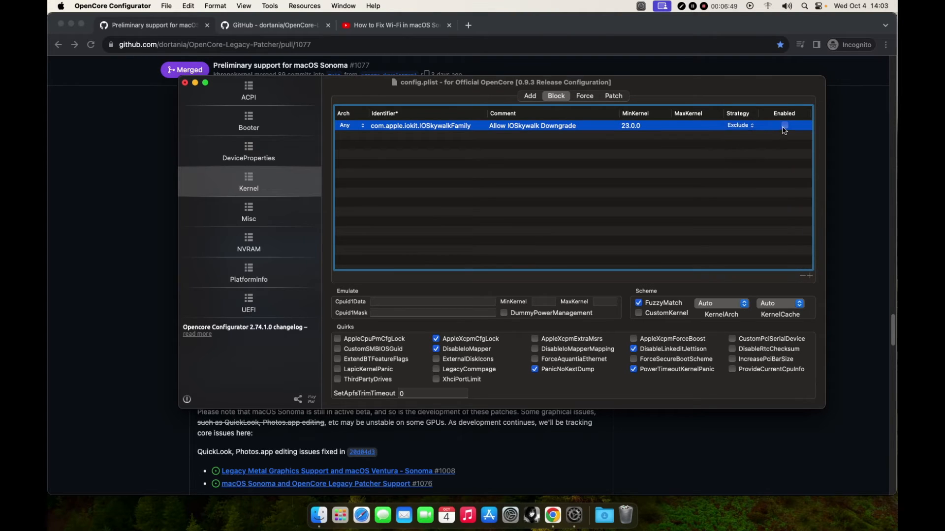
click(785, 125)
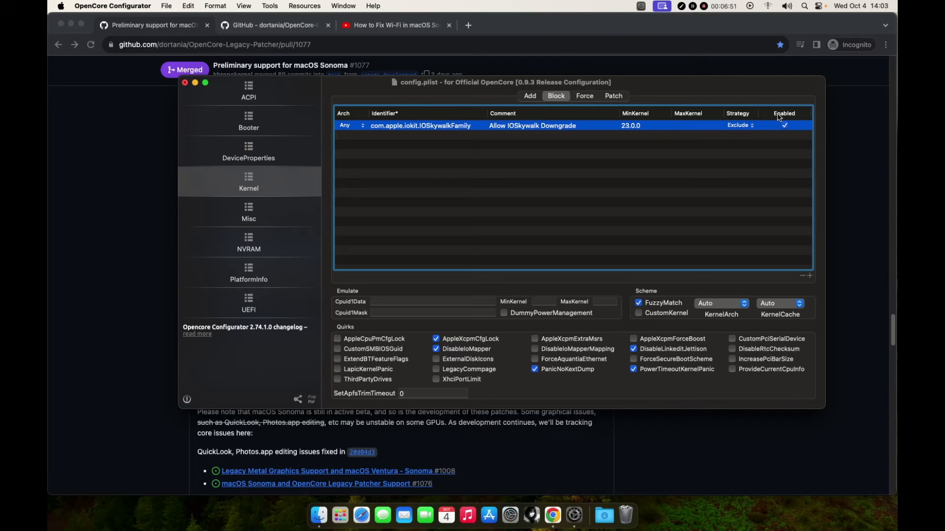
mouse_move(276, 214)
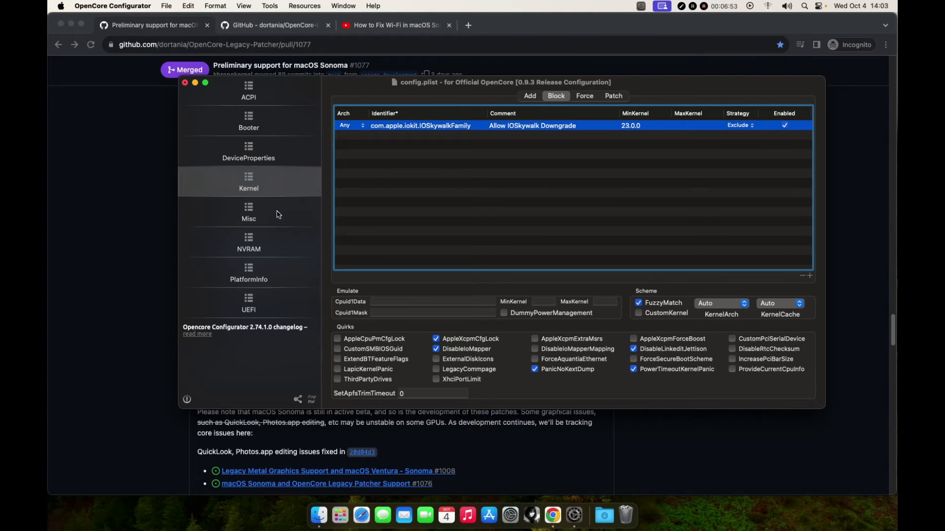
Keep SecureBootModel set to Disabled under Misc > Security.
click(248, 213)
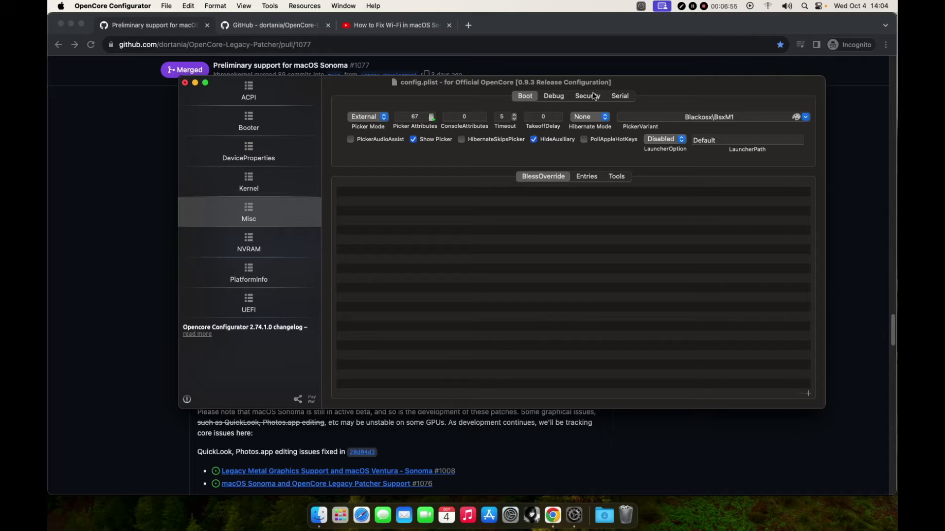
click(586, 95)
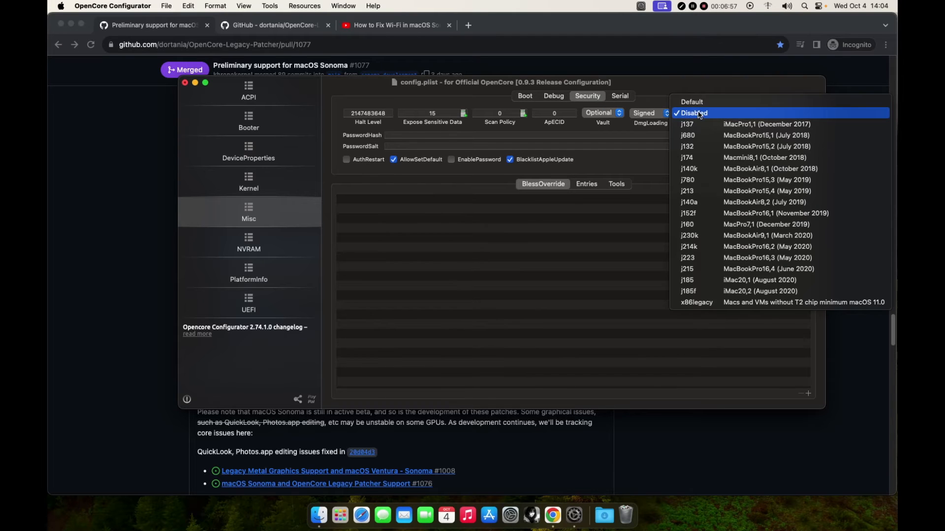
click(693, 113)
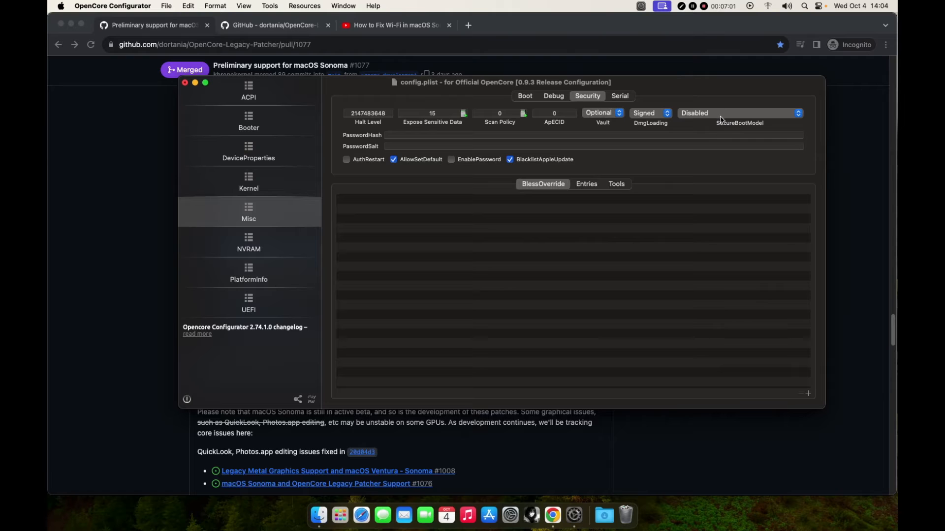
Validate the configuration, dismiss the report, and close the config.plist window.
click(166, 6)
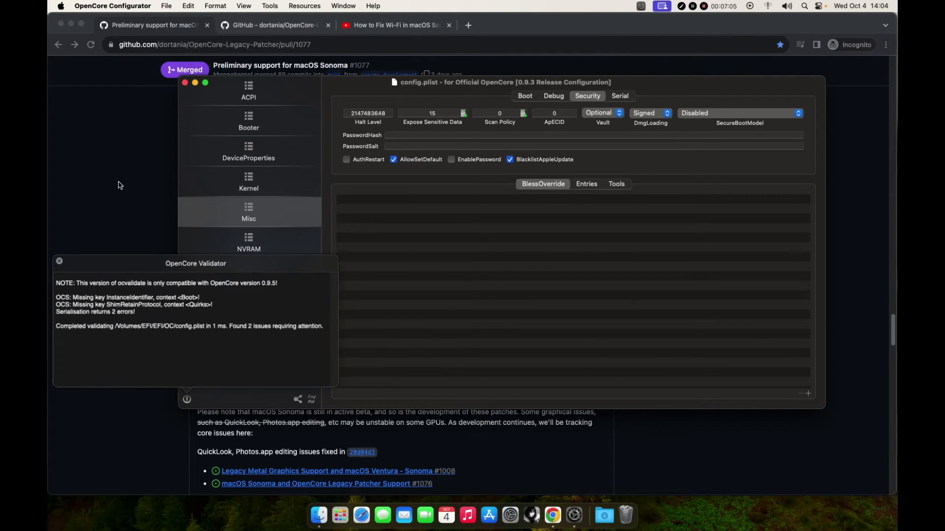
click(59, 262)
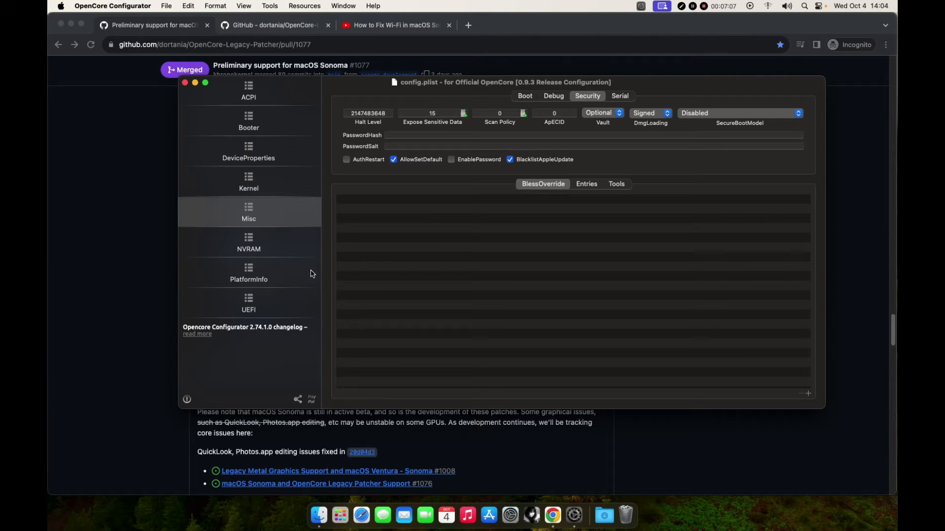
mouse_move(185, 82)
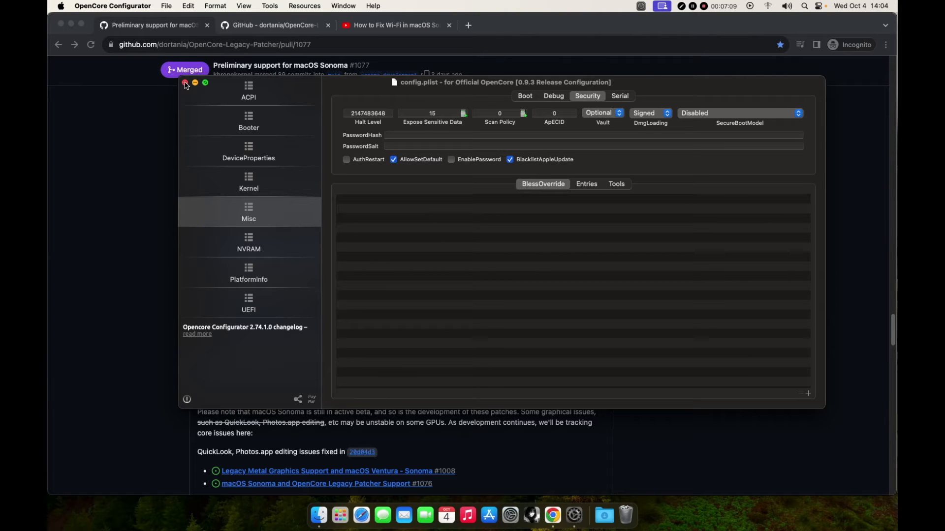
click(185, 83)
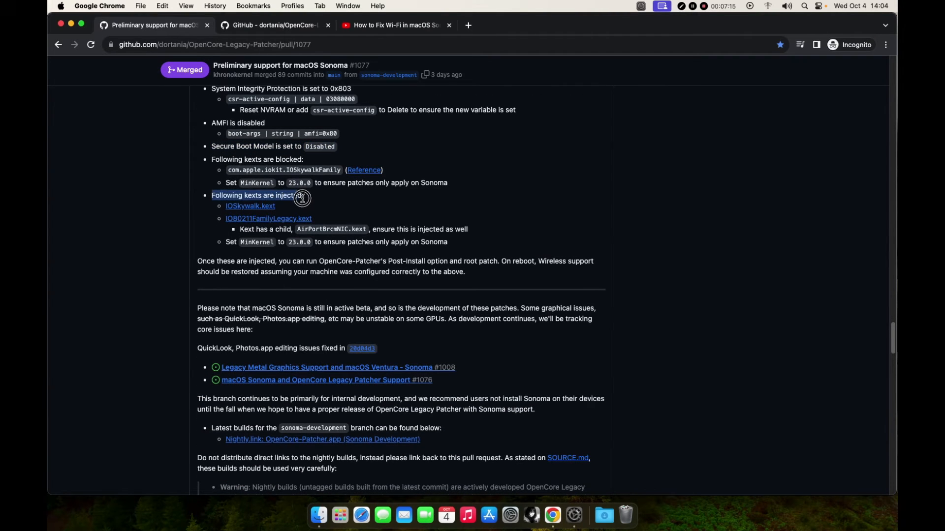
Copy both kext files from Documents and navigate into the EFI partition's OC > Kexts folder.
click(318, 515)
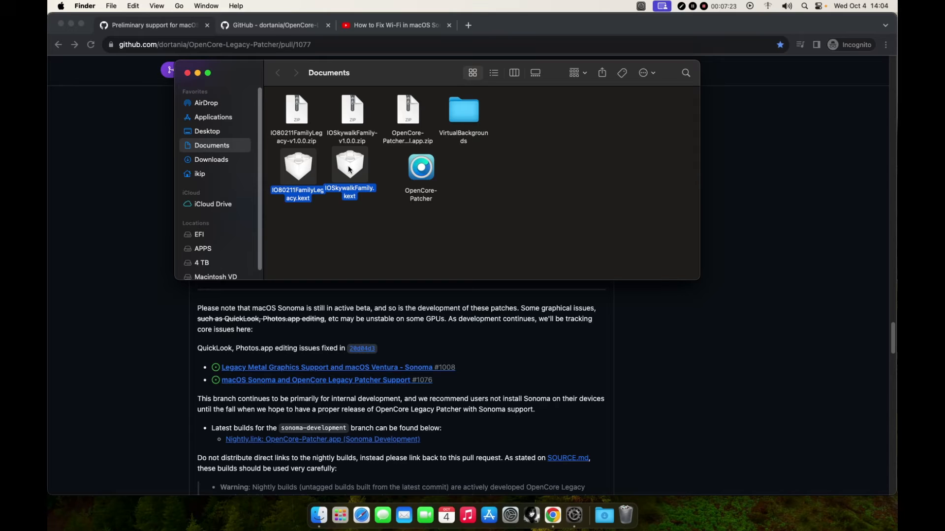
right_click(348, 170)
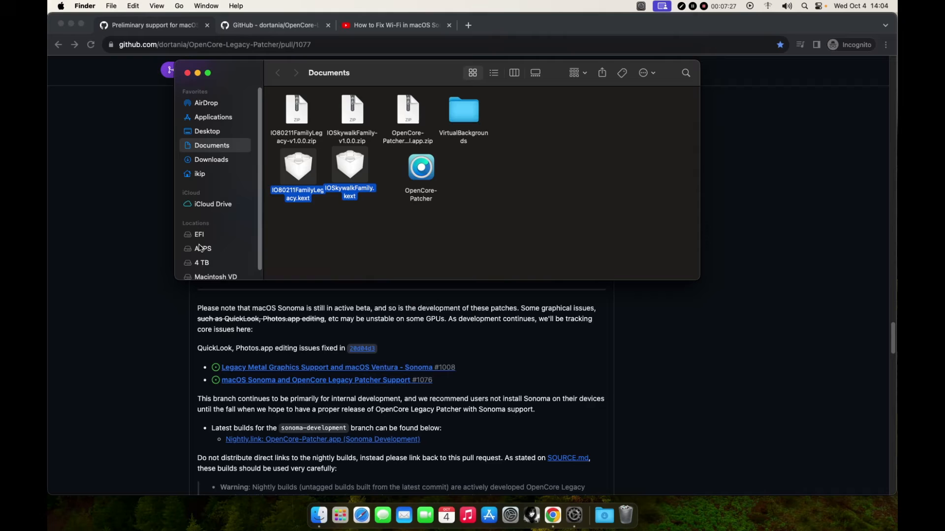
click(199, 234)
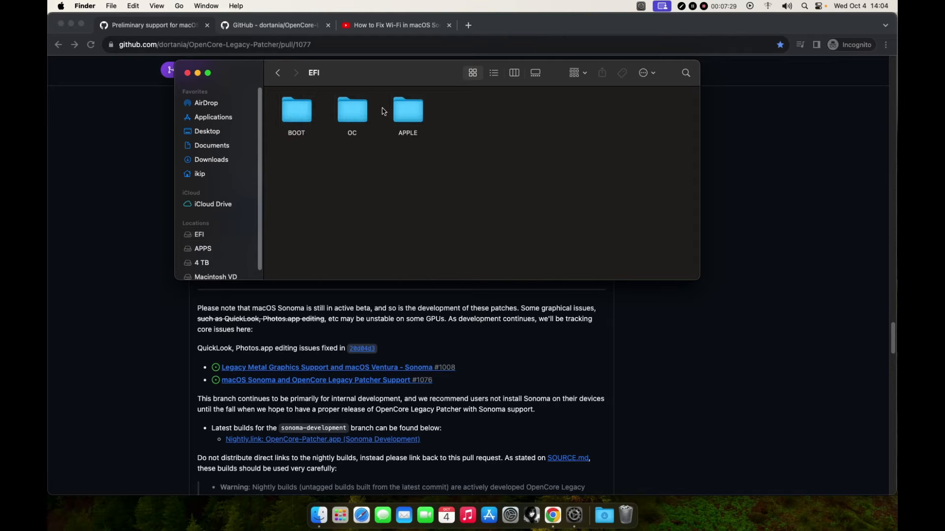
double_click(352, 110)
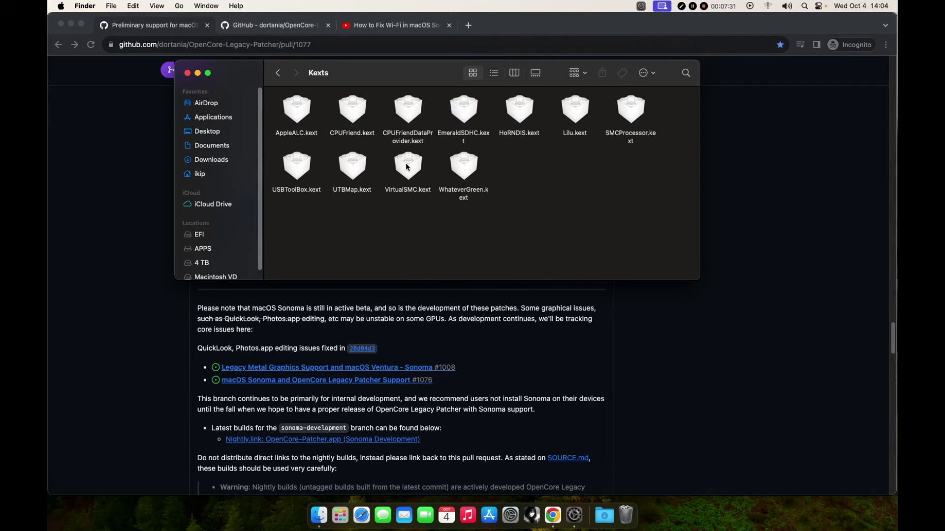
mouse_move(571, 158)
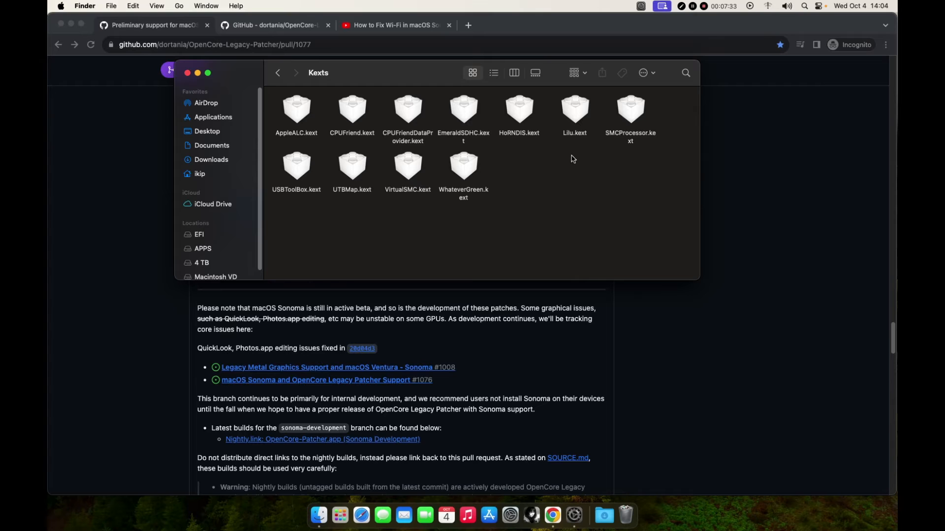
mouse_move(305, 133)
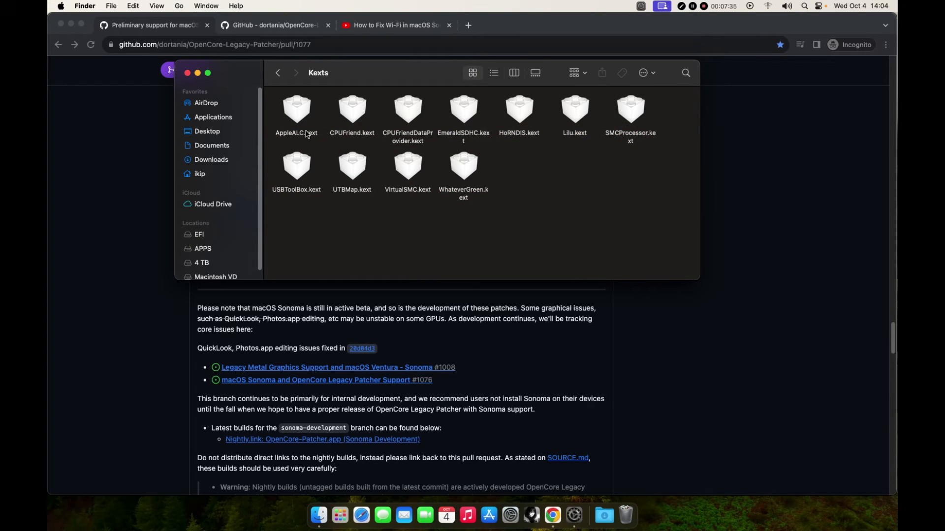
mouse_move(562, 181)
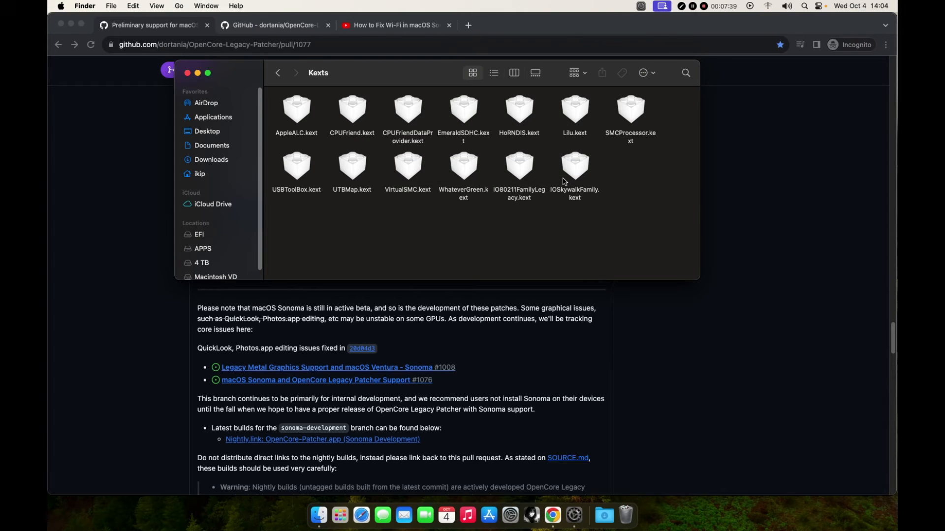
mouse_move(548, 219)
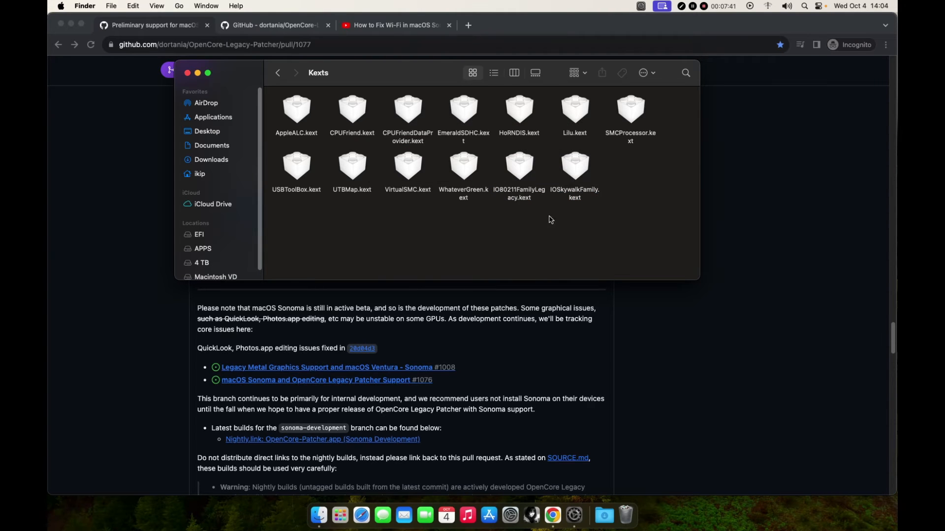
mouse_move(249, 139)
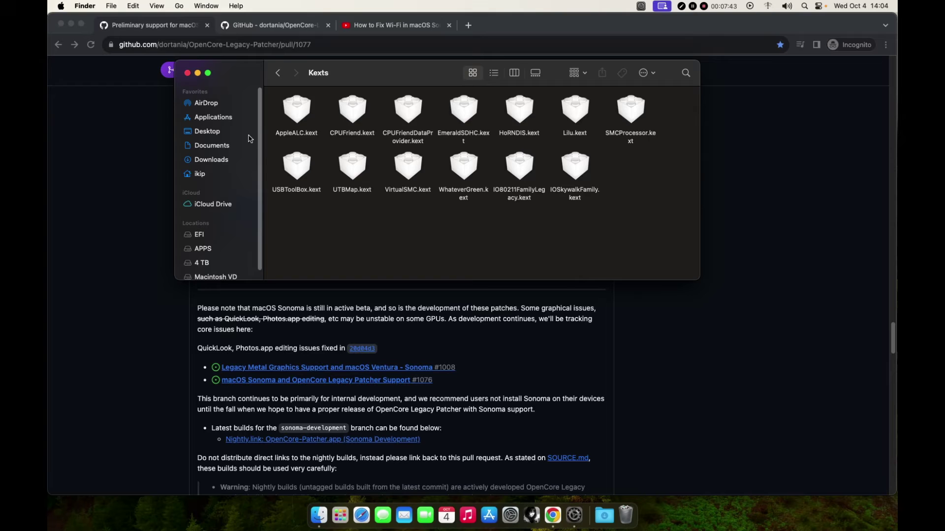
Open config.plist in OpenCore Configurator and show the Kernel kext list.
right_click(573, 111)
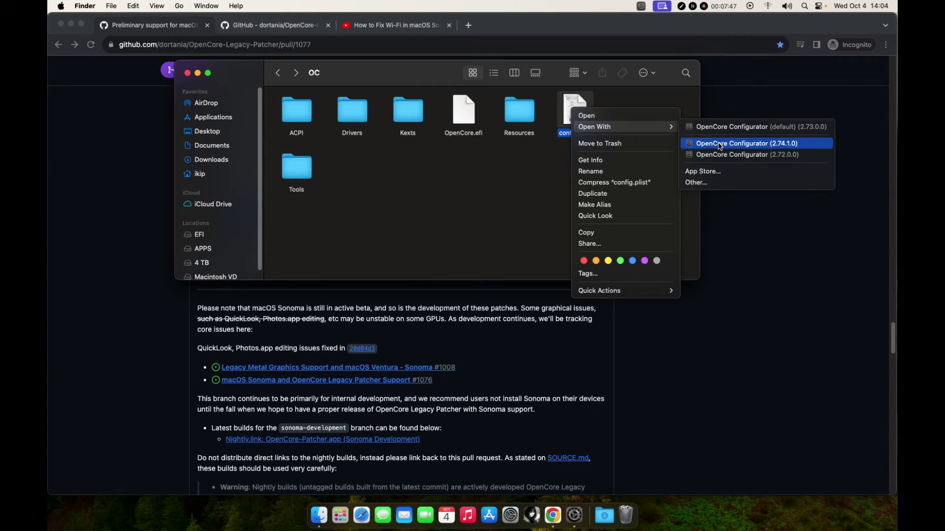
click(747, 142)
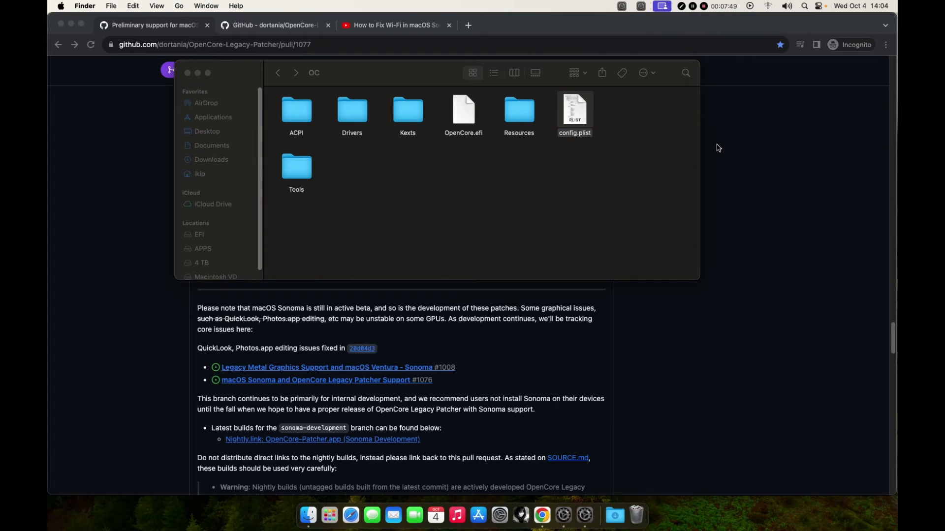
double_click(574, 111)
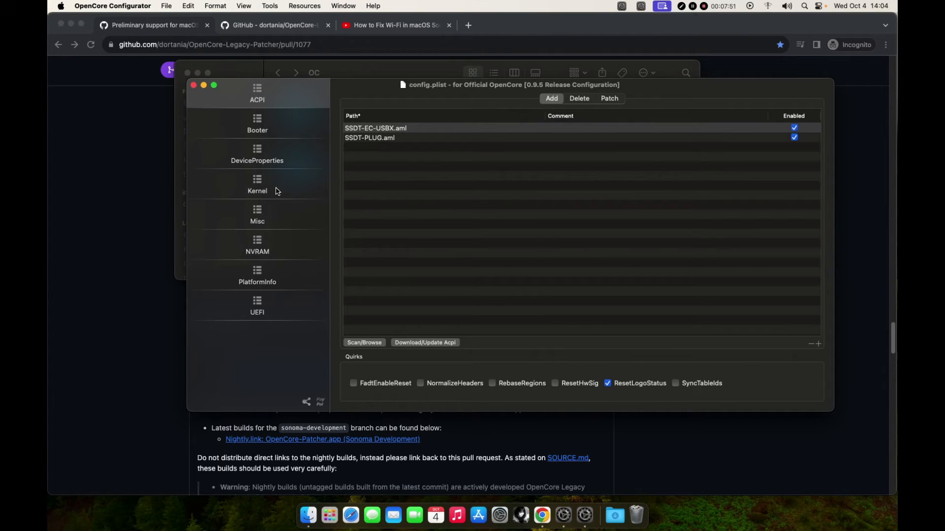
click(257, 187)
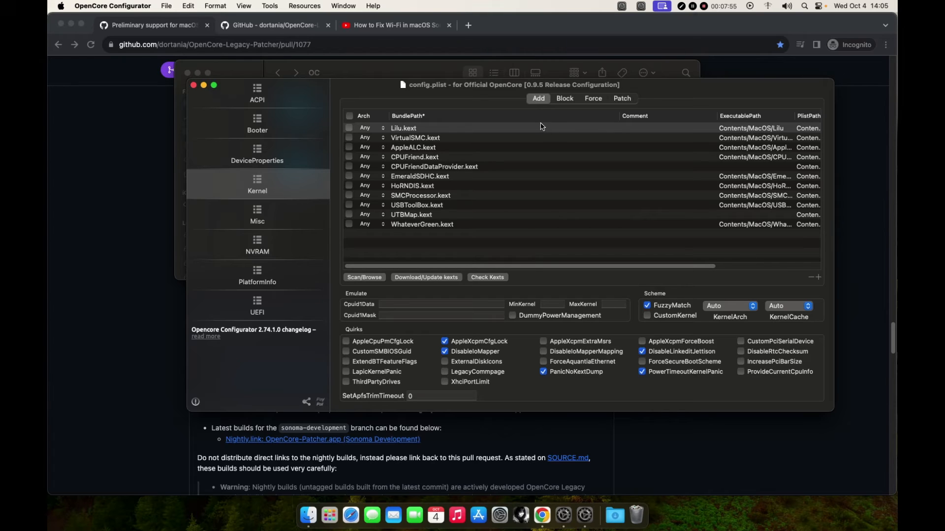
mouse_move(619, 115)
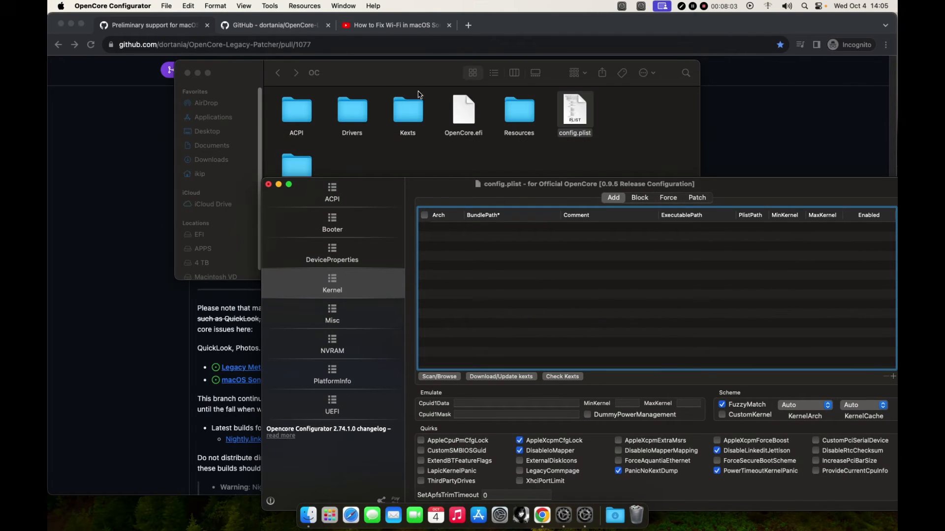
Select all kexts in the EFI Kexts folder to add them to the Kernel list.
double_click(408, 111)
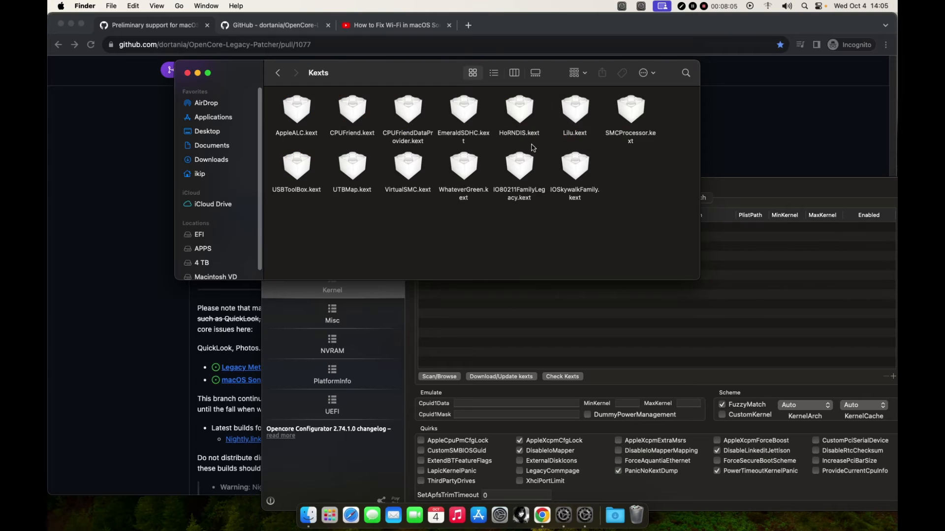
key(cmd+a)
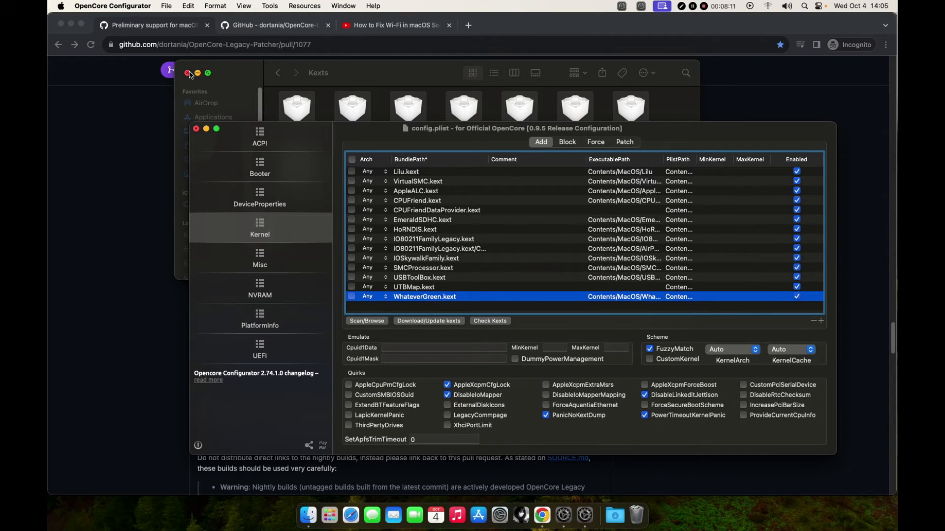
click(189, 73)
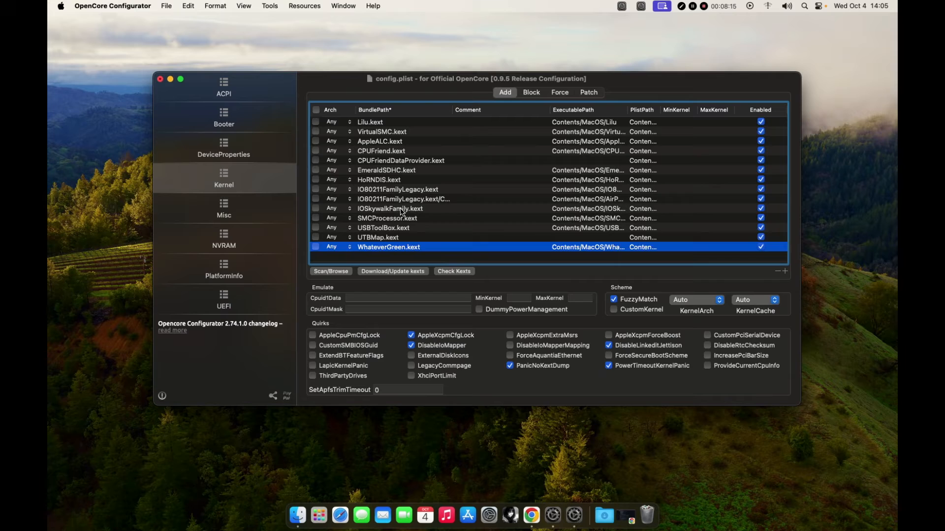
Move IOSkywalkFamily.kext above the two IO80211FamilyLegacy rows so it loads first.
click(389, 209)
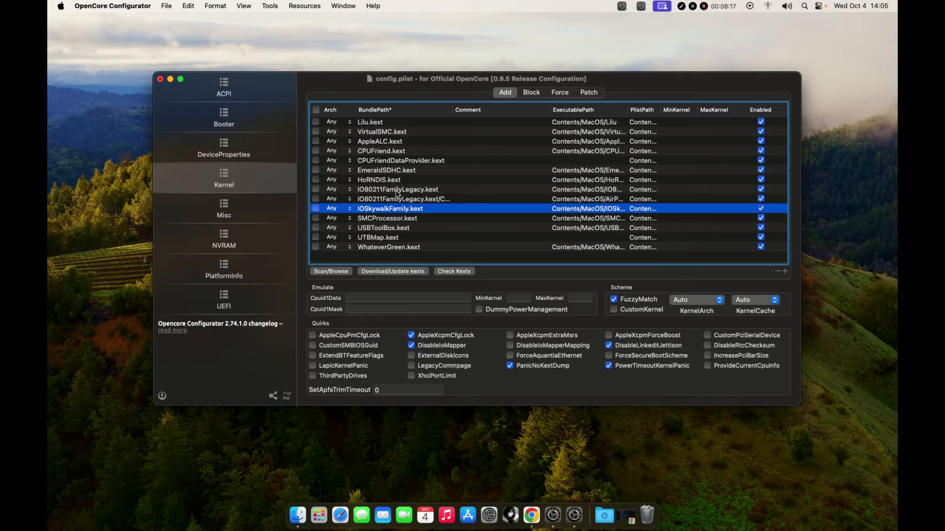
mouse_move(460, 121)
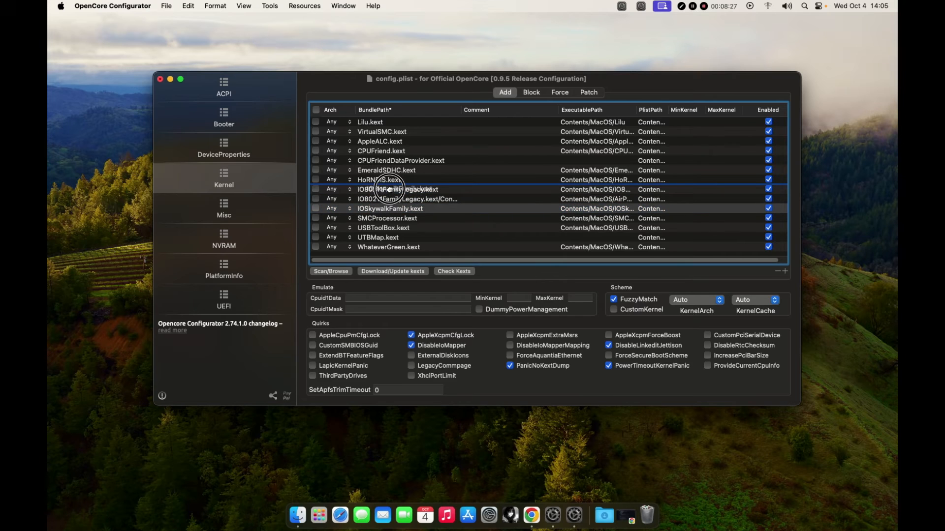
click(389, 189)
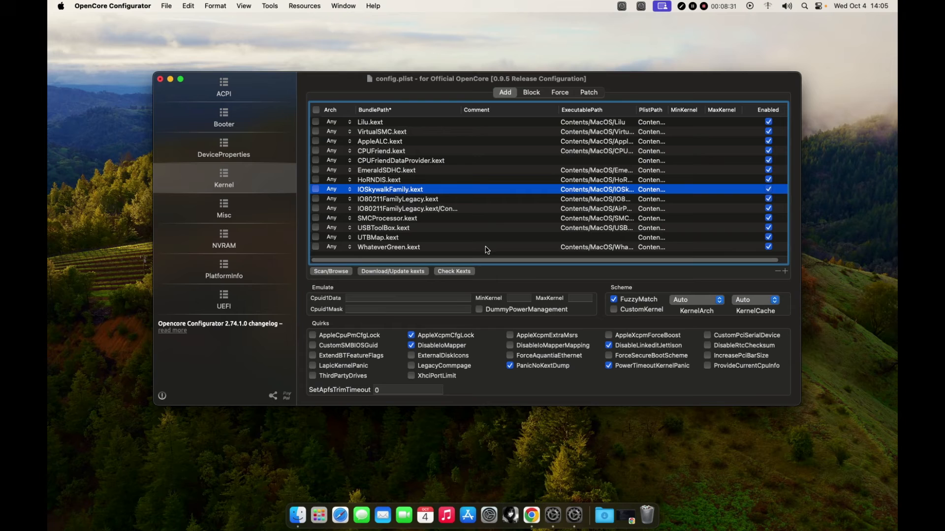
click(542, 514)
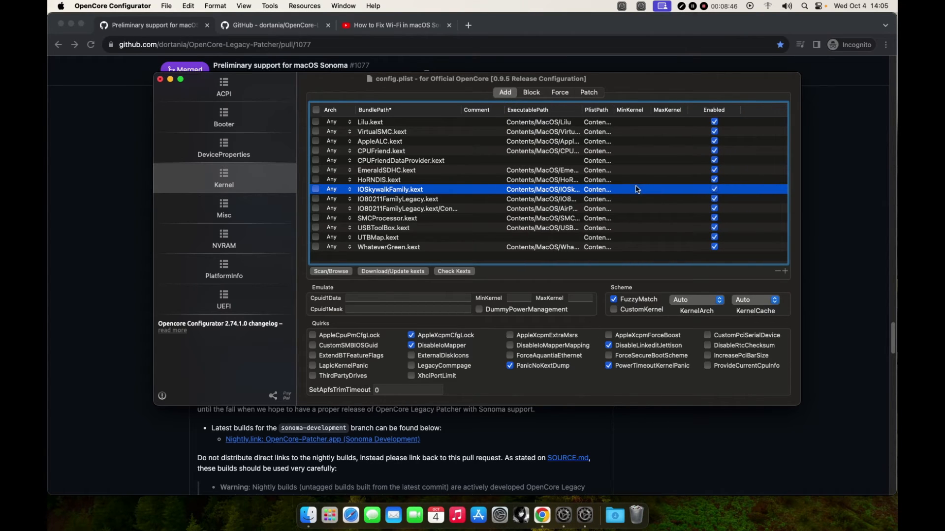
Set MinKernel 23.0.0 on the Wi-Fi kext entries, save config.plist, dismiss validation and close.
double_click(633, 189)
text(23.0.0)
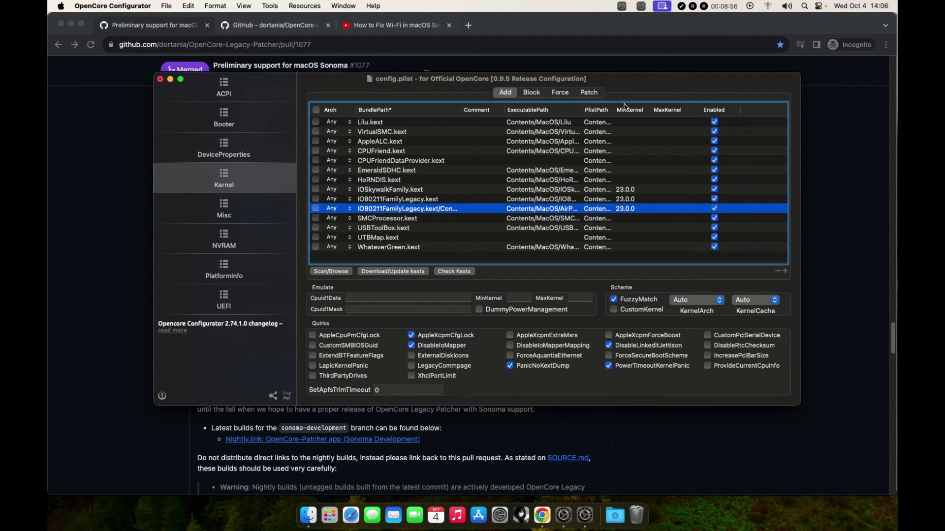
click(165, 6)
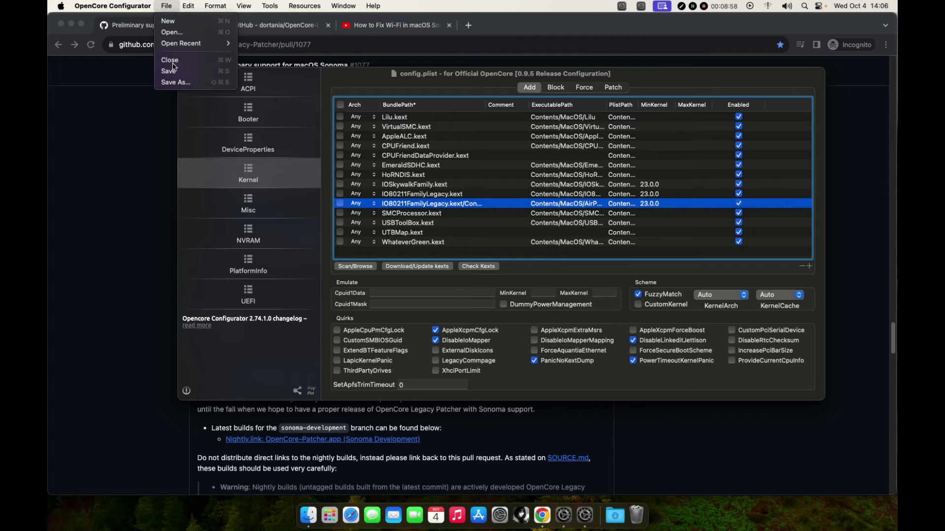
click(169, 71)
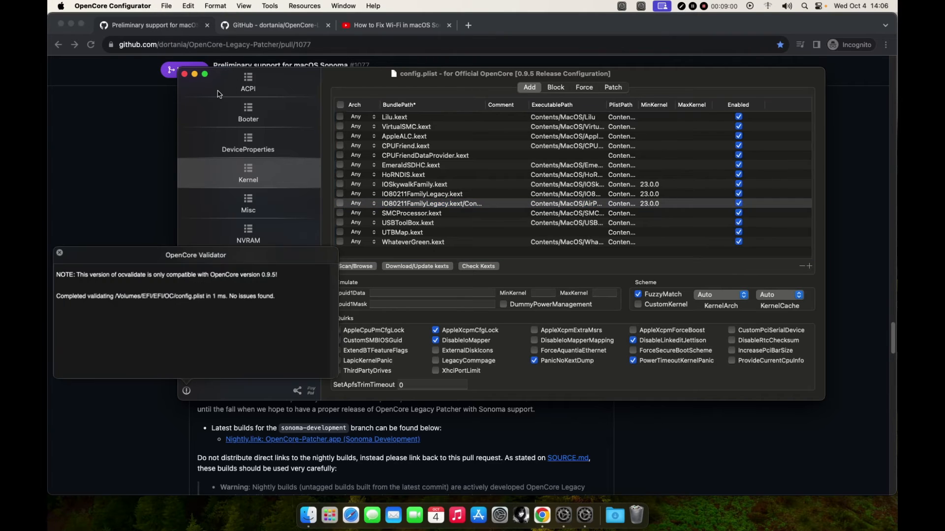
click(59, 252)
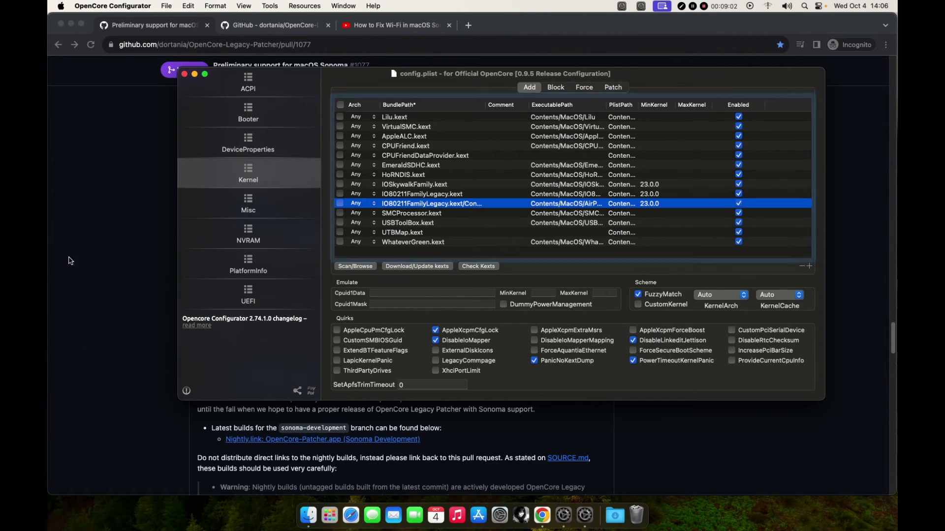
click(112, 6)
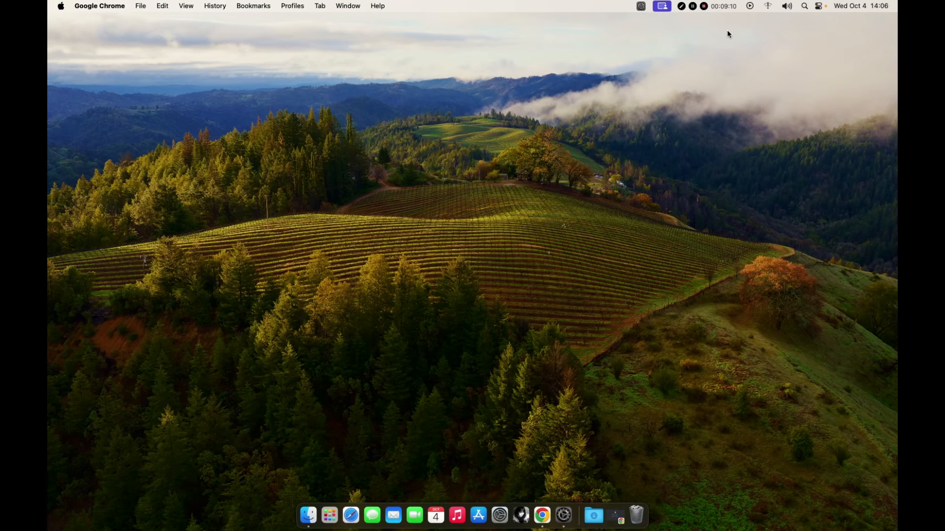
Empty the Trash from the Dock and confirm permanent deletion.
right_click(637, 515)
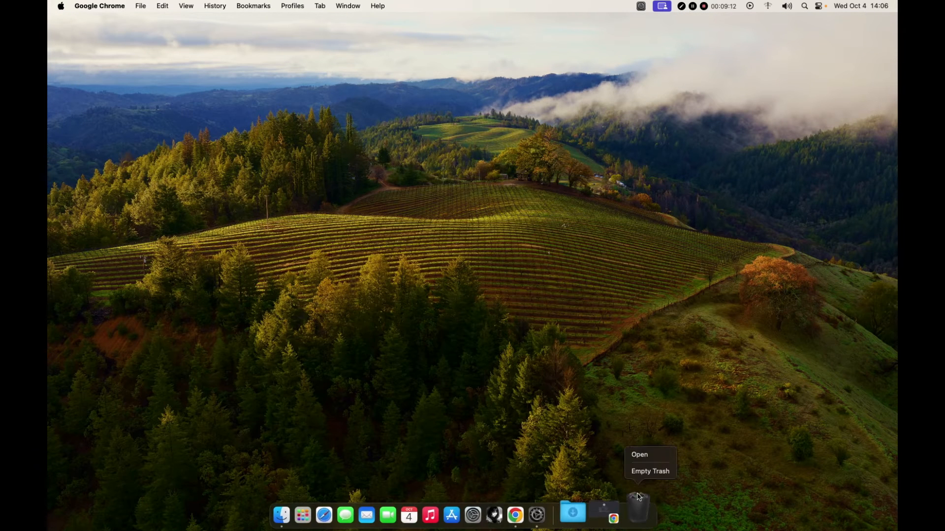
click(649, 471)
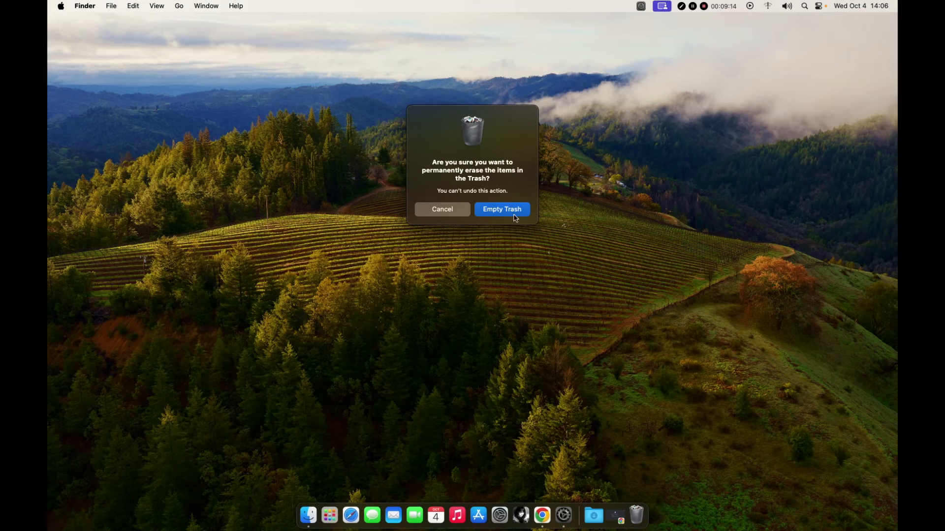
click(501, 208)
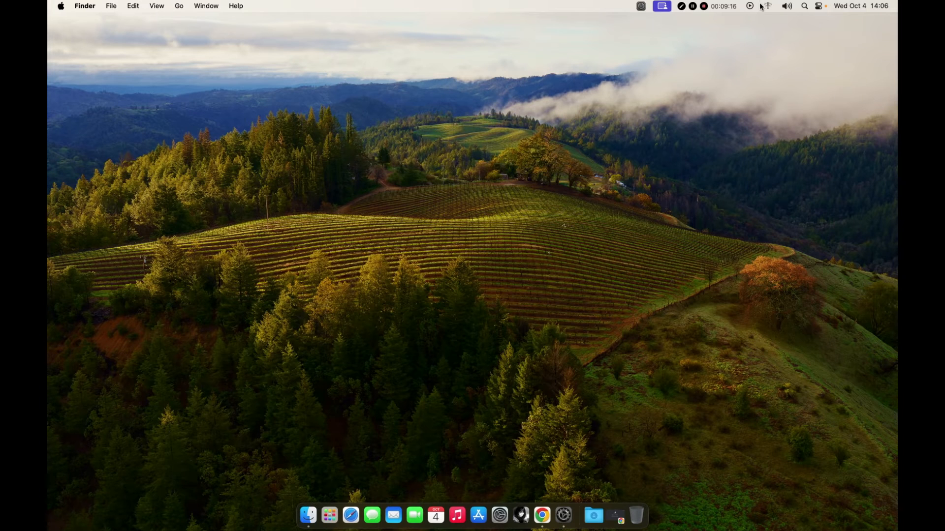
mouse_move(767, 71)
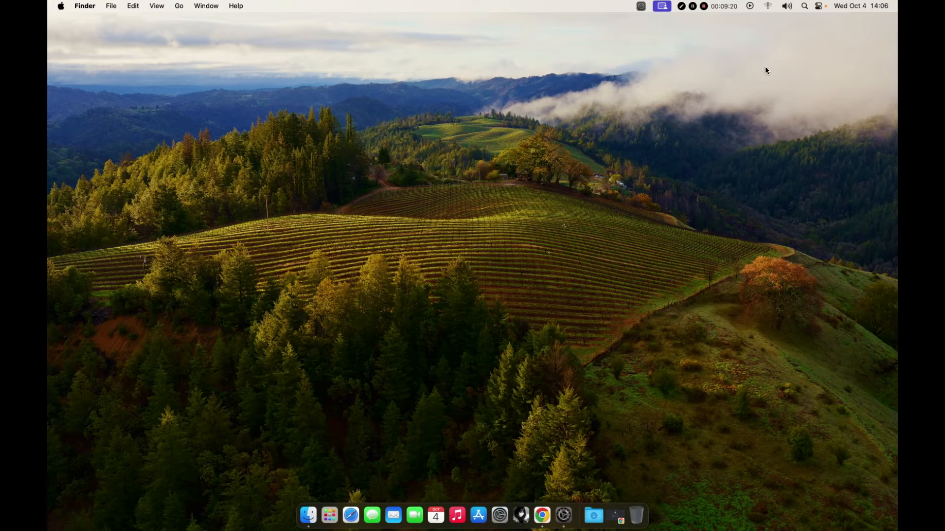
Launch OpenCore-Patcher from the Documents folder.
click(307, 515)
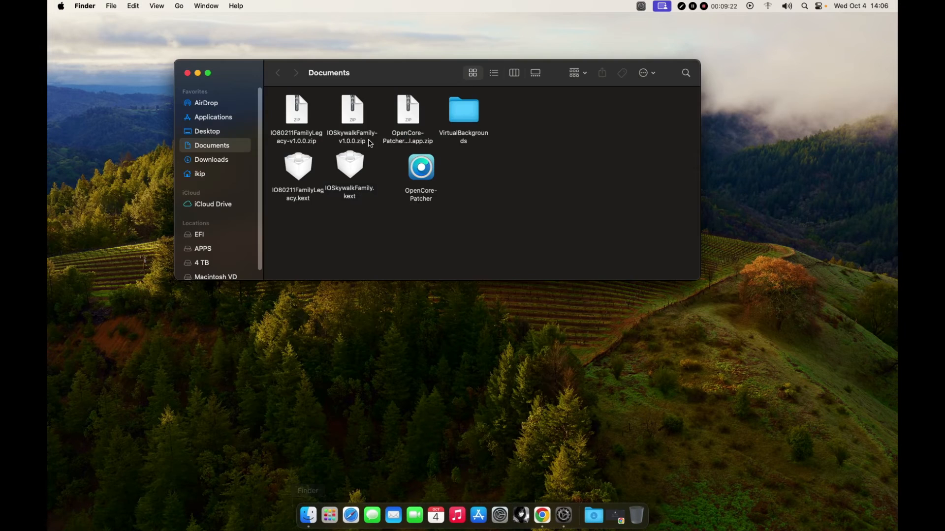
click(420, 167)
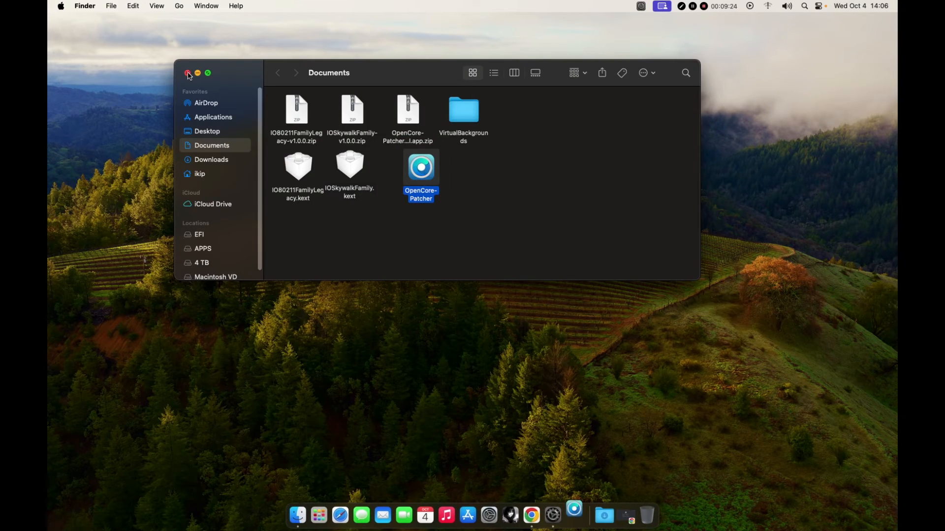
double_click(420, 167)
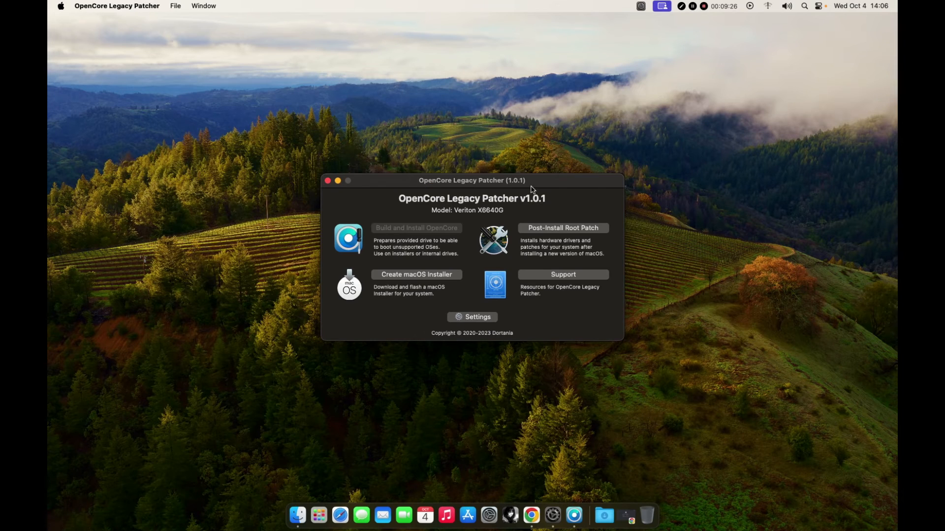
View Post-Install Root Patch, find Modern Wireless blocked by SIP, and return to the main menu.
click(562, 228)
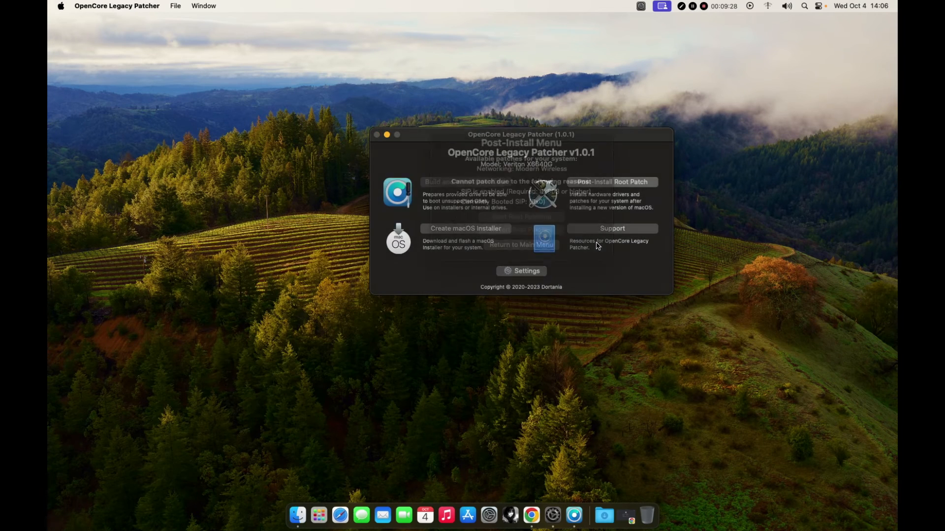
click(612, 181)
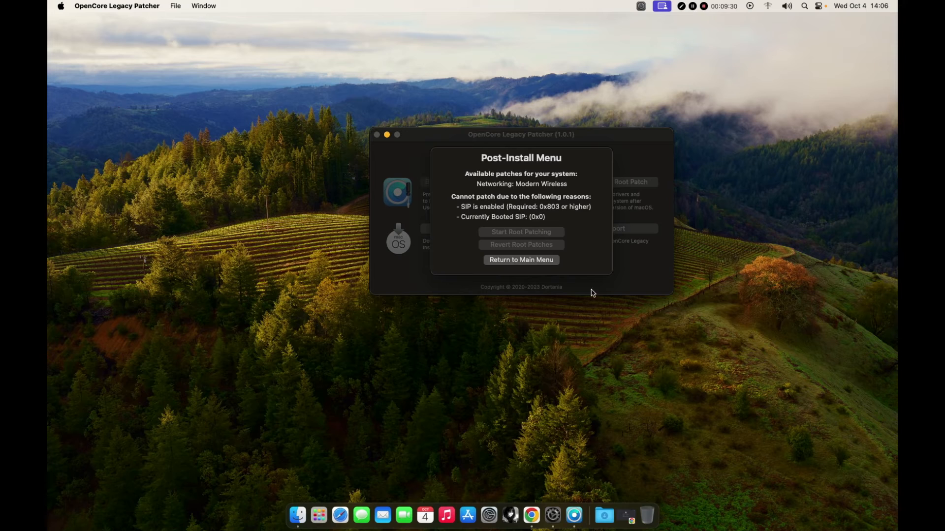
mouse_move(519, 263)
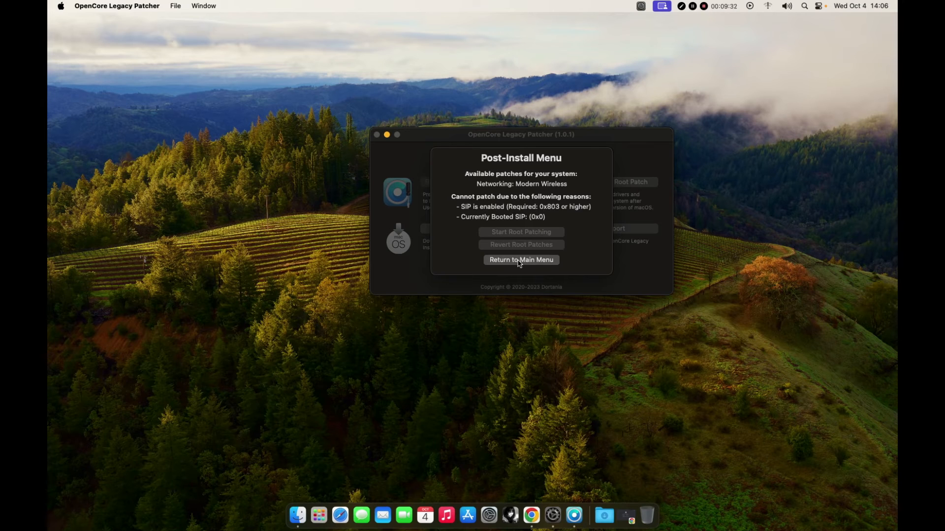
click(521, 260)
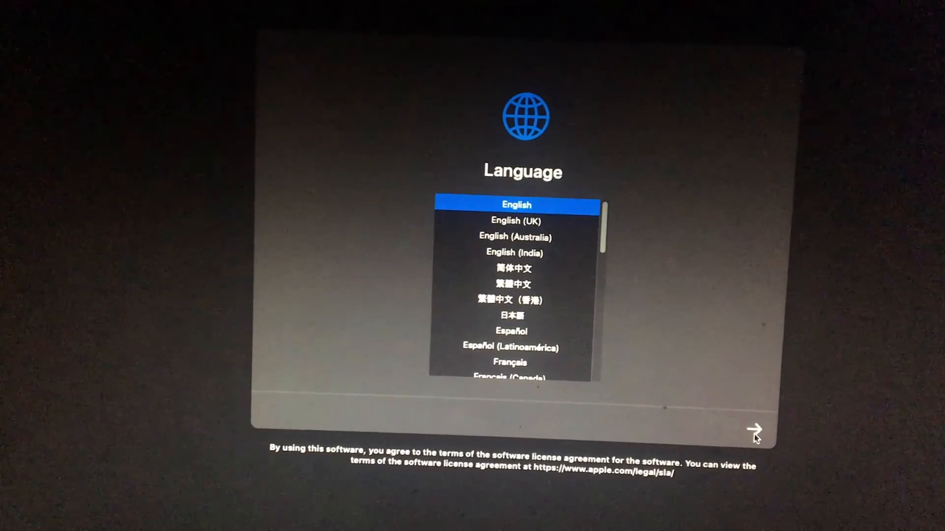
Choose English in Recovery and launch Terminal from the Utilities menu.
click(754, 430)
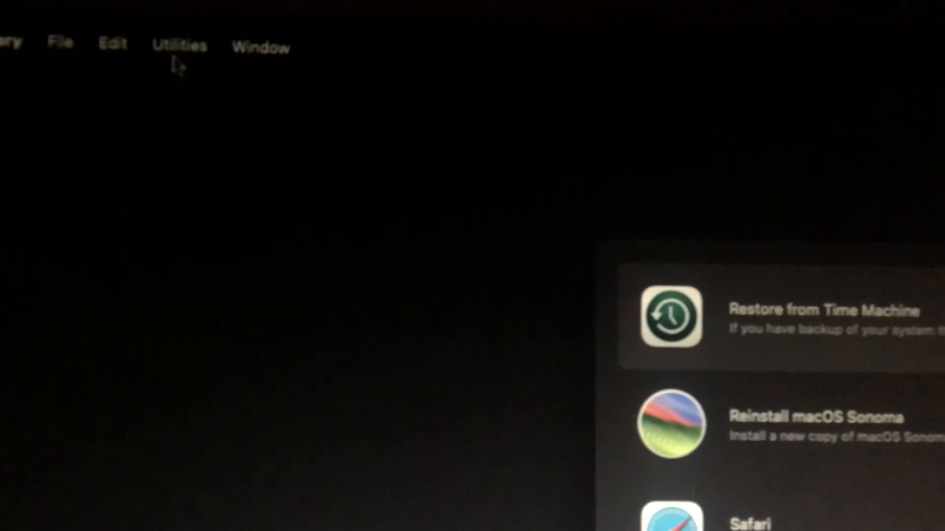
click(179, 45)
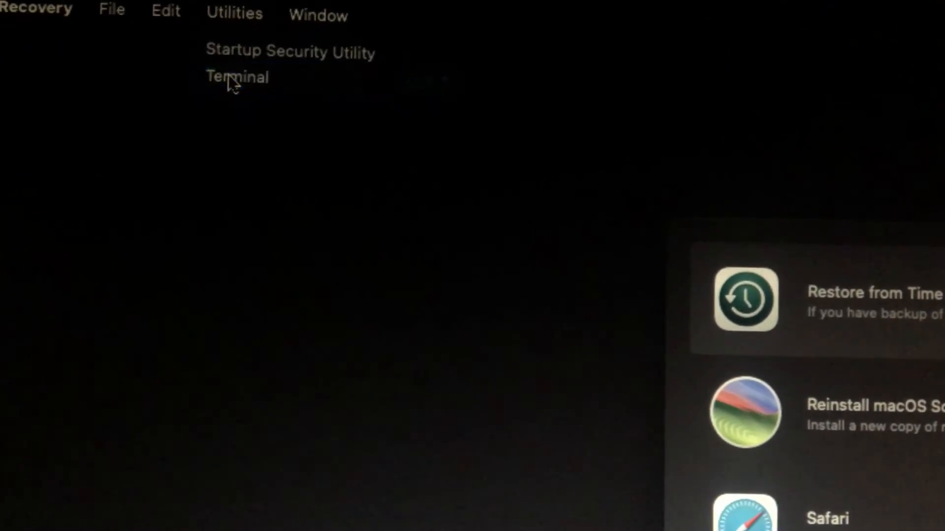
click(237, 77)
text(csrutil)
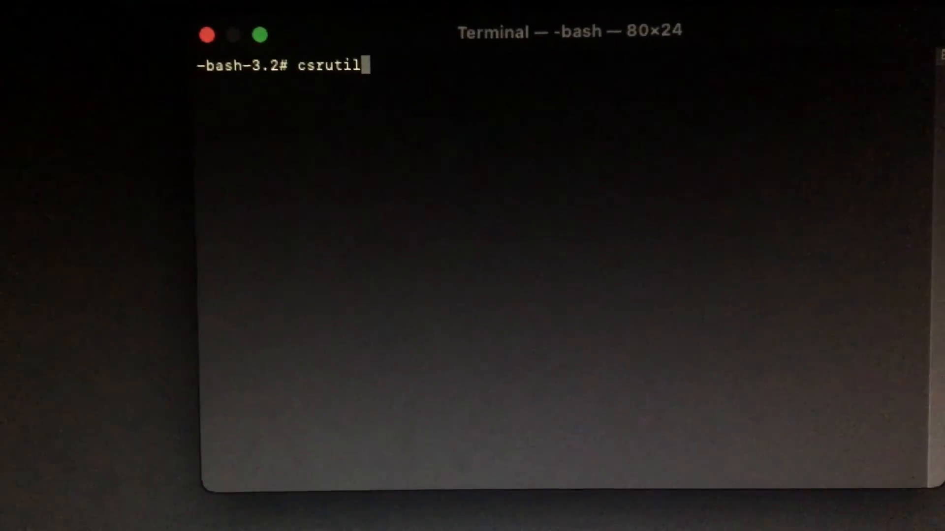
Run csrutil disable to turn off System Integrity Protection, then close Terminal.
text(di)
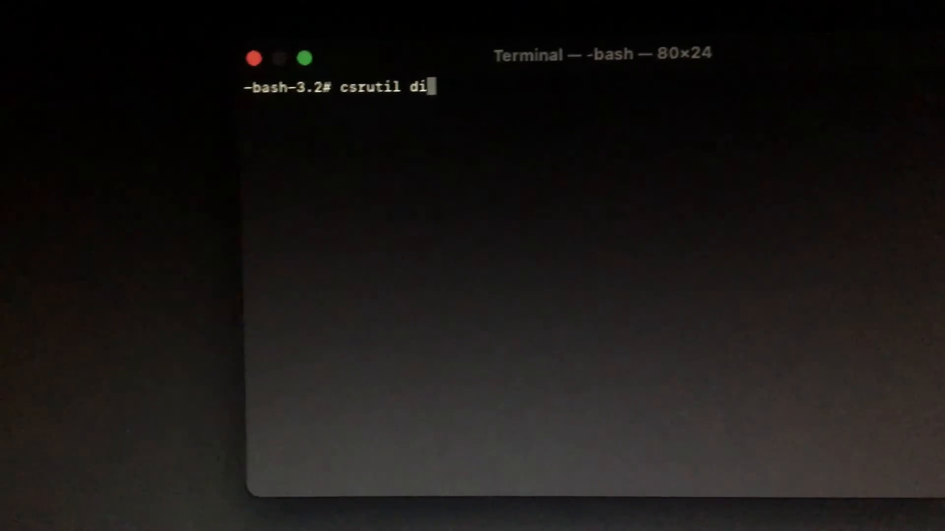
text(sable)
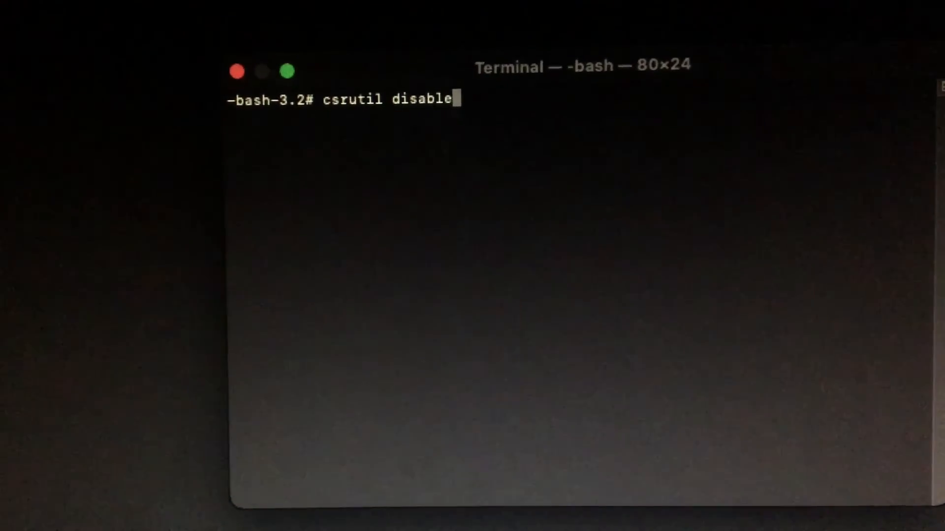
key(Return)
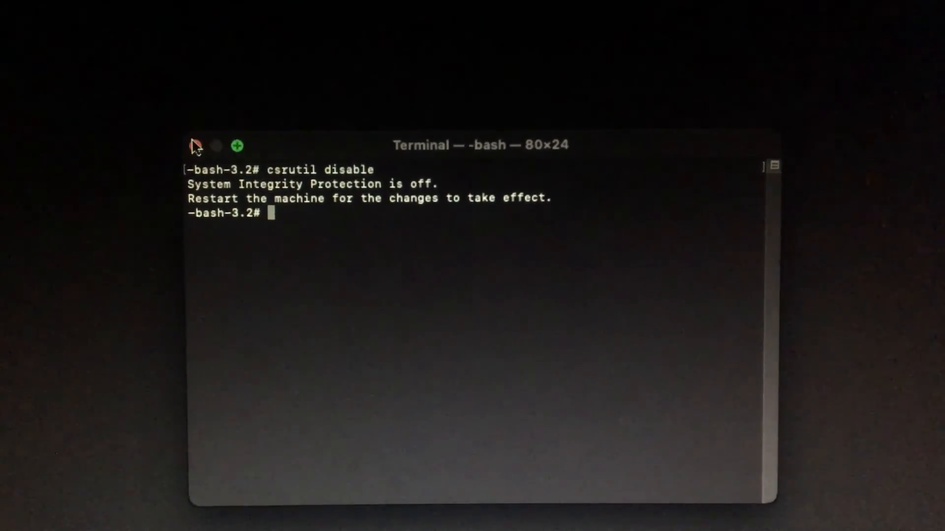
click(110, 52)
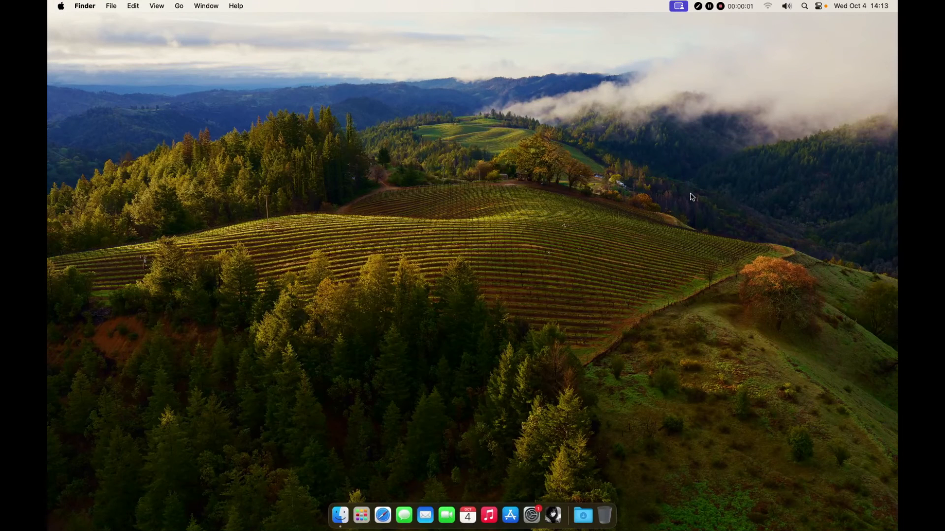
mouse_move(742, 57)
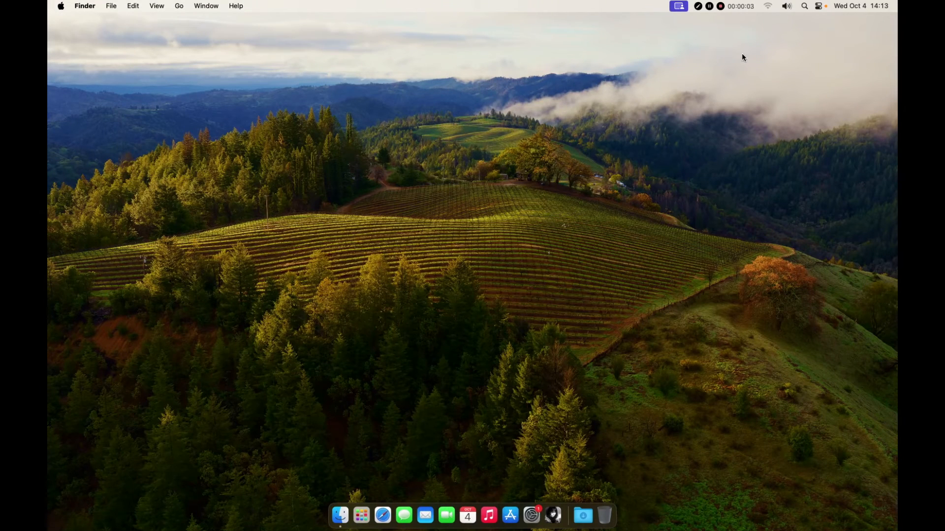
click(766, 6)
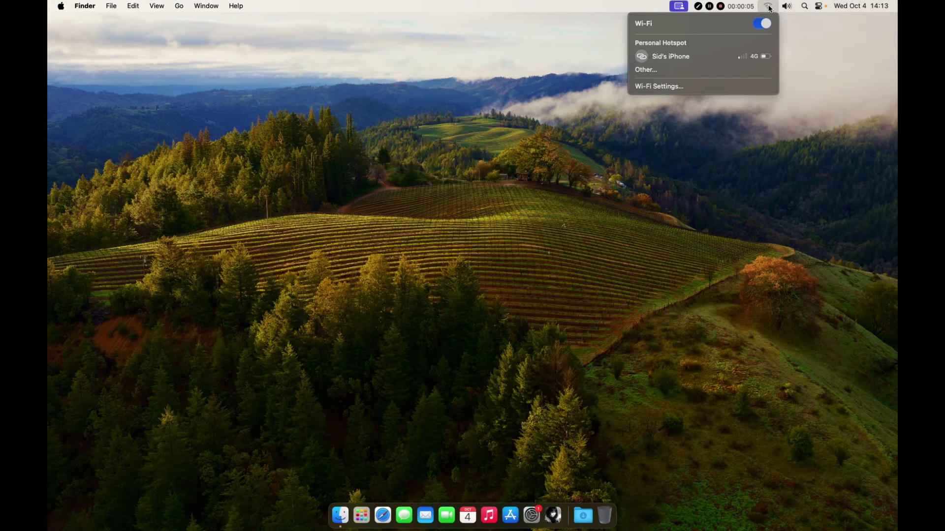
click(761, 22)
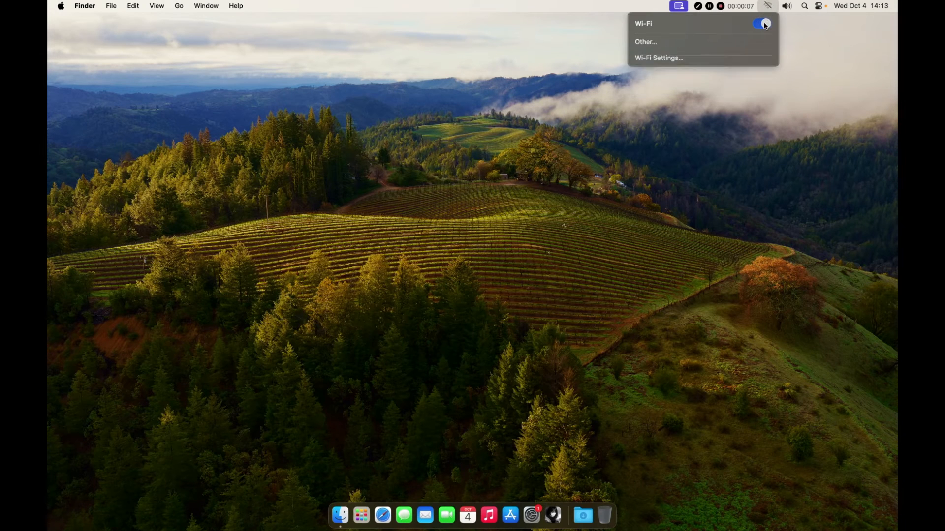
click(762, 24)
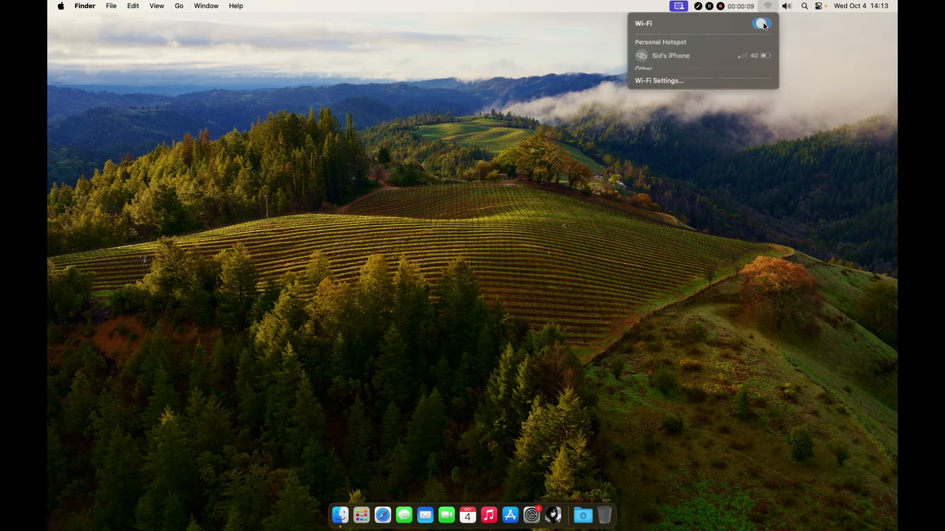
click(762, 24)
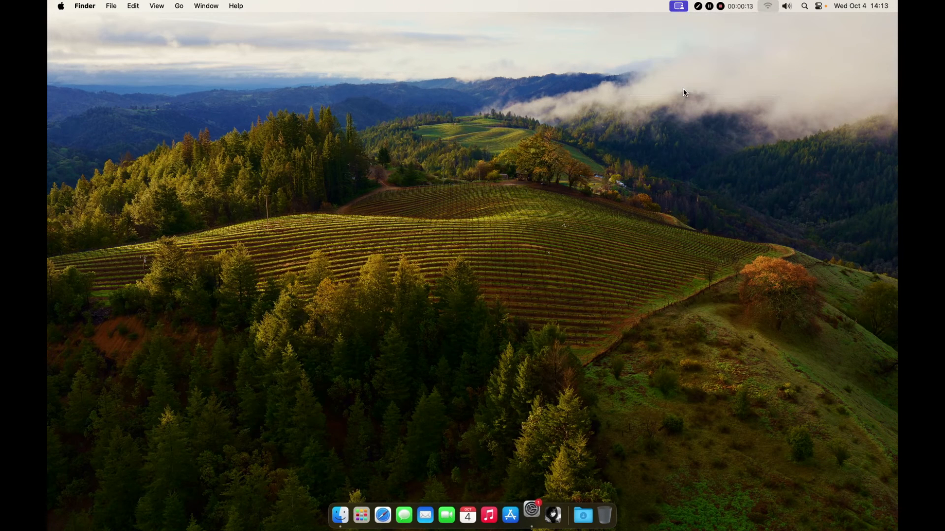
click(530, 515)
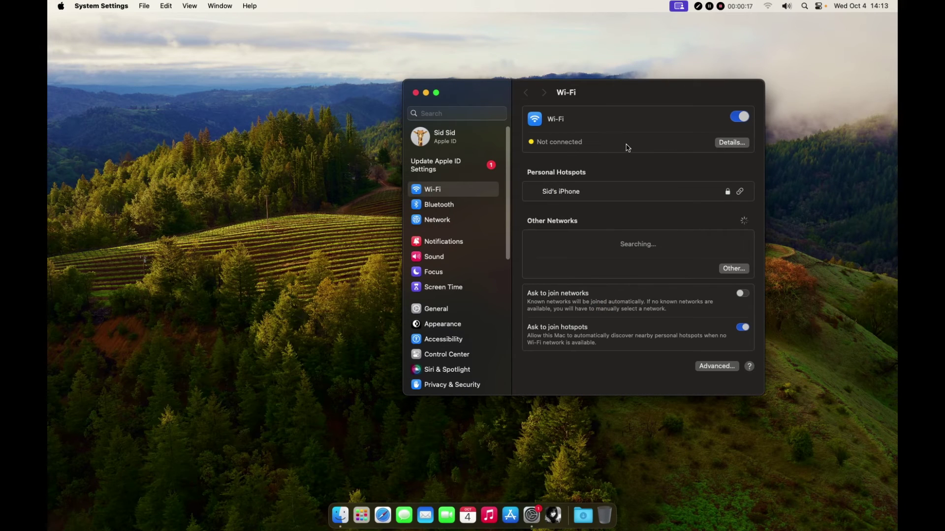
mouse_move(745, 125)
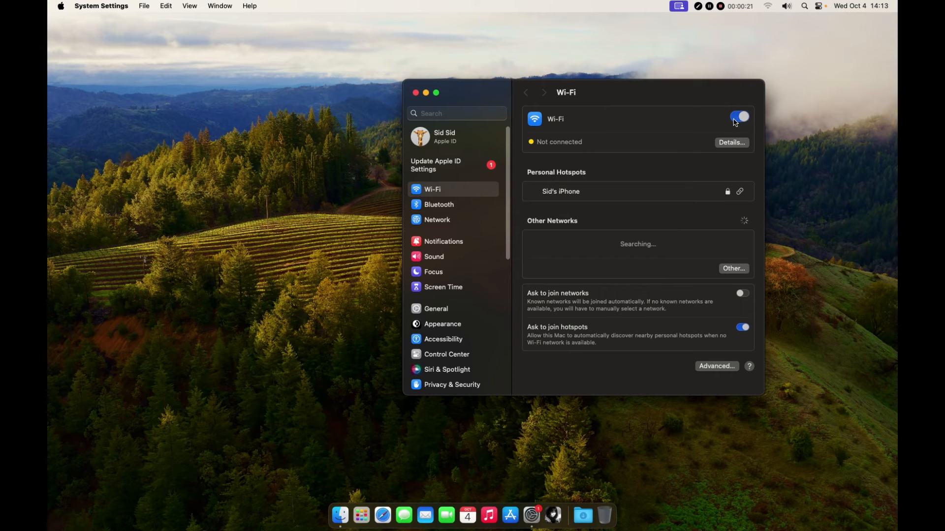
click(416, 93)
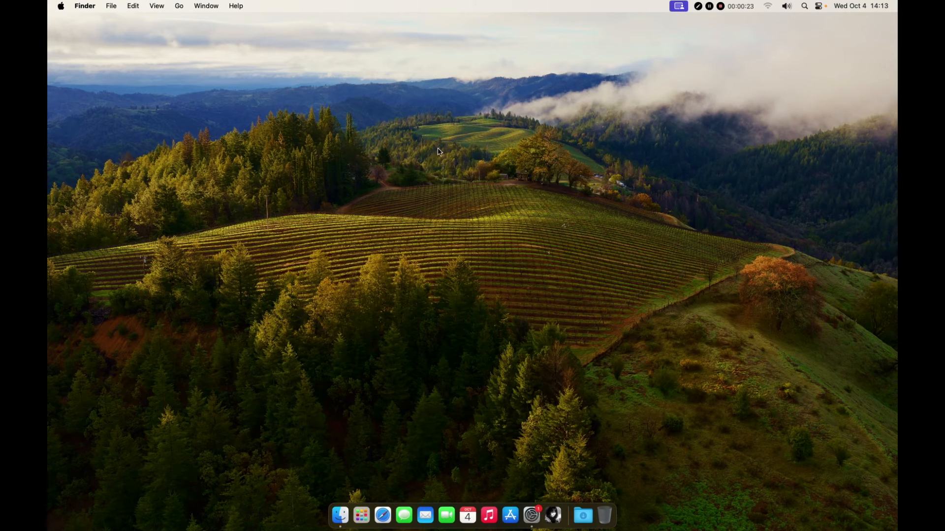
mouse_move(361, 514)
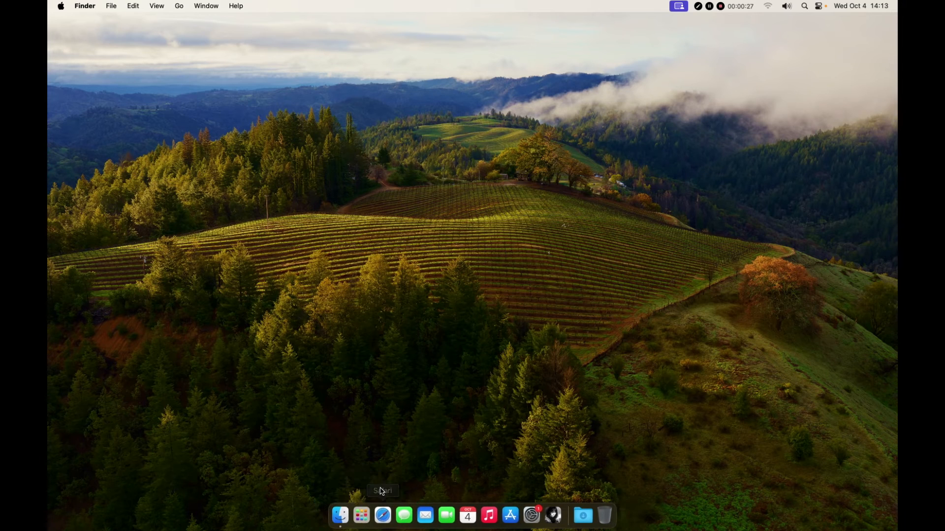
mouse_move(362, 509)
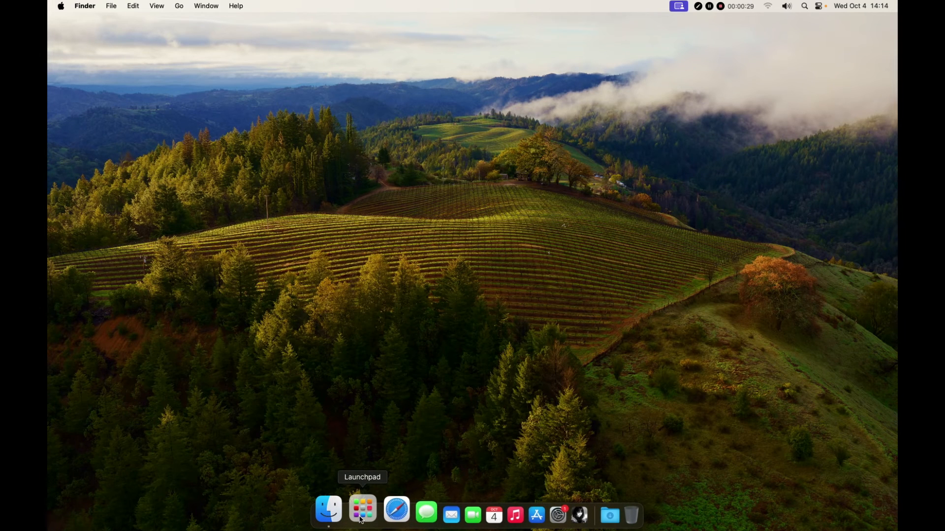
Launch OpenCore-Patcher from Documents and close the folder window.
click(328, 514)
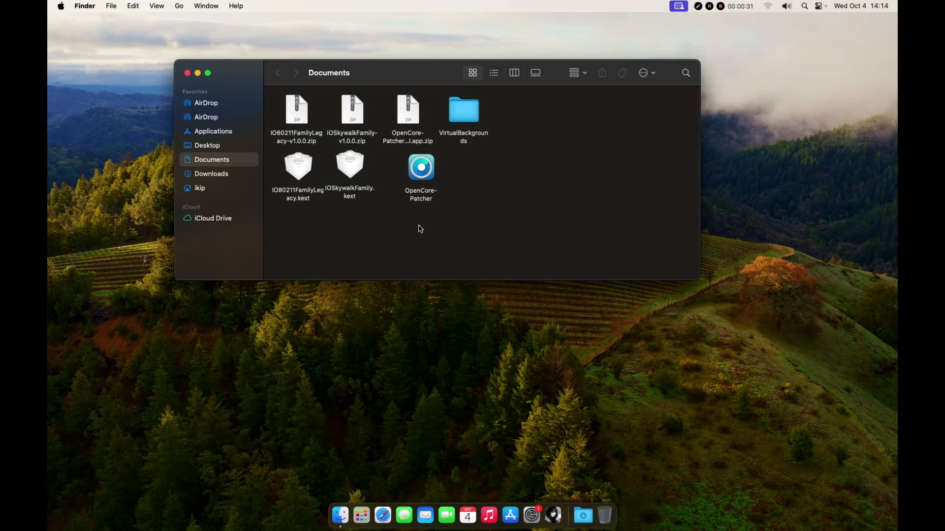
click(420, 168)
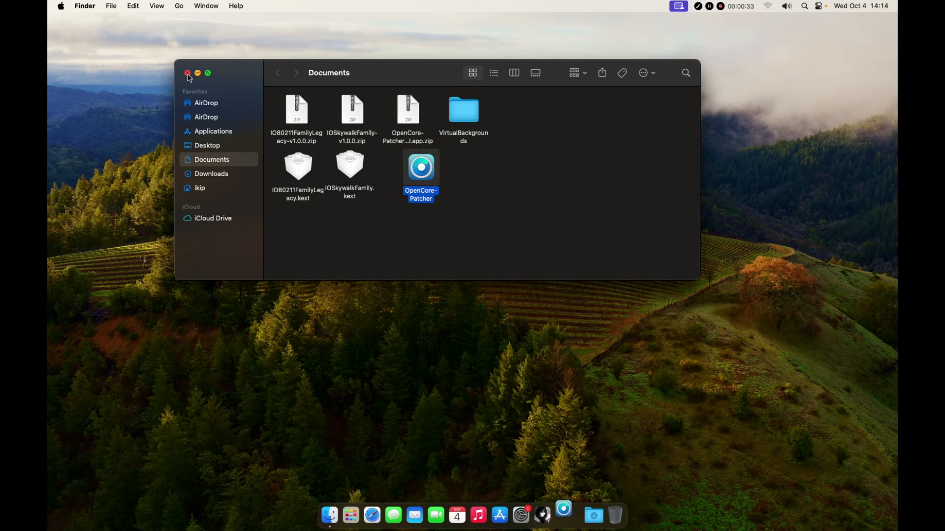
click(187, 73)
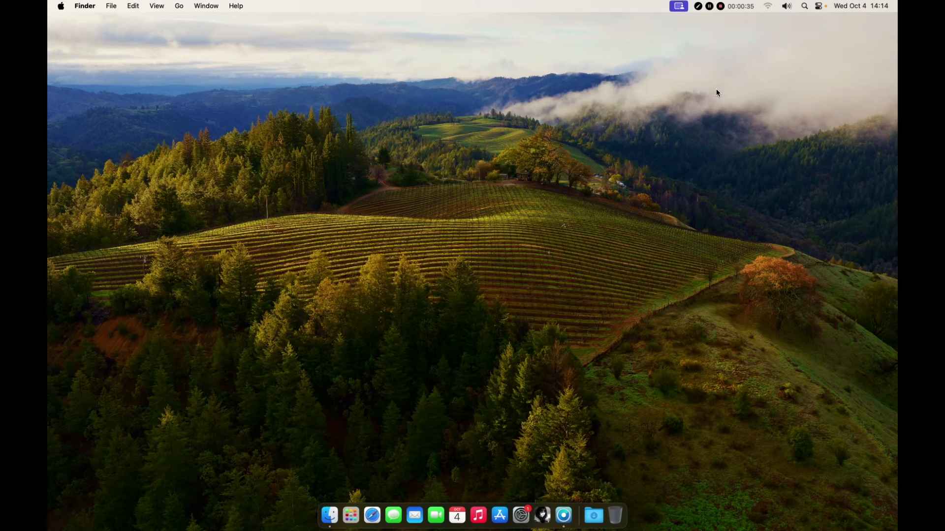
mouse_move(774, 7)
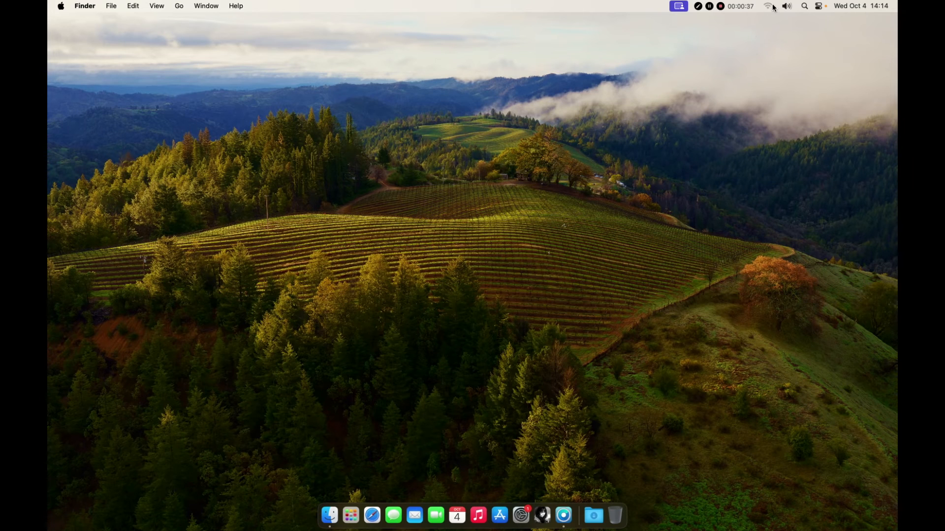
mouse_move(559, 514)
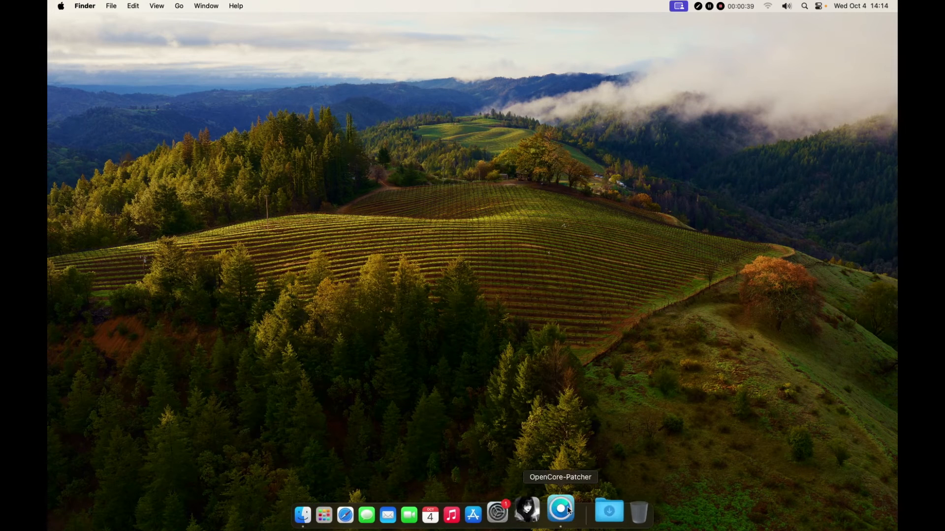
Begin Post-Install Root Patching for Modern Wireless and accept relaunching the patcher as root.
click(560, 513)
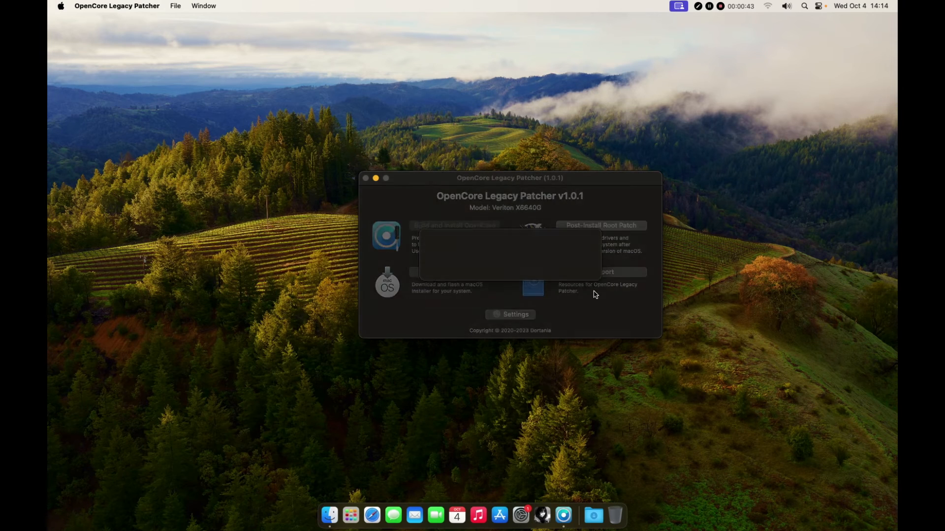
click(600, 225)
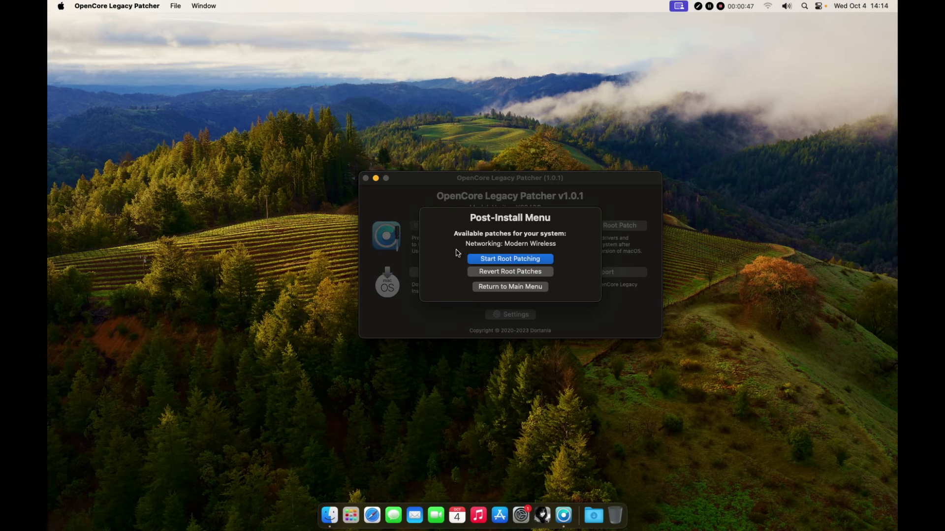
mouse_move(471, 251)
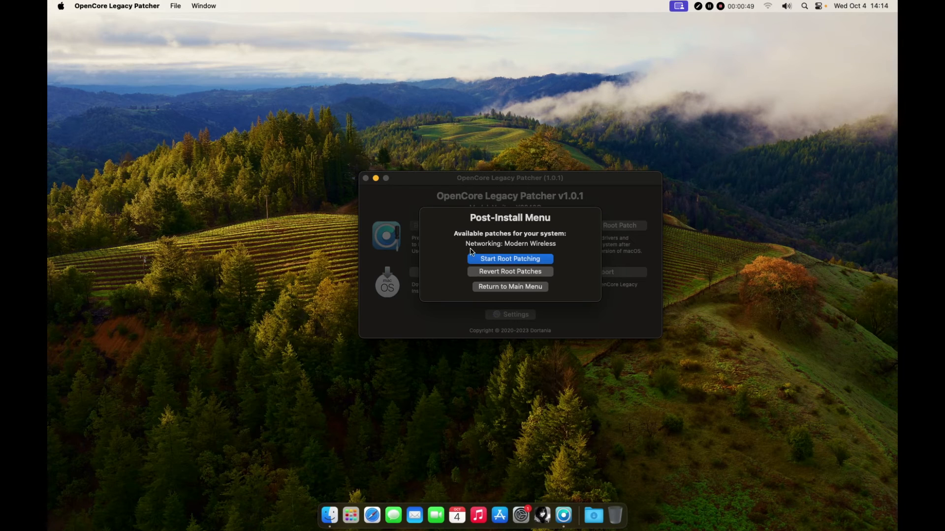
mouse_move(505, 261)
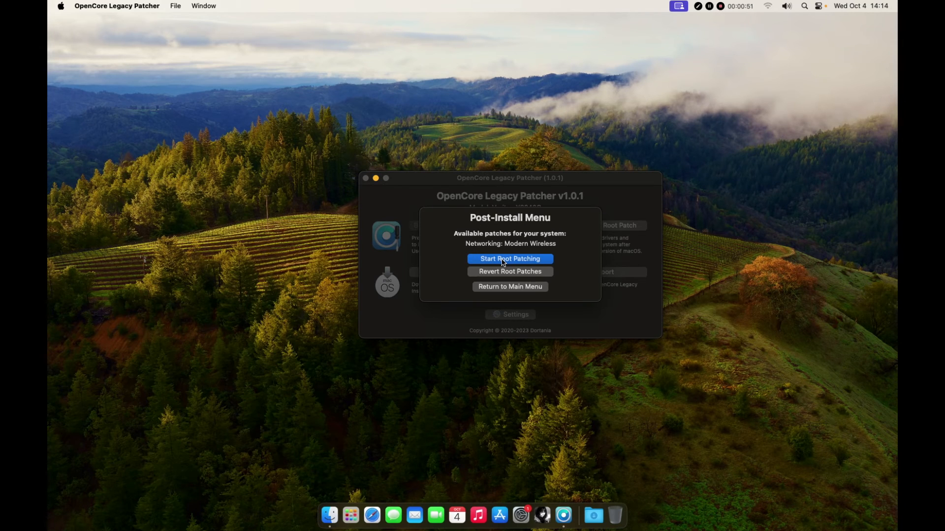
click(509, 259)
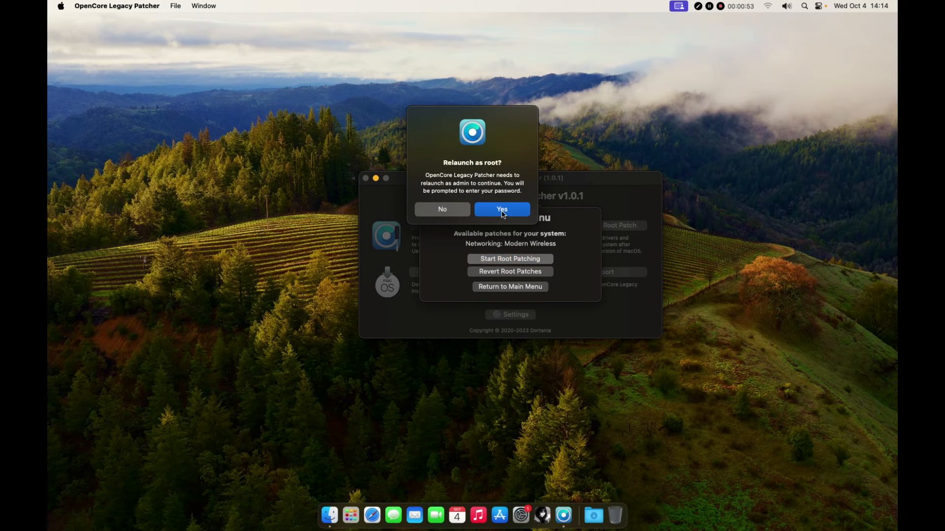
click(501, 209)
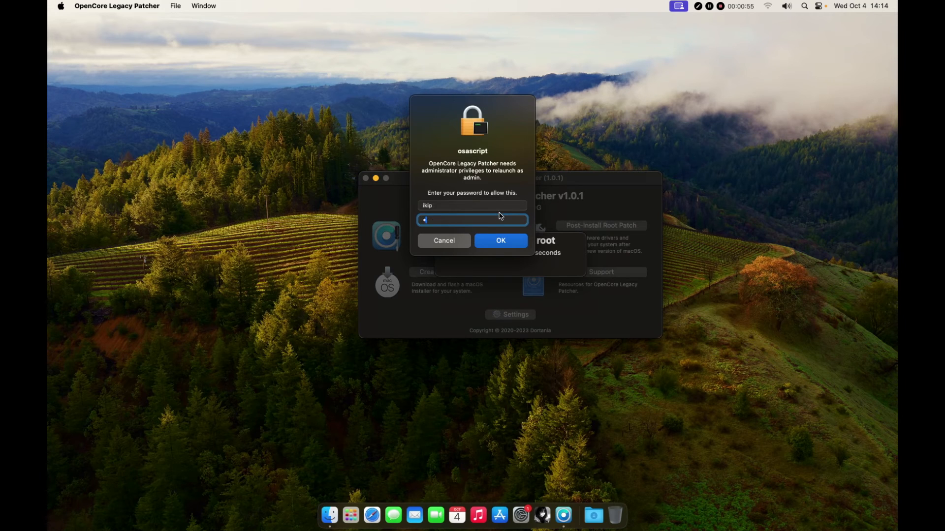
Confirm the administrator password and let Modern Wireless root patching run to the reboot prompt.
click(500, 240)
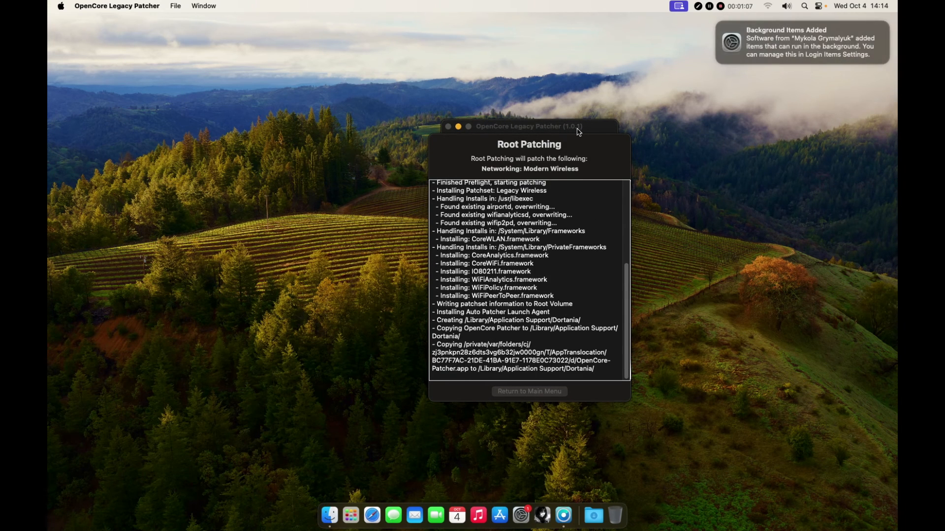
mouse_move(715, 23)
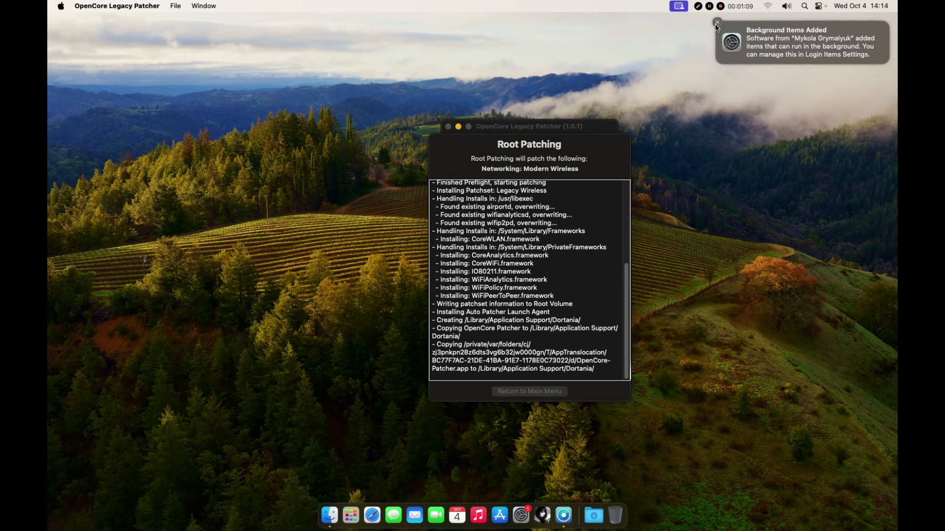
click(717, 22)
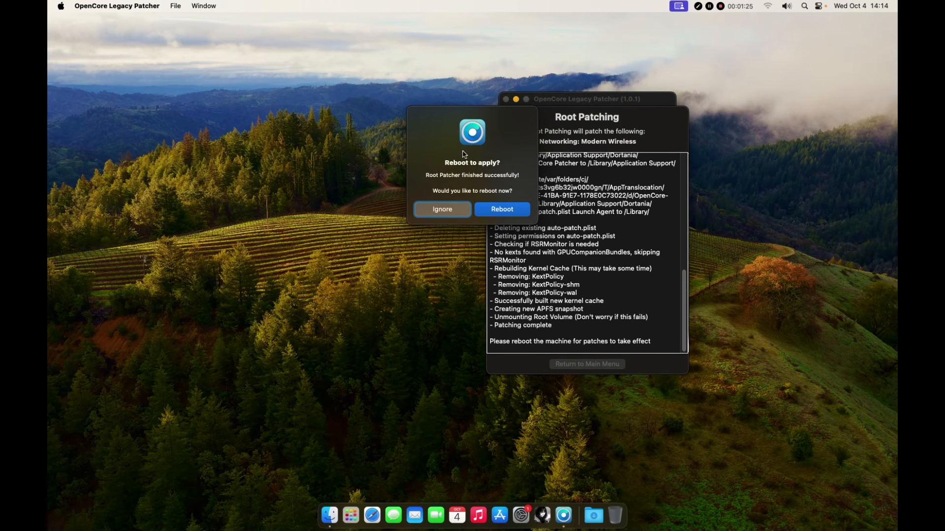
mouse_move(425, 176)
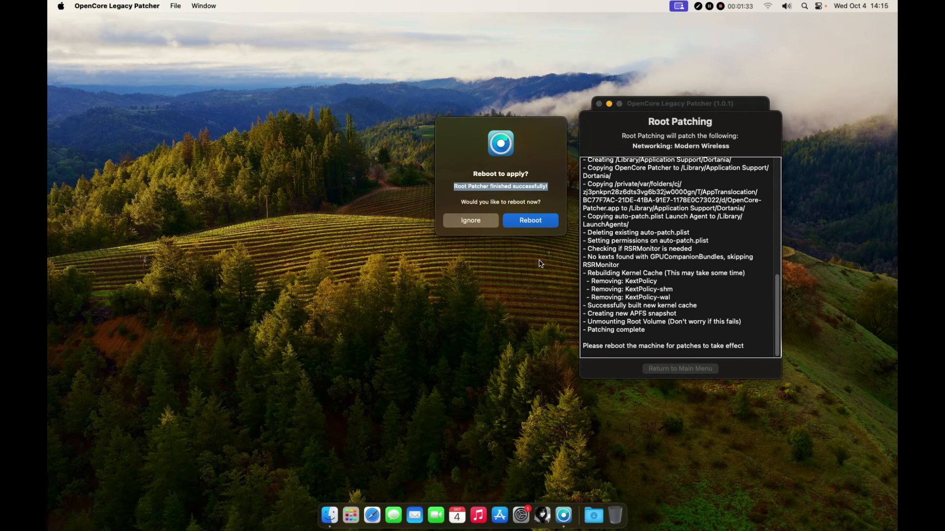
mouse_move(770, 7)
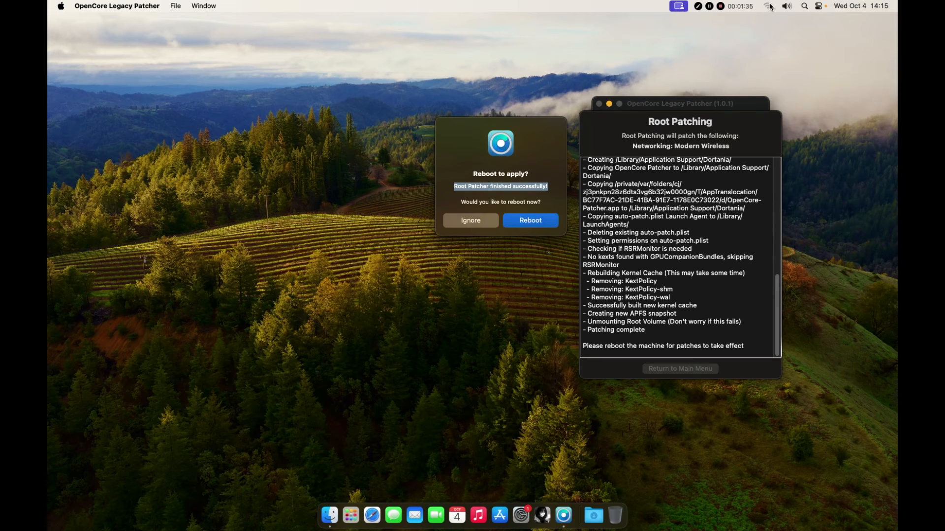
View the Wi-Fi status menu, which lists only the phone hotspot.
click(767, 6)
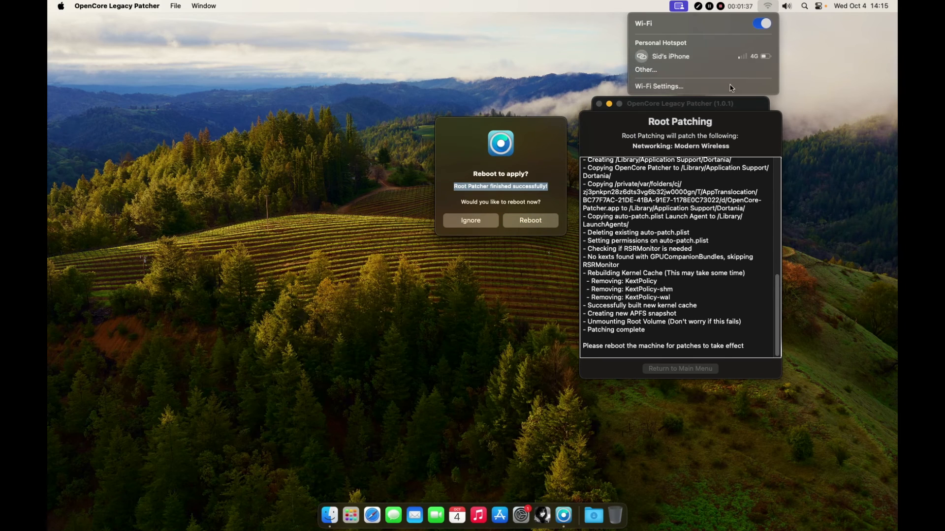
mouse_move(750, 65)
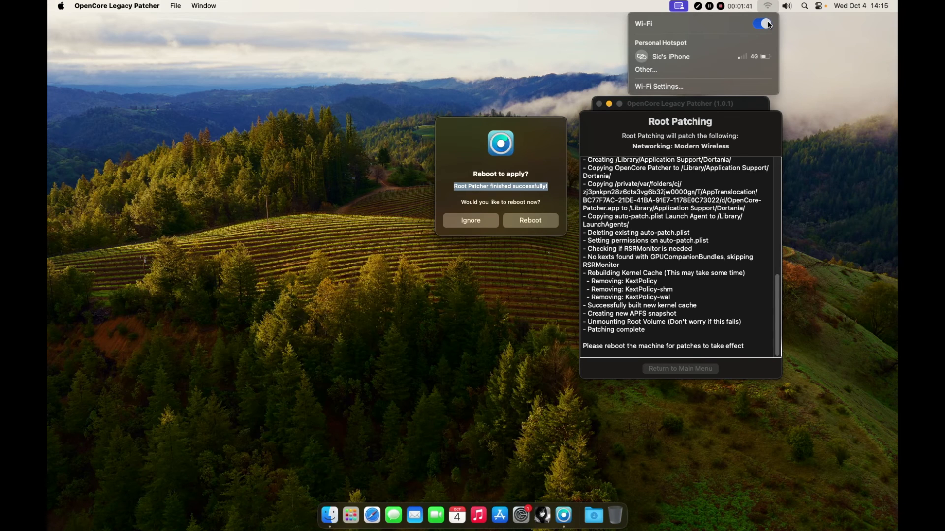
mouse_move(879, 12)
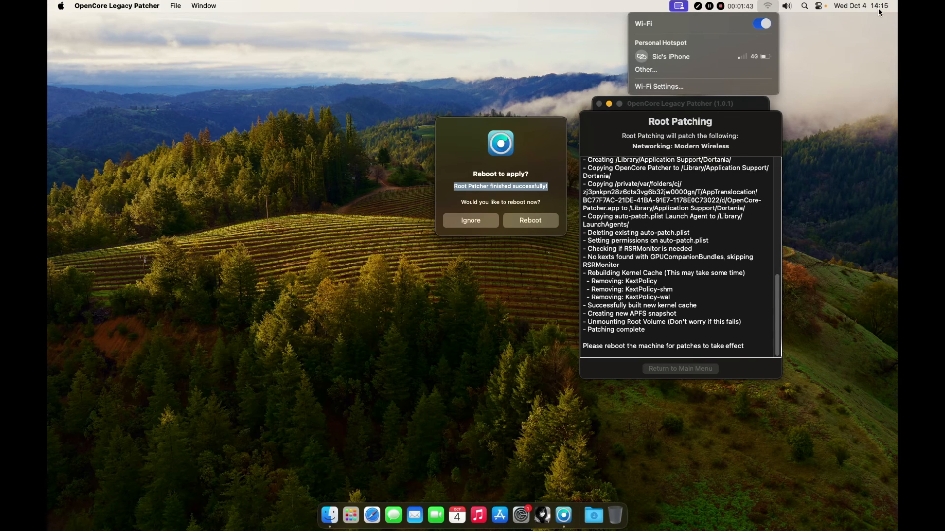
mouse_move(625, 127)
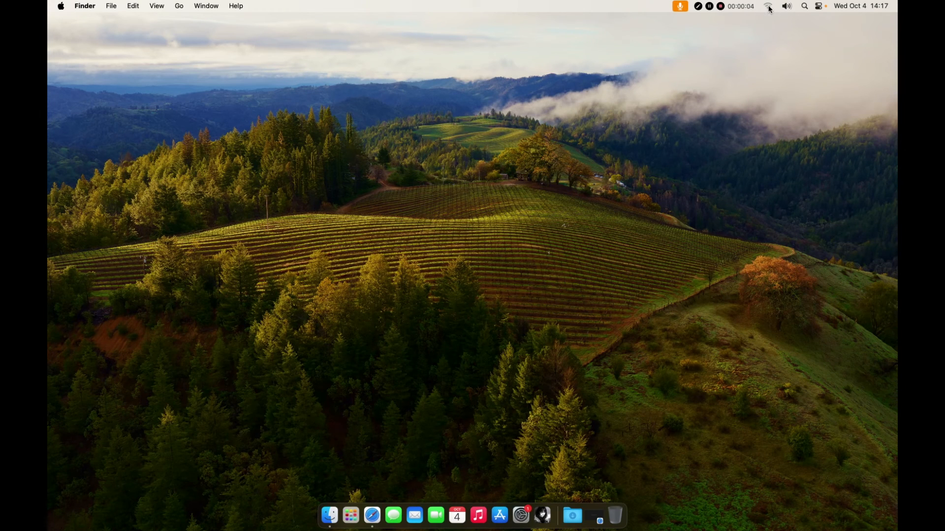
Toggle Wi-Fi off and on from the menu bar, then join the Landlord 5G network.
click(769, 5)
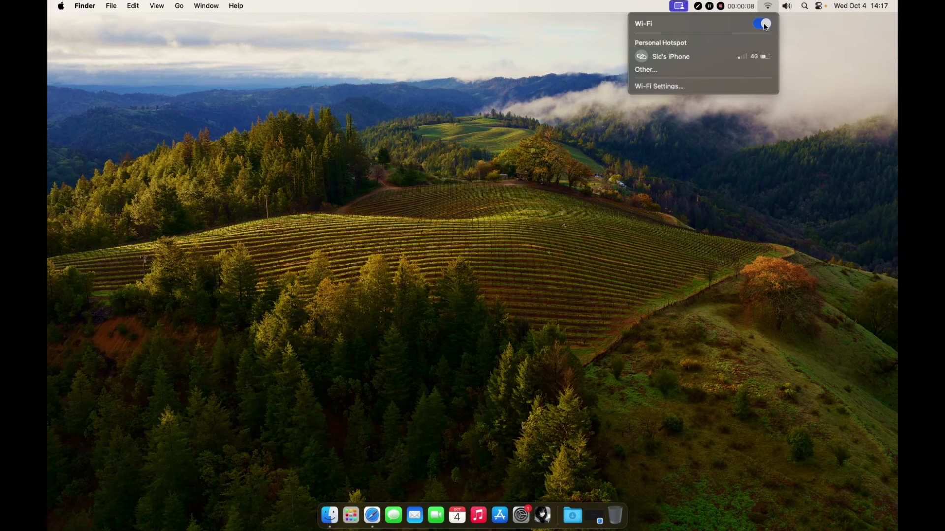
click(763, 23)
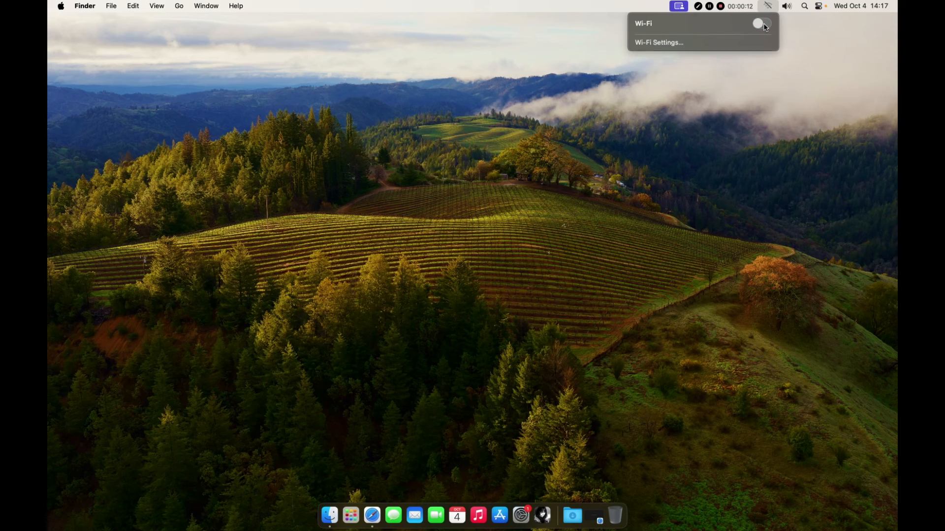
click(762, 24)
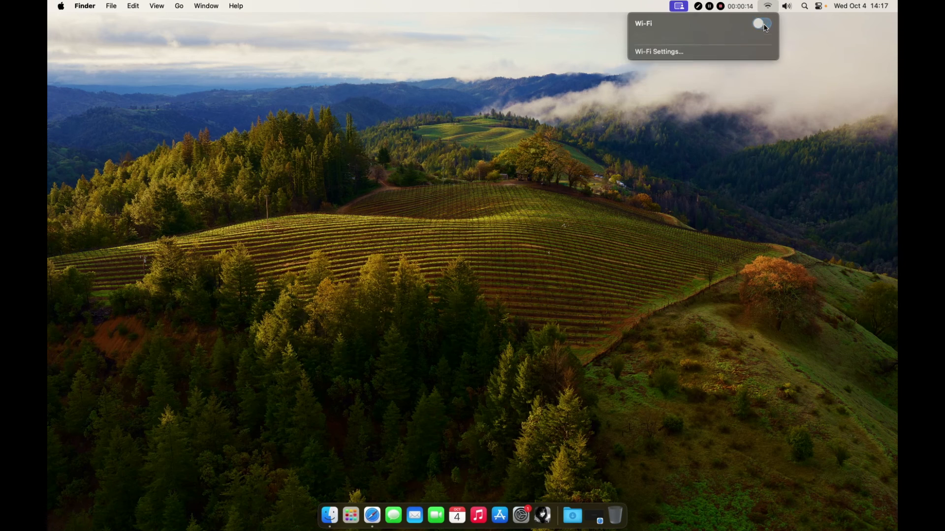
click(760, 24)
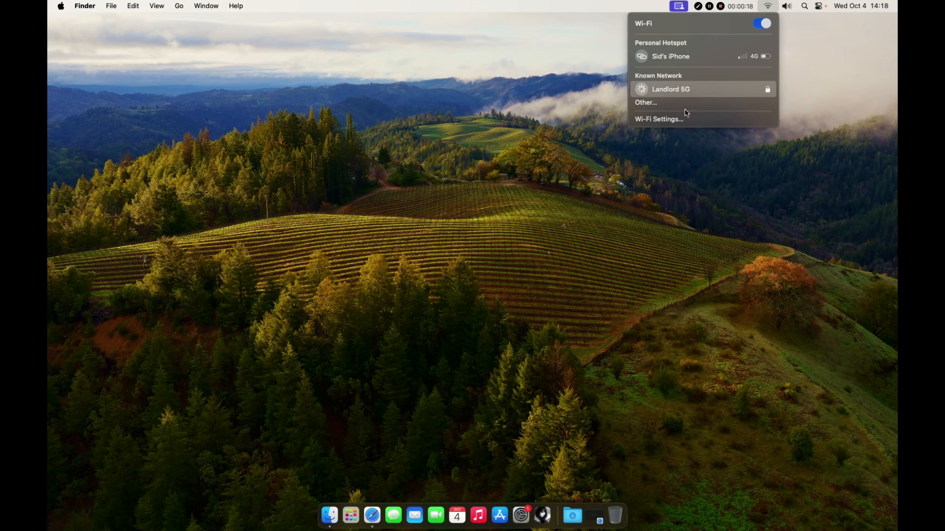
mouse_move(789, 194)
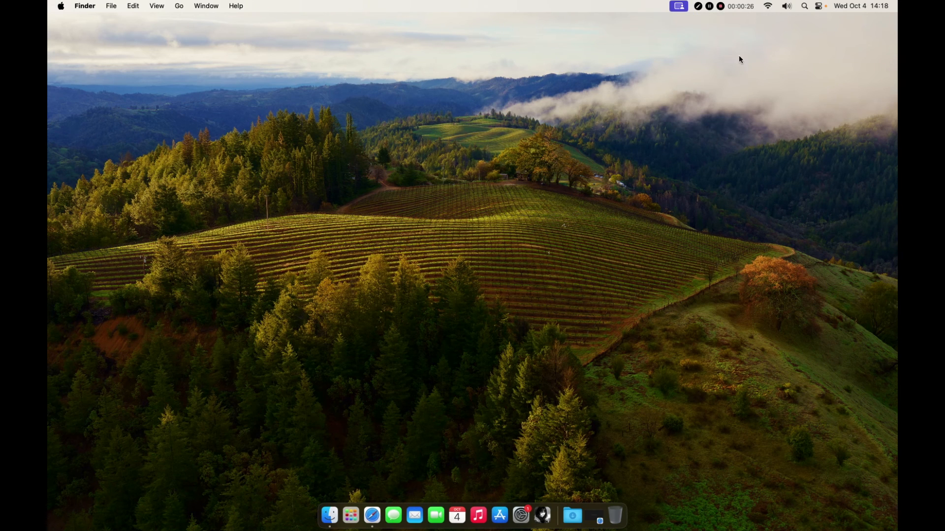
Bring Safari forward and reload youtube.com so the page loads online.
click(372, 520)
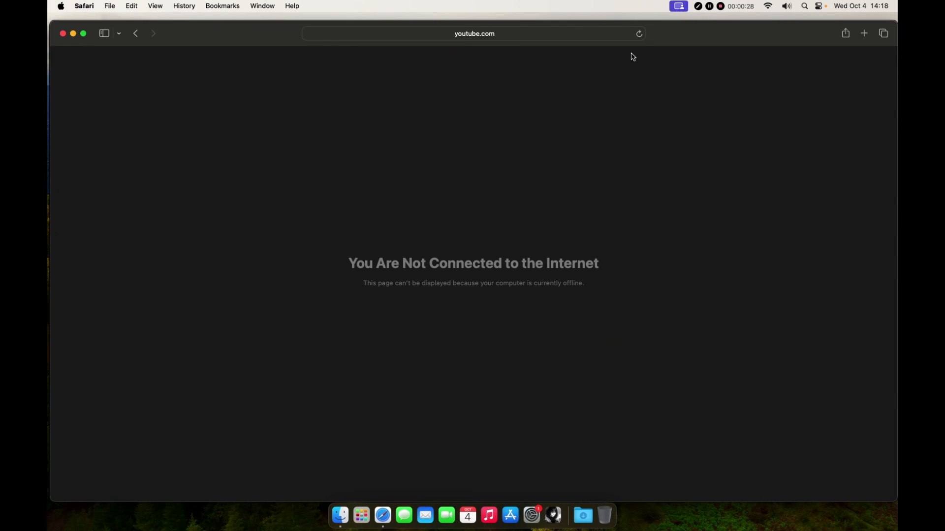
click(638, 34)
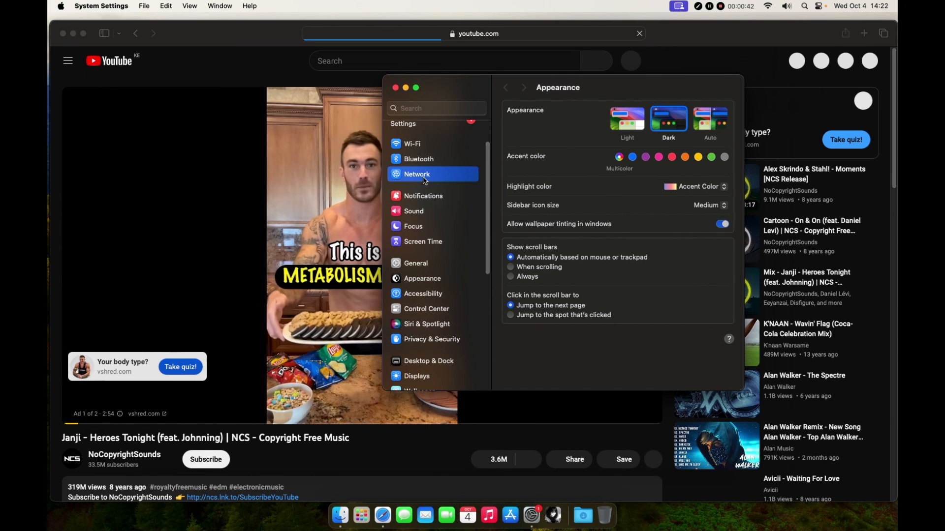
Check in Network > Wi-Fi that the Mac is connected to Landlord 5G.
click(417, 174)
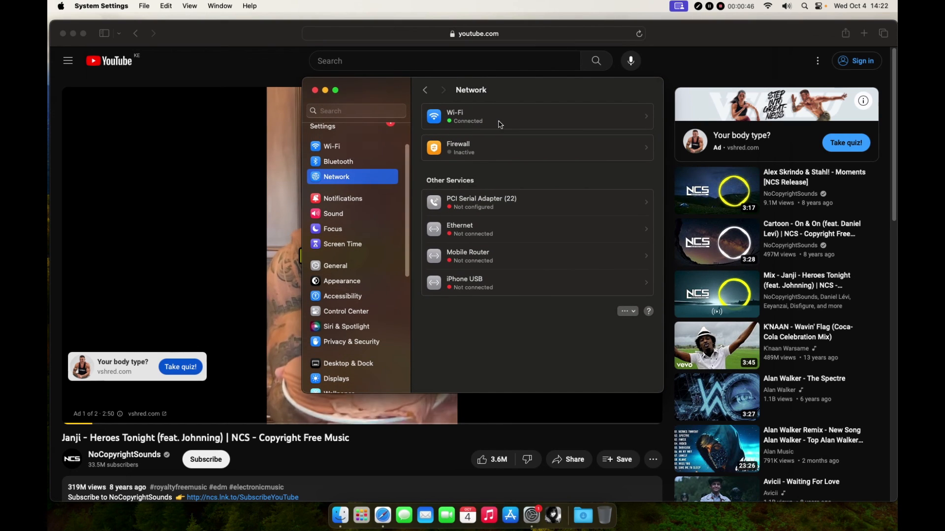
click(536, 116)
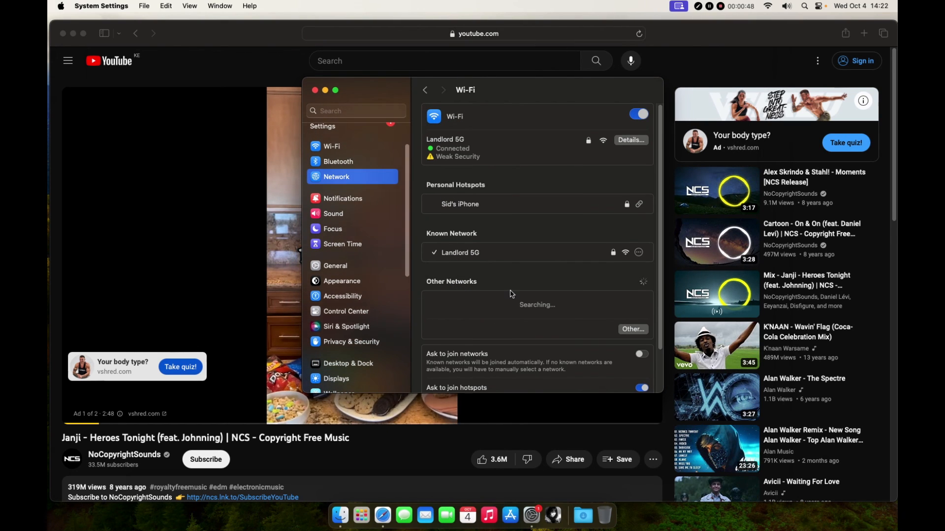
scroll(down, 3)
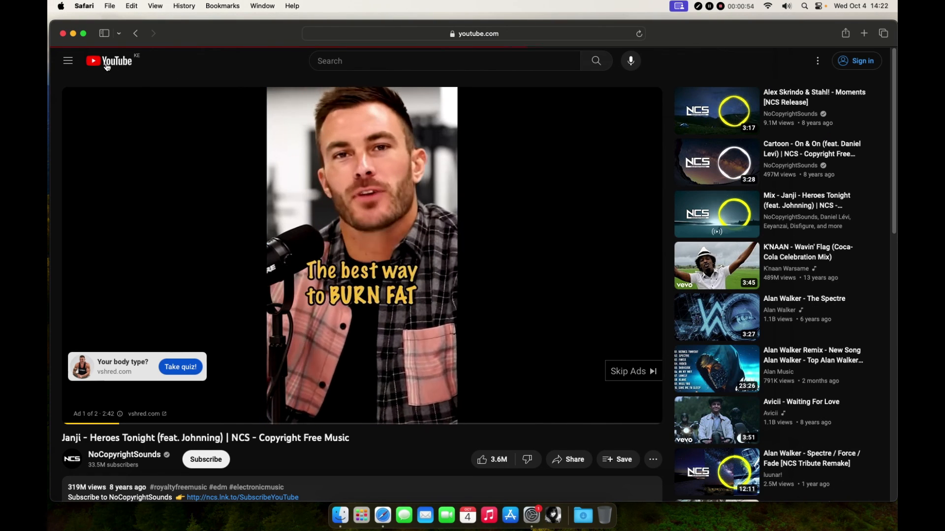
Go to the YouTube home feed and scroll through recommended, shorts and Trending videos.
click(110, 60)
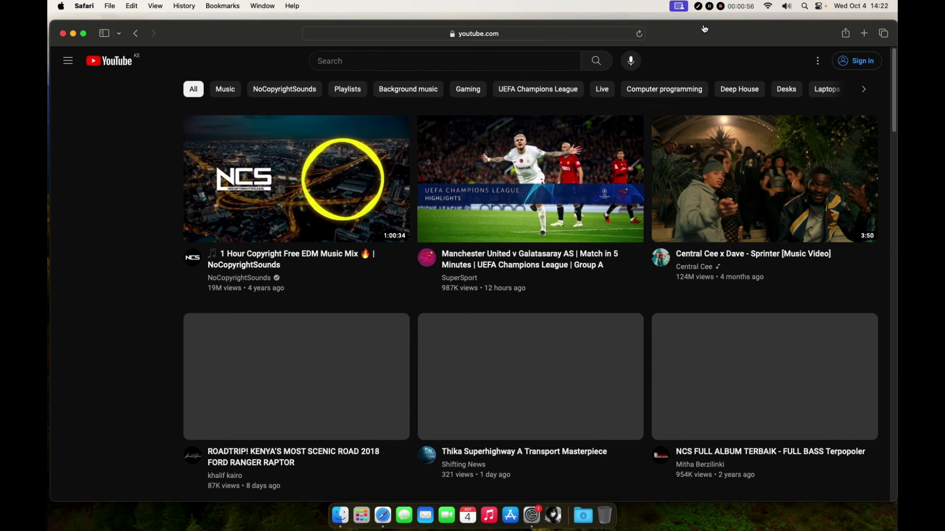
click(68, 60)
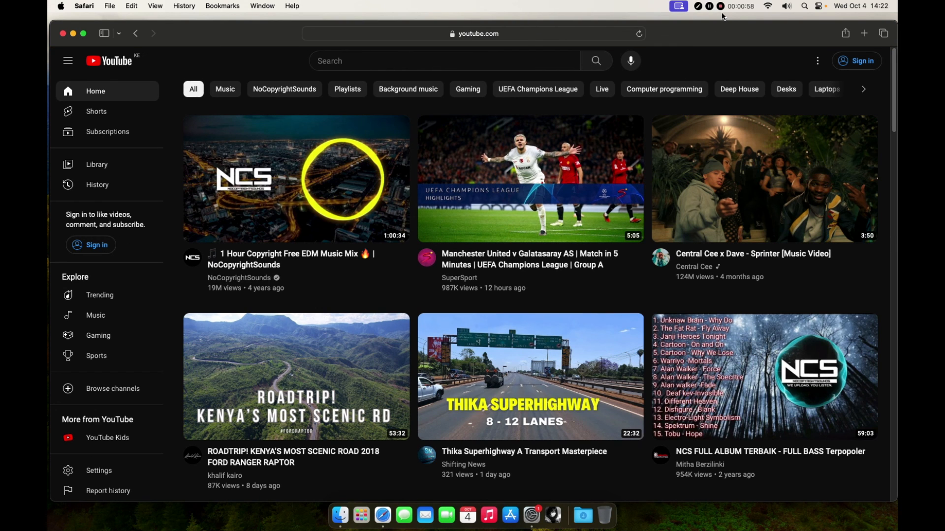
mouse_move(574, 496)
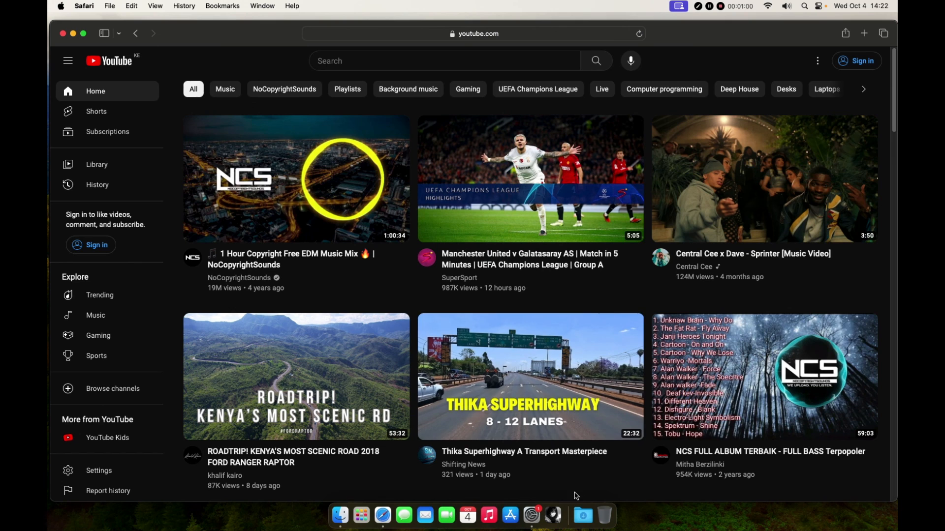
mouse_move(504, 307)
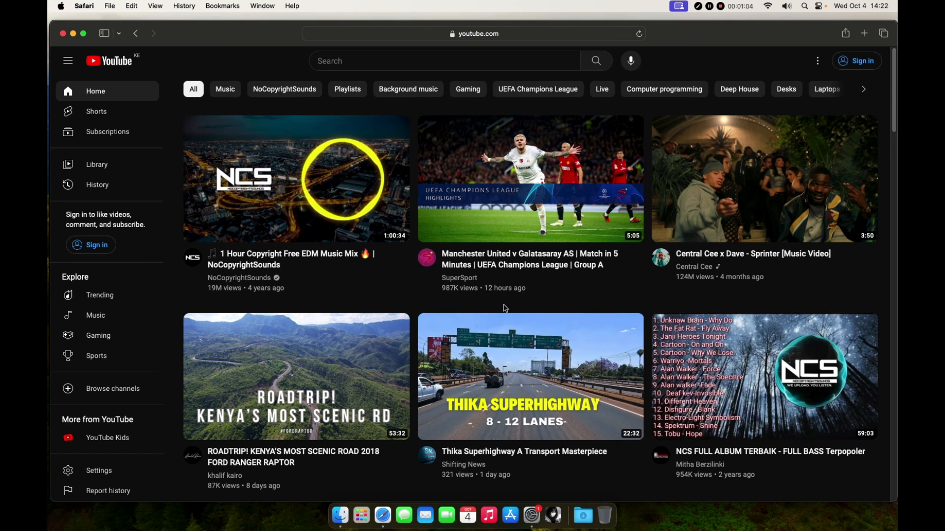
scroll(down, 3)
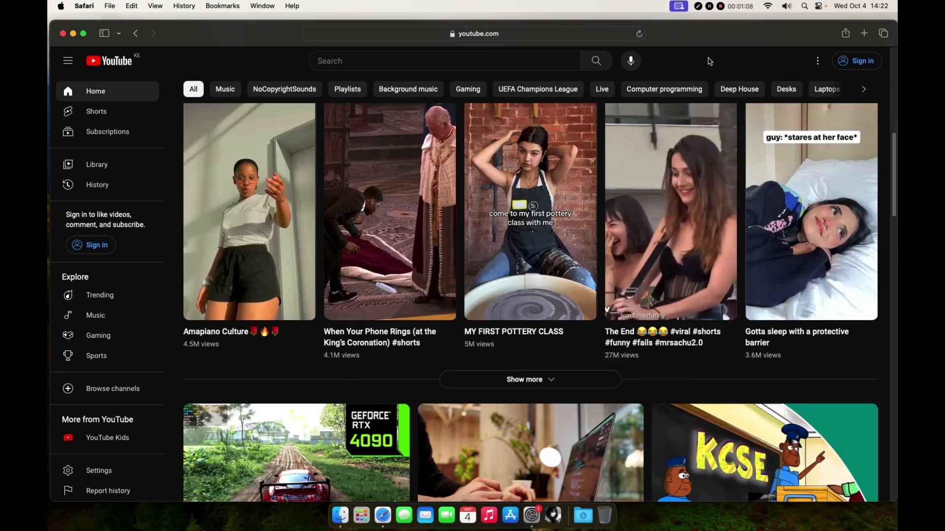
scroll(down, 3)
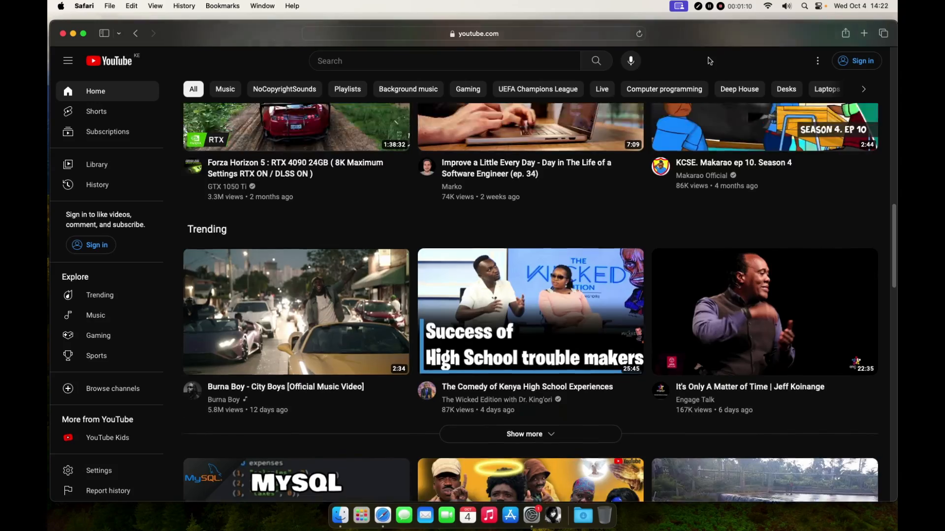
scroll(up, 3)
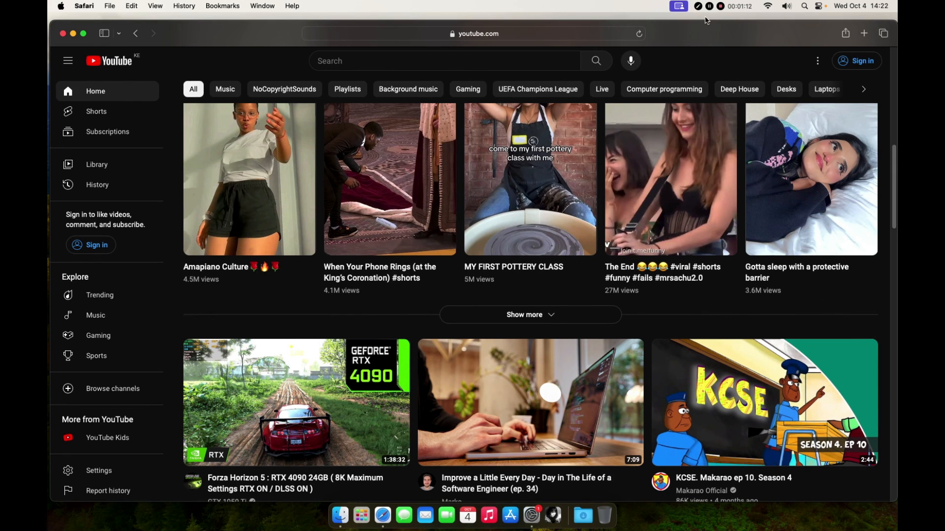
mouse_move(804, 46)
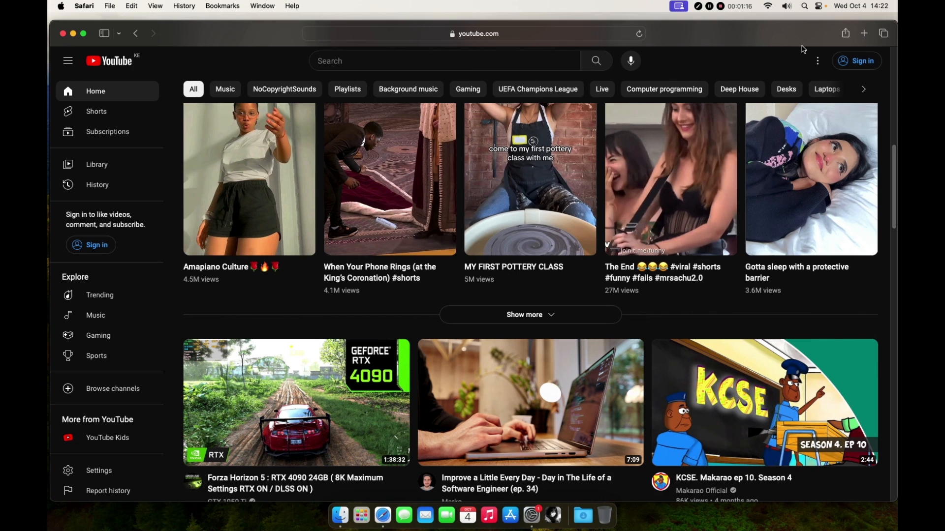
mouse_move(718, 8)
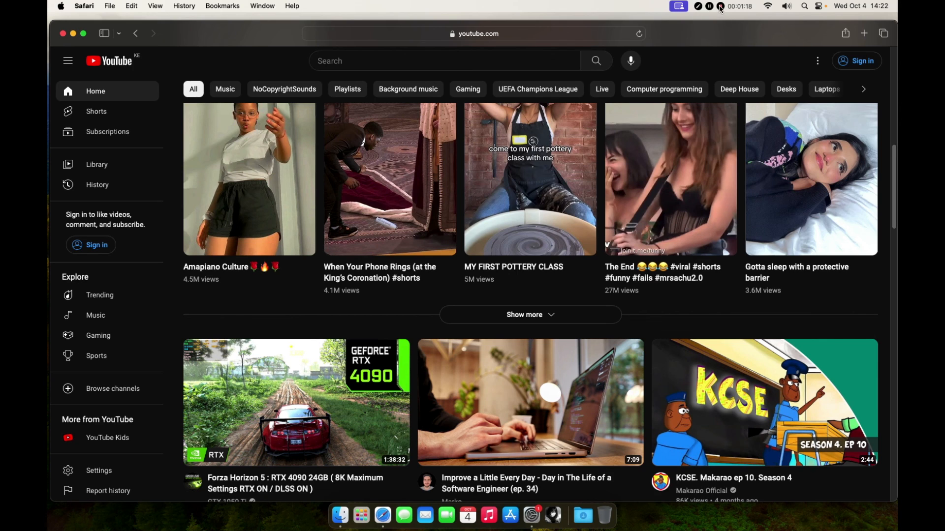